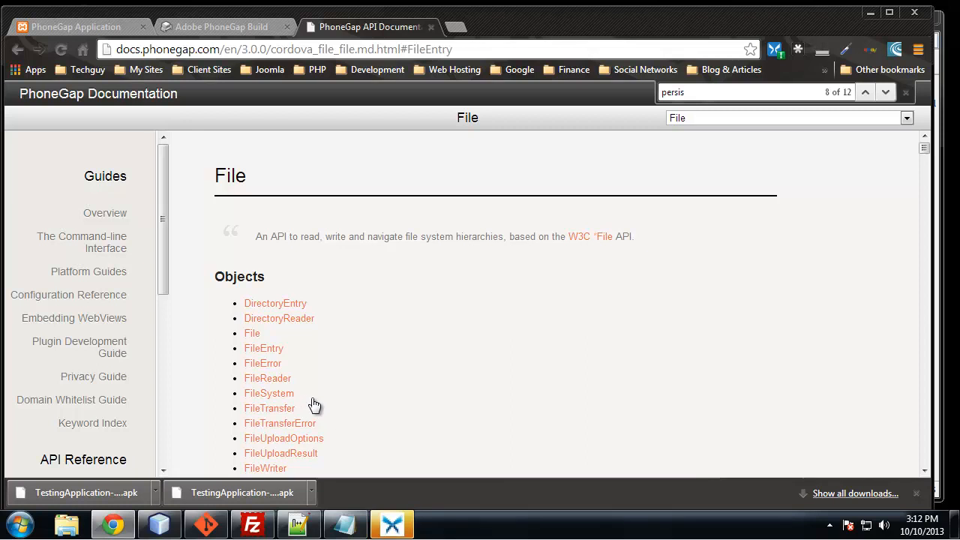
mouse_move(375, 377)
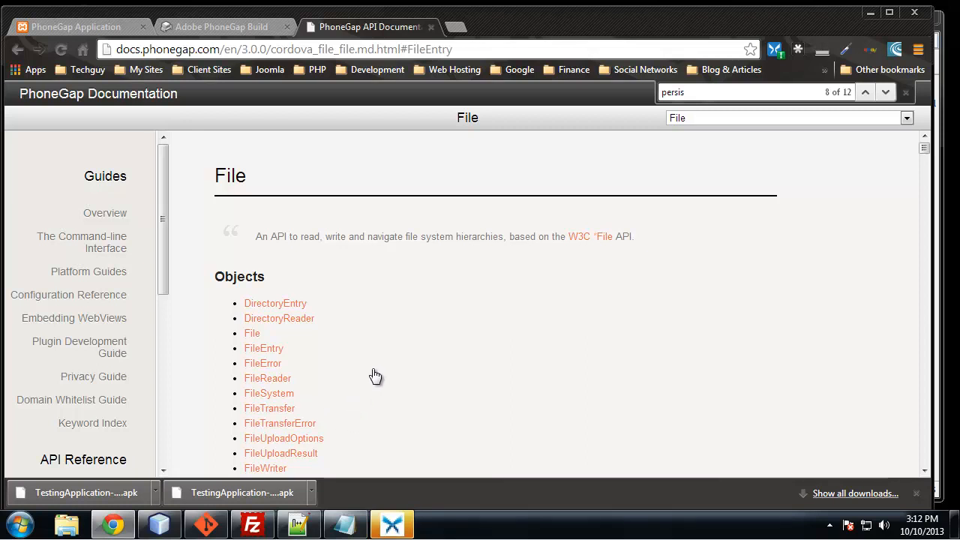
mouse_move(399, 297)
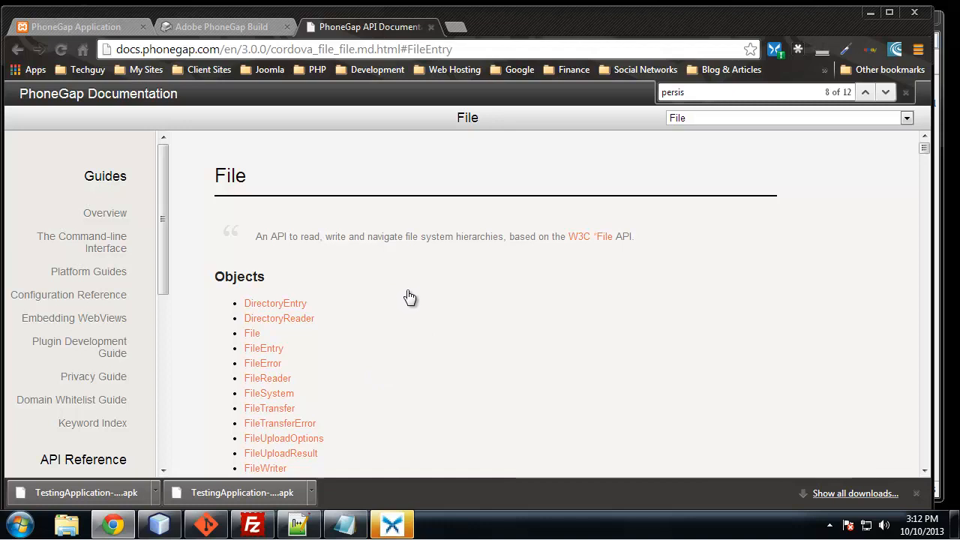
mouse_move(417, 293)
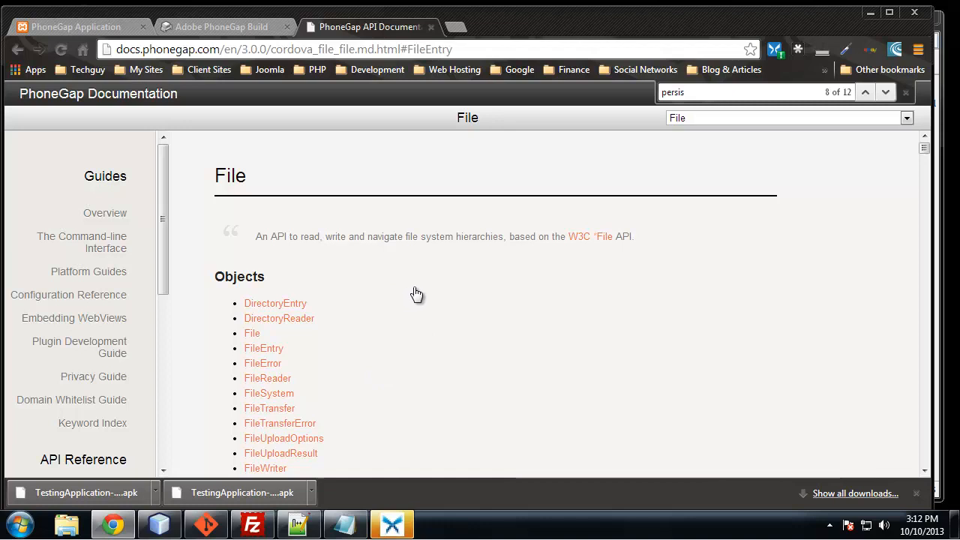
mouse_move(420, 297)
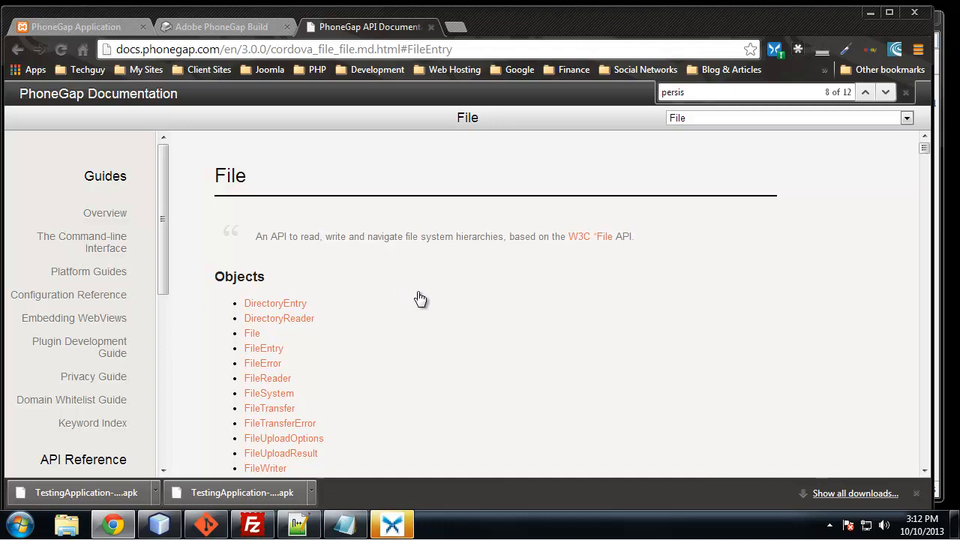
mouse_move(419, 306)
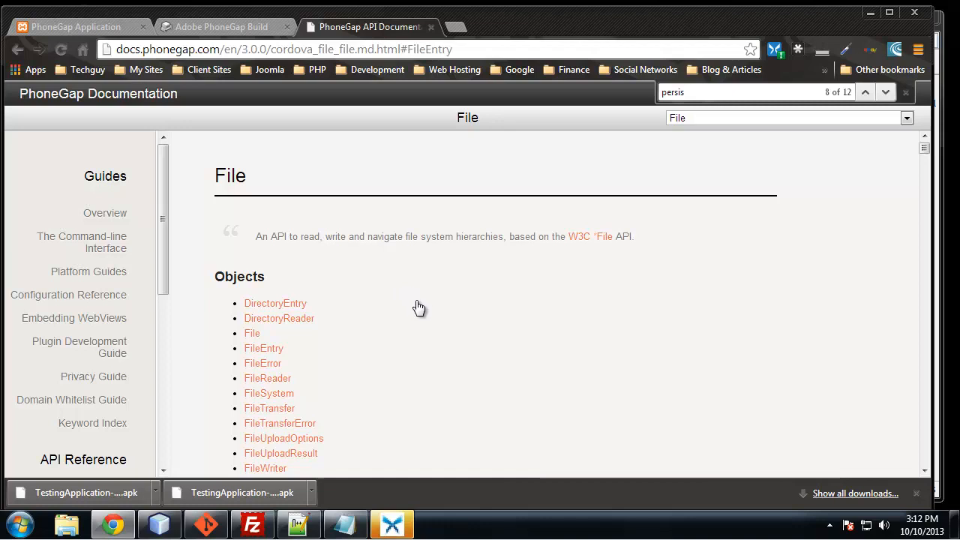
mouse_move(405, 317)
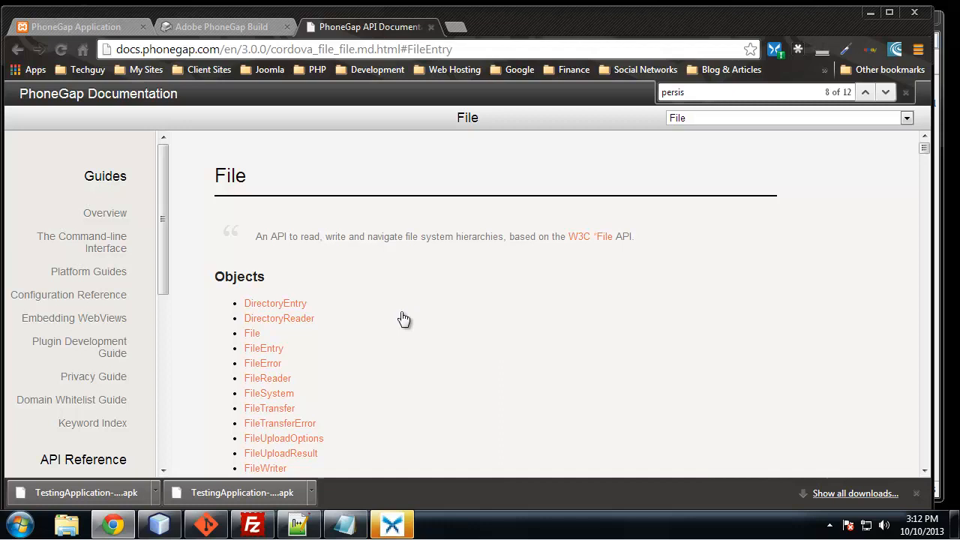
mouse_move(405, 315)
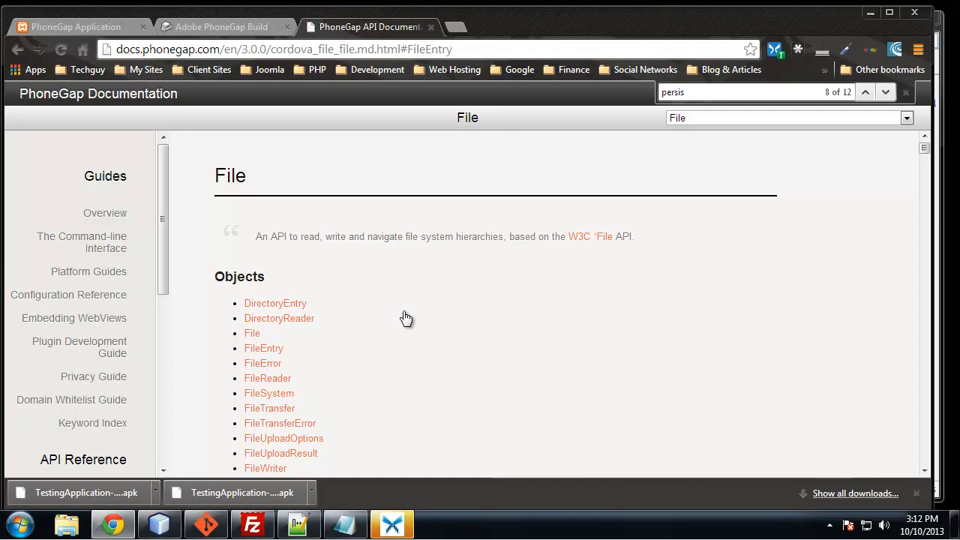
mouse_move(453, 369)
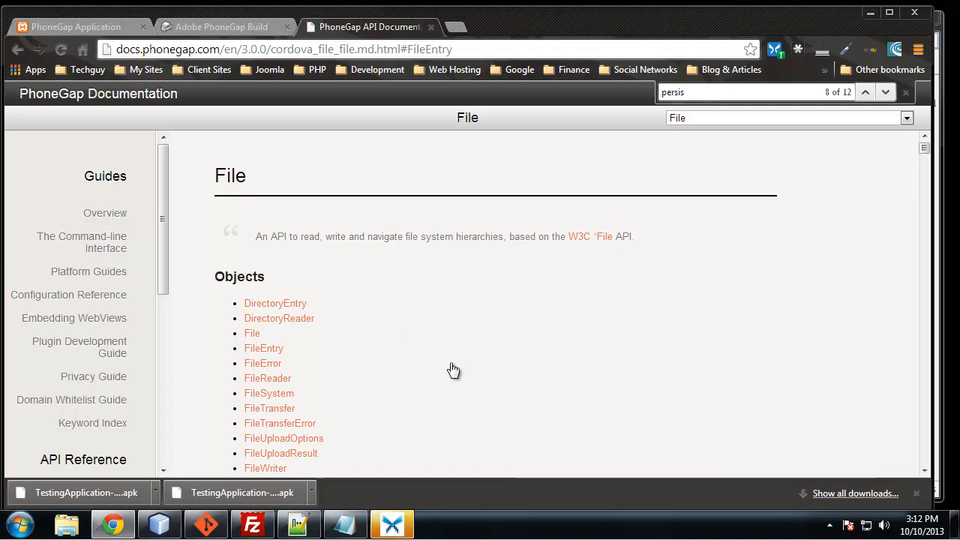
mouse_move(455, 370)
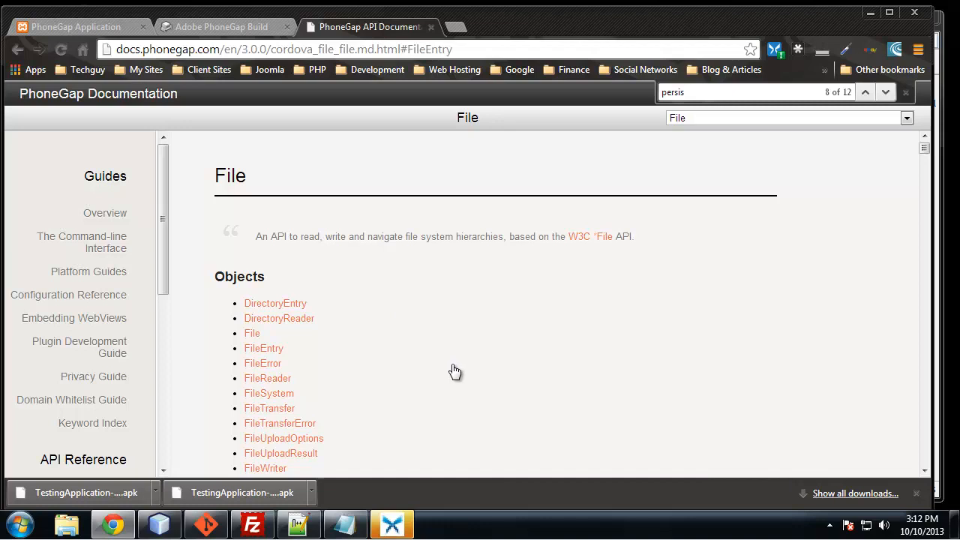
mouse_move(414, 351)
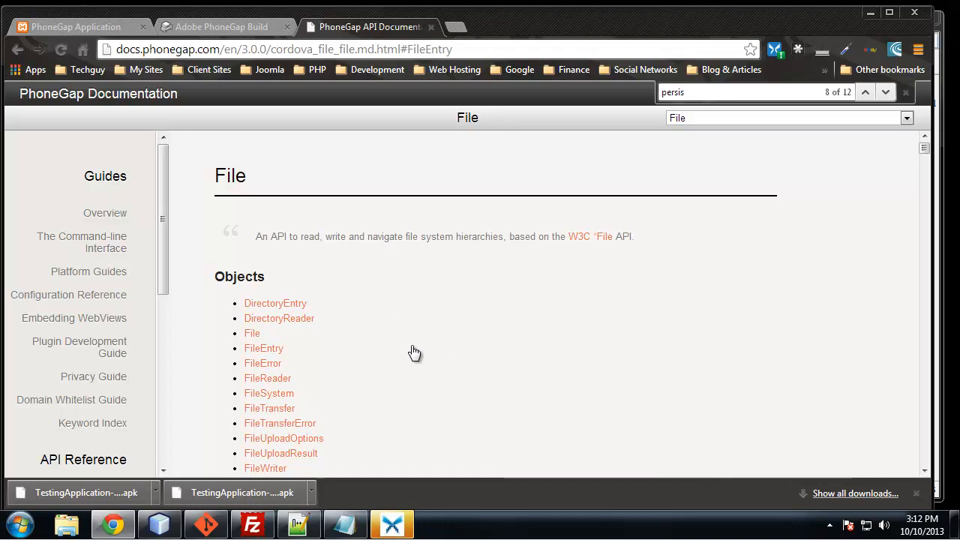
Scroll the File API page past File's properties and slice examples to the FileReader methods
scroll(down, 3)
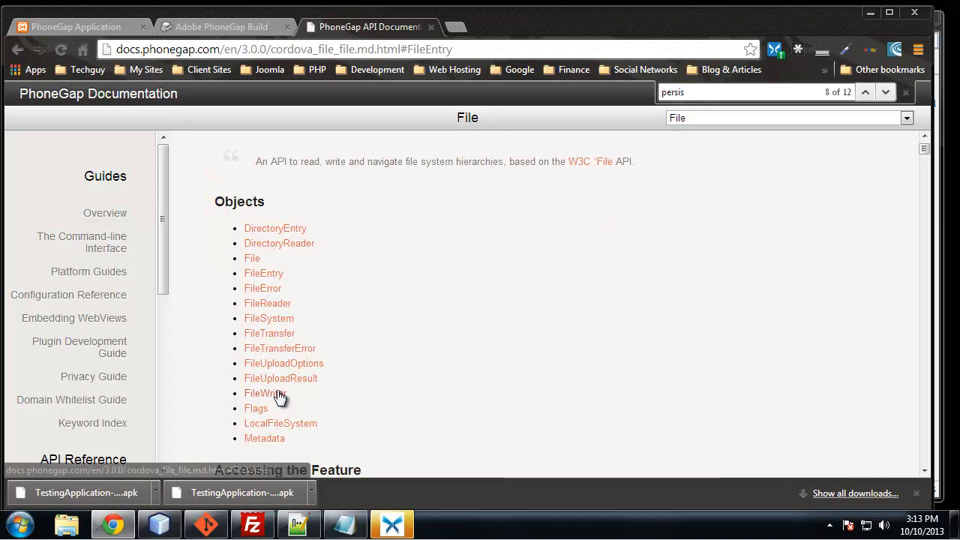
mouse_move(261, 236)
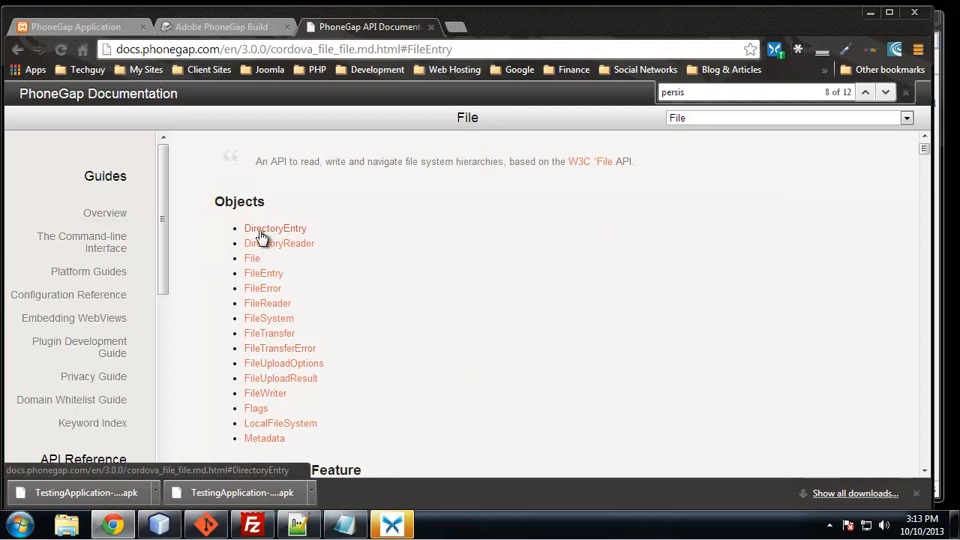
mouse_move(299, 327)
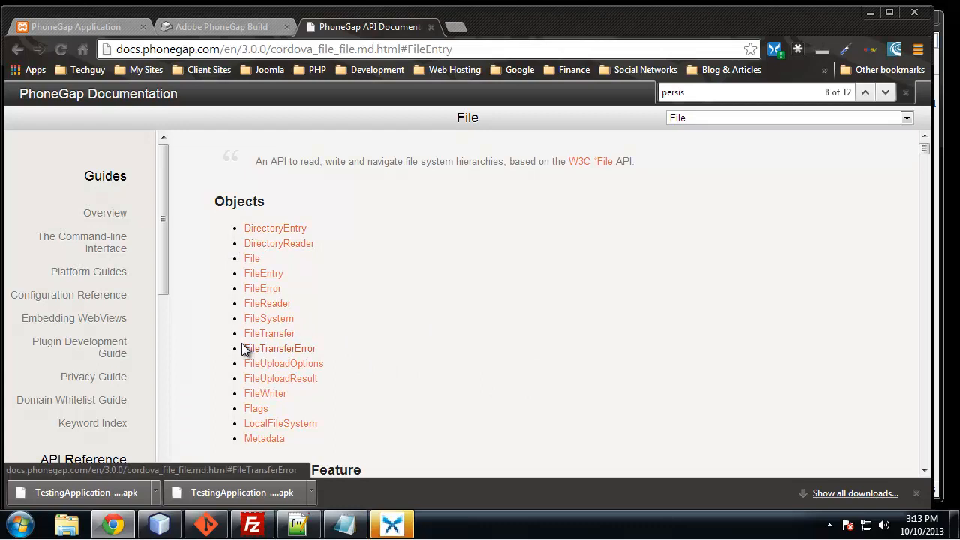
scroll(down, 3)
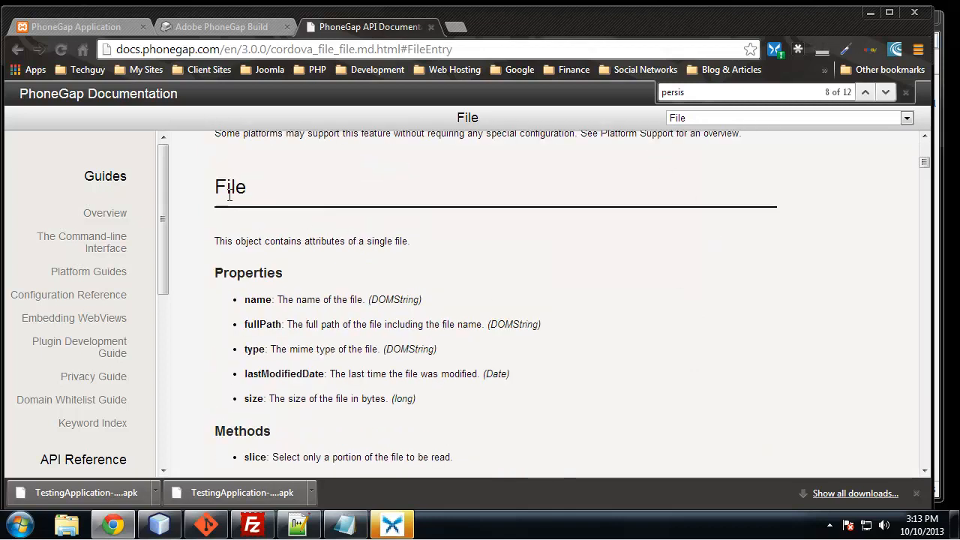
mouse_move(267, 303)
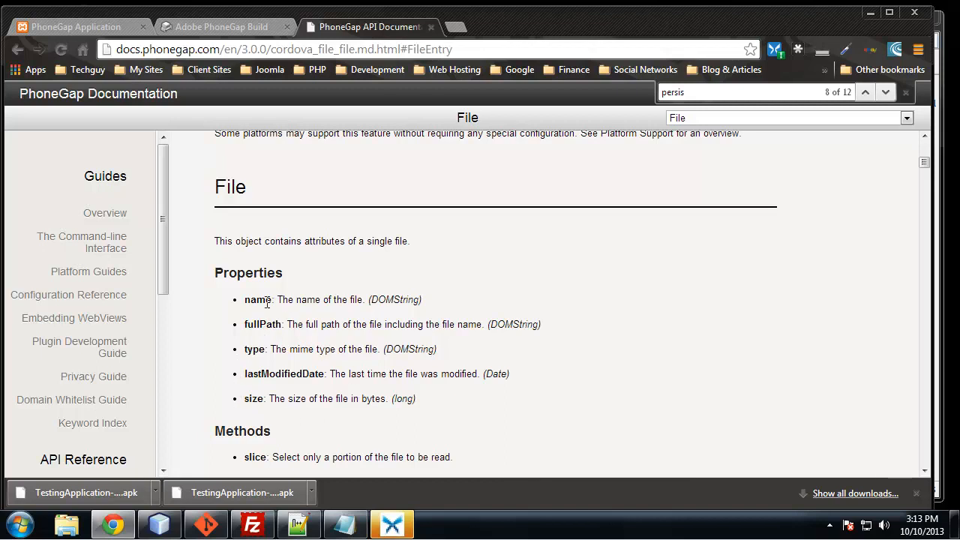
scroll(down, 3)
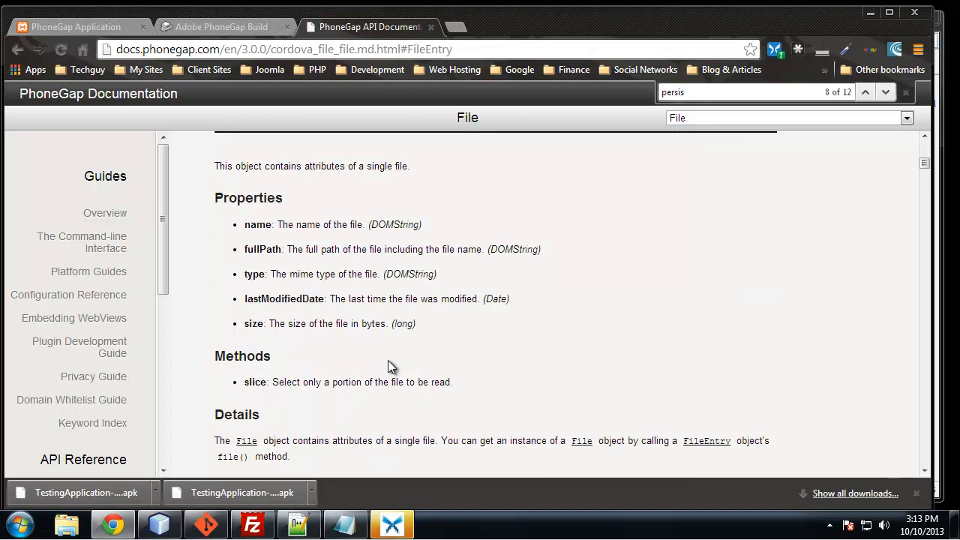
scroll(down, 3)
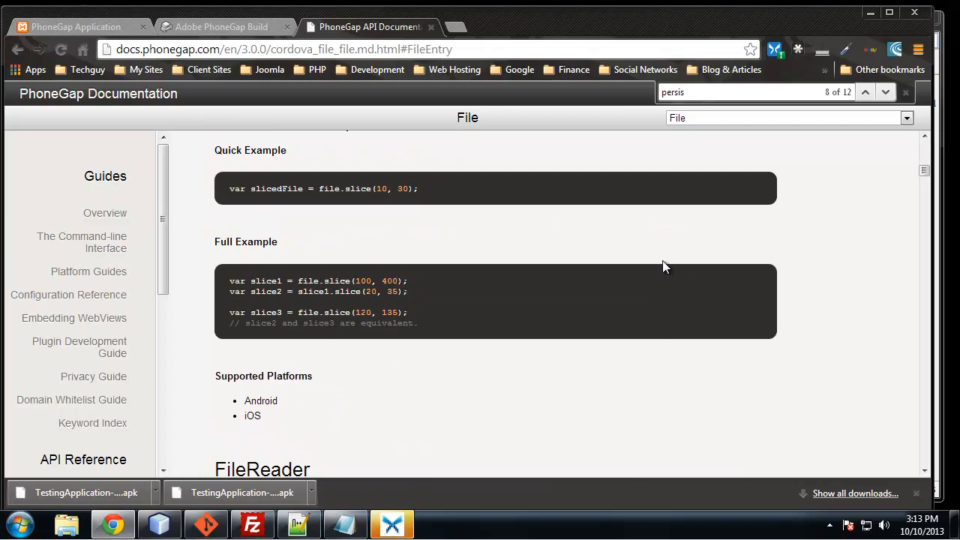
scroll(down, 3)
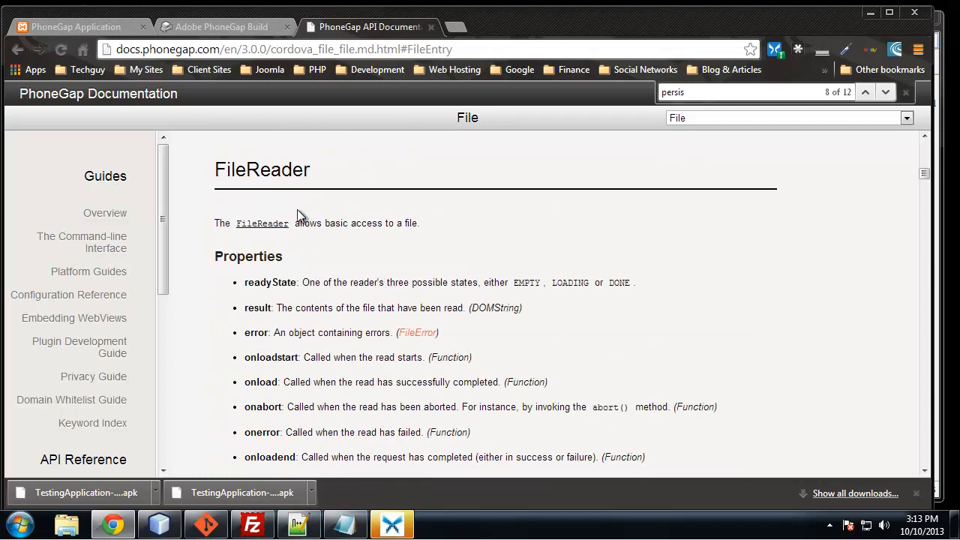
mouse_move(396, 240)
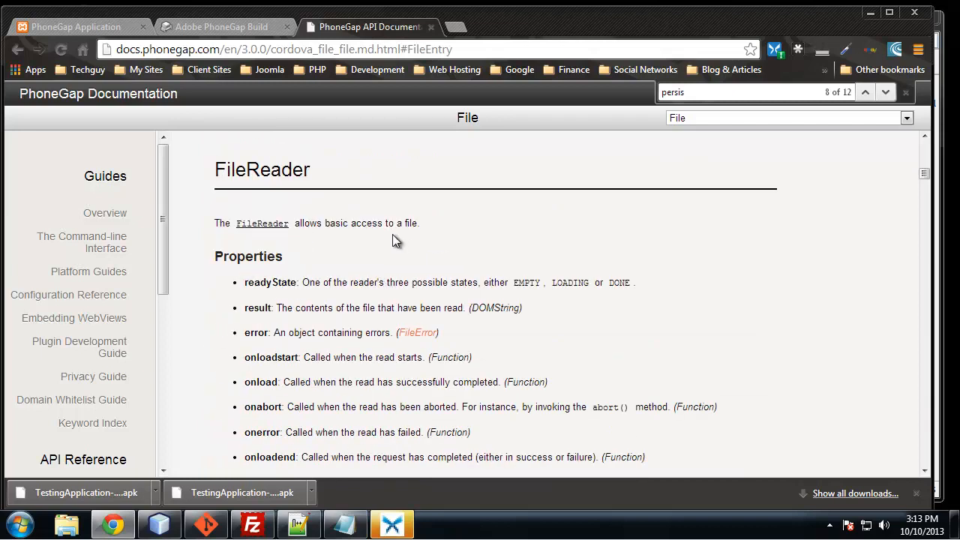
scroll(down, 3)
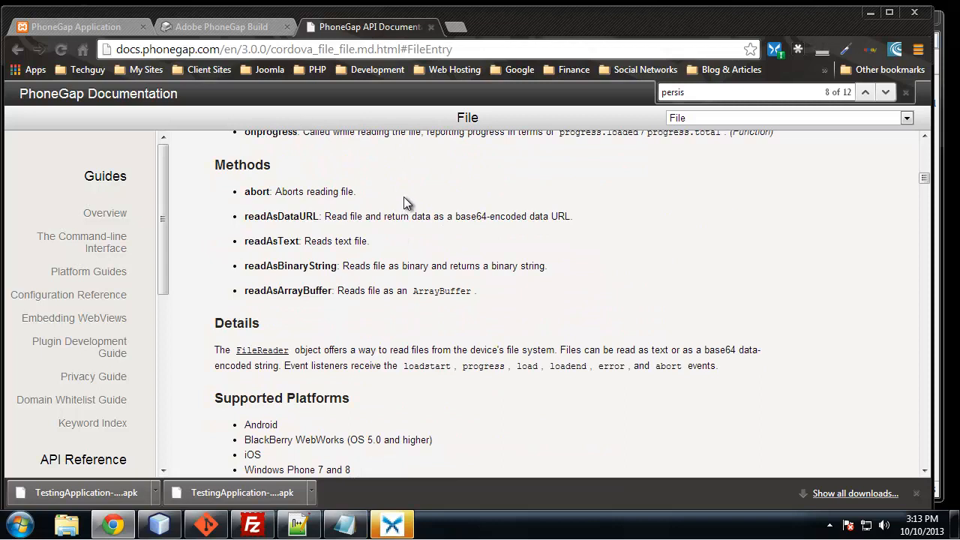
mouse_move(588, 216)
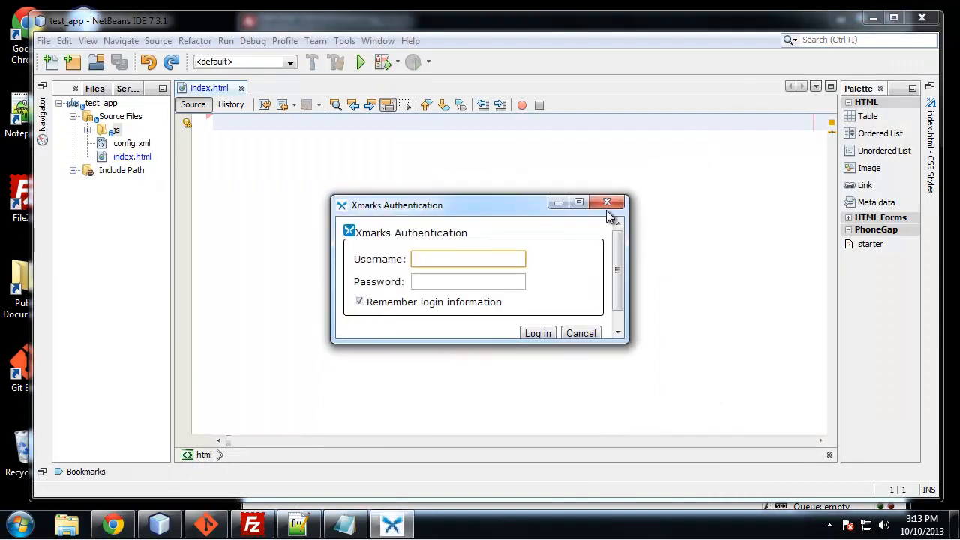
Dismiss the Xmarks Authentication prompt without signing in and return to the index.html editor
click(606, 203)
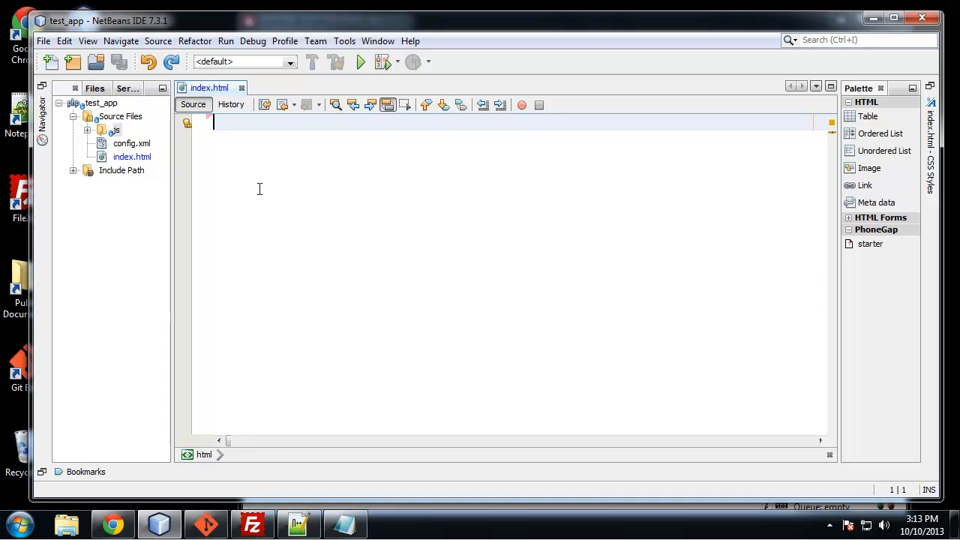
mouse_move(321, 191)
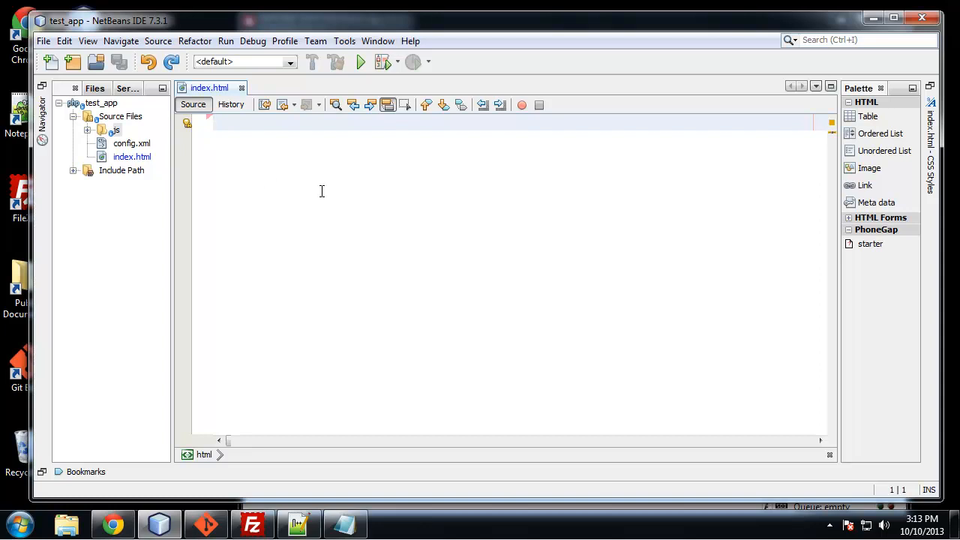
mouse_move(267, 195)
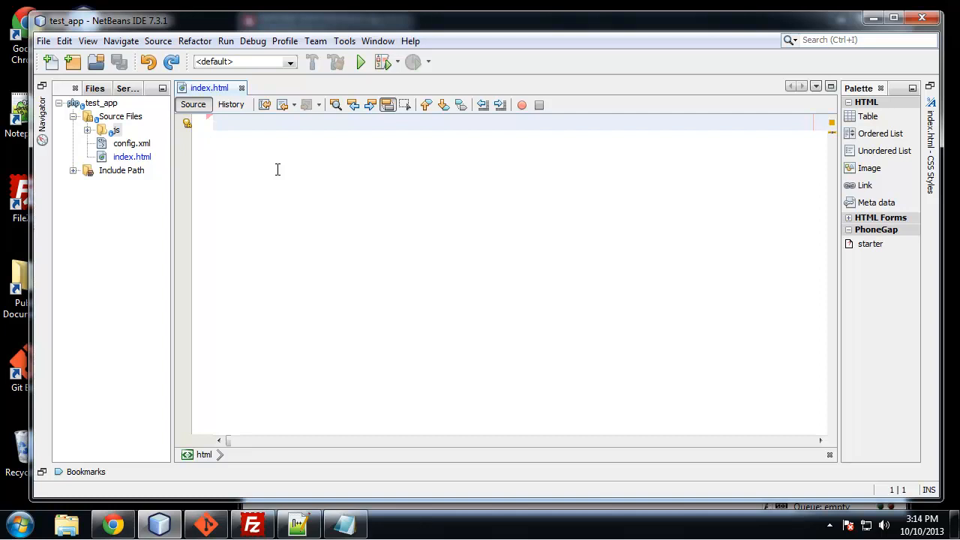
mouse_move(255, 177)
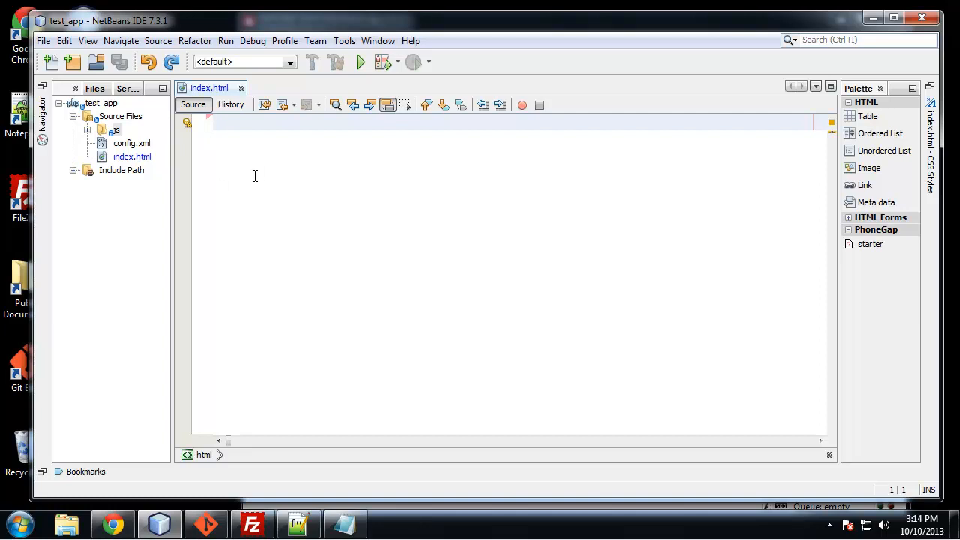
right_click(225, 189)
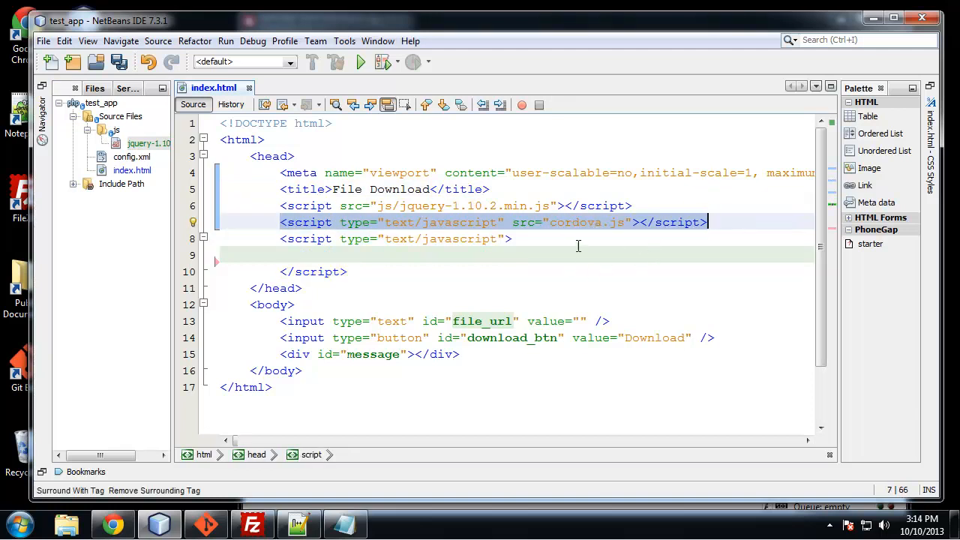
mouse_move(585, 225)
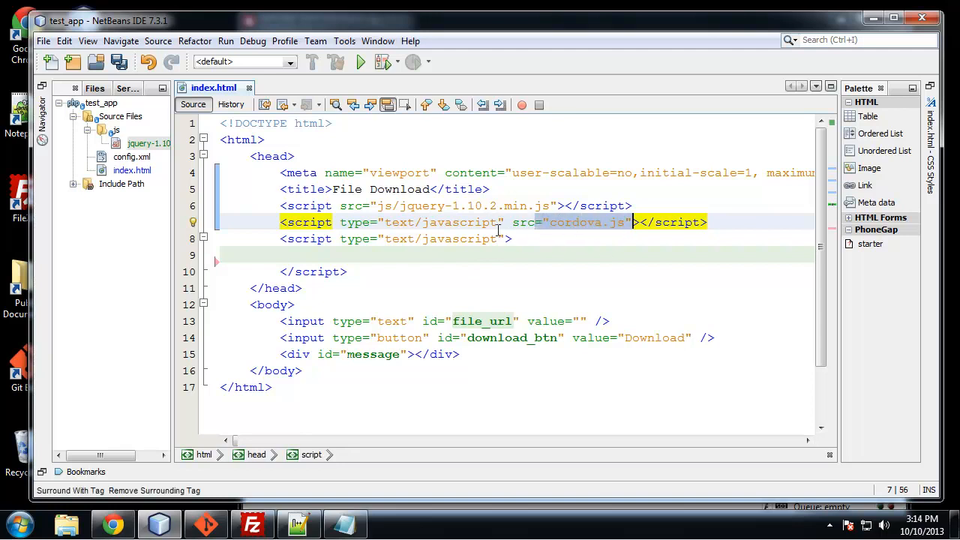
Review the cordova.js script include and the file_url text field lines in index.html
click(218, 255)
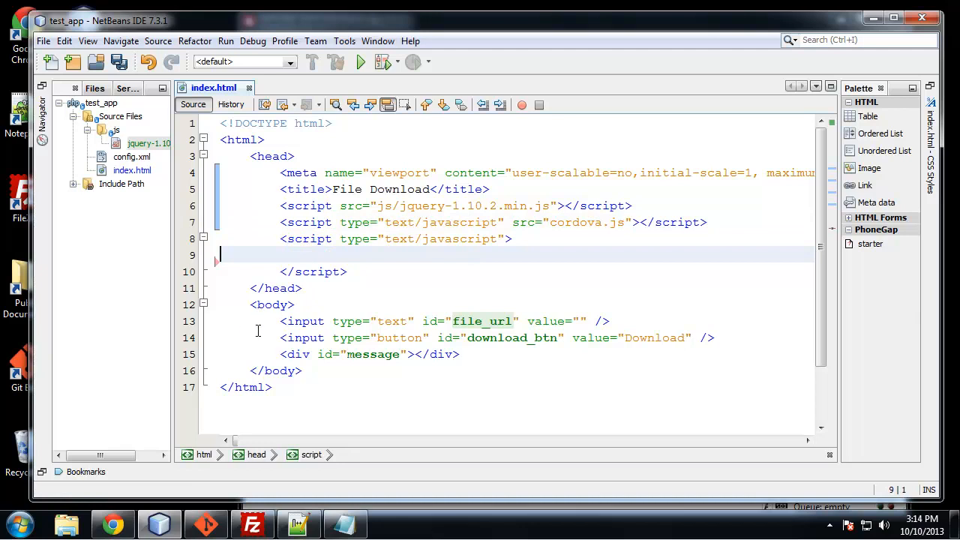
click(344, 321)
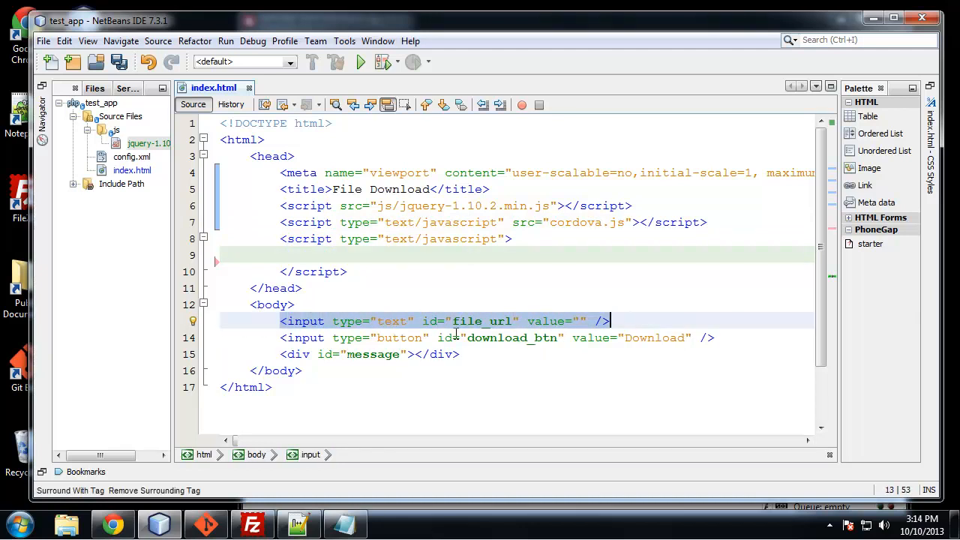
mouse_move(500, 330)
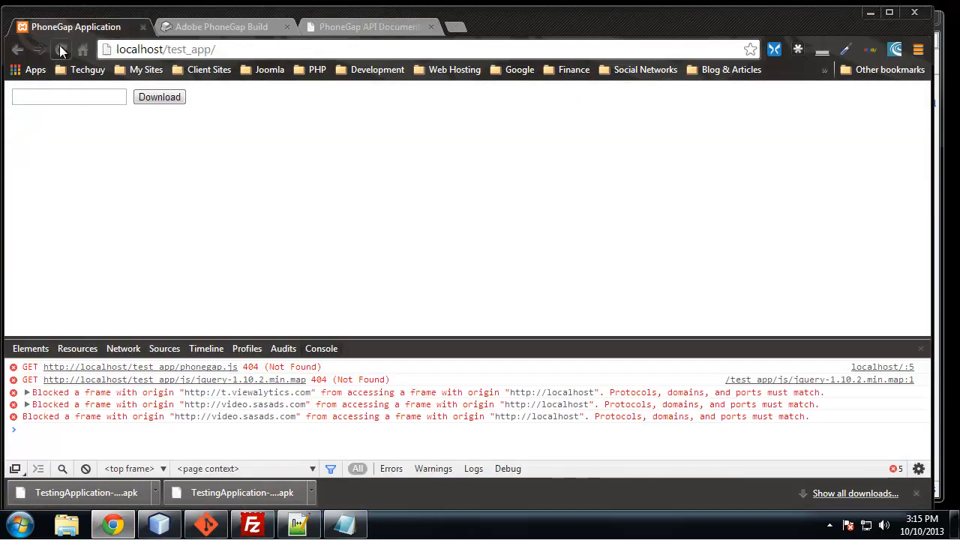
Reload localhost/test_app in Chrome to show the URL field, Download button and console errors
click(893, 50)
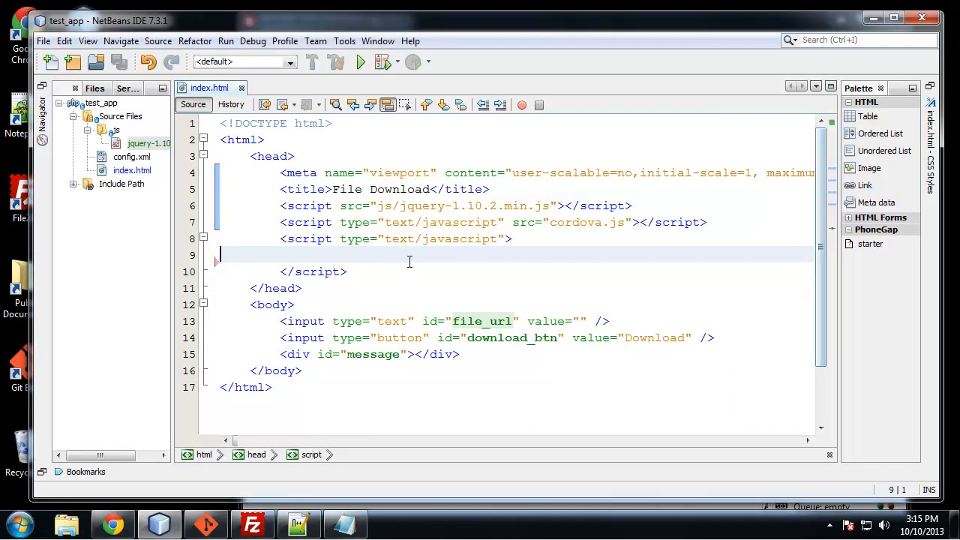
Format the pasted deviceready listener and review the onDeviceReady callback definition
scroll(down, 3)
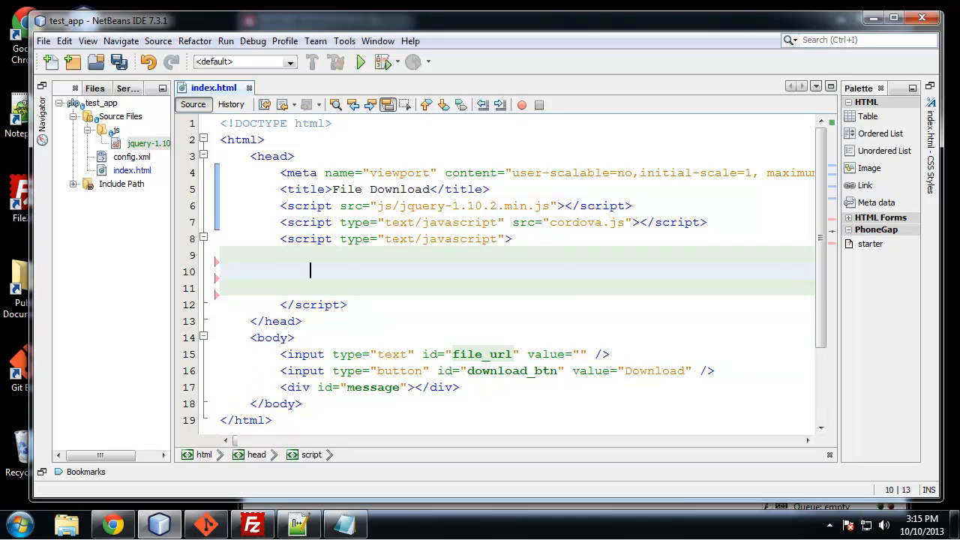
right_click(311, 270)
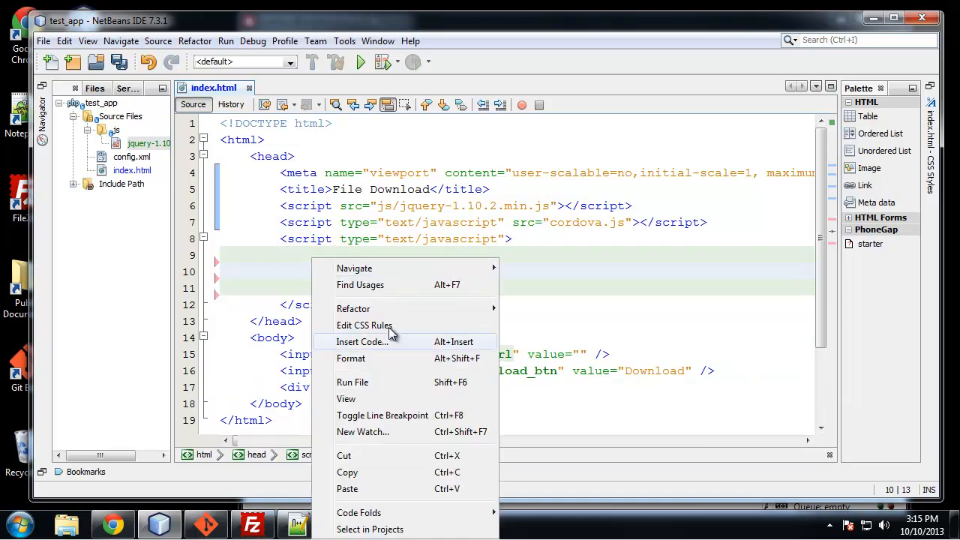
mouse_move(367, 372)
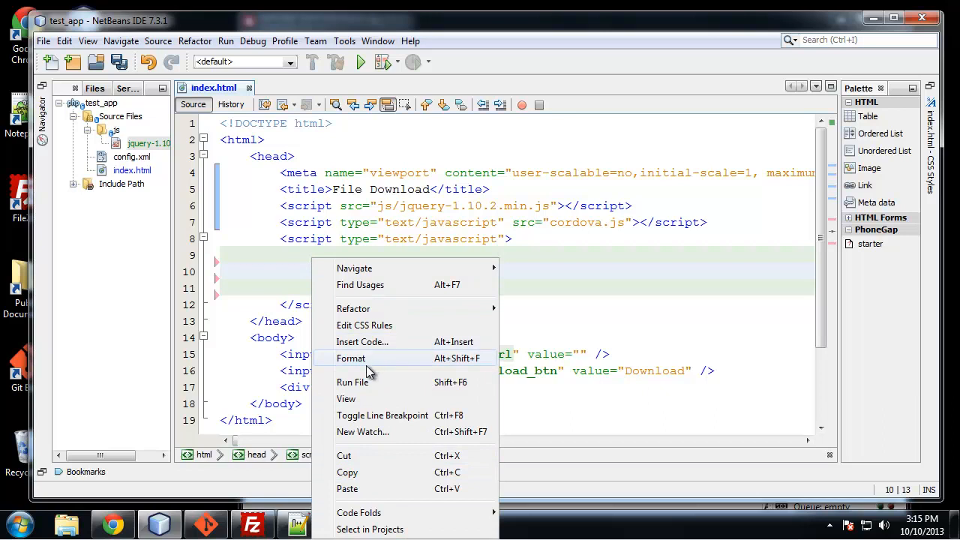
mouse_move(375, 471)
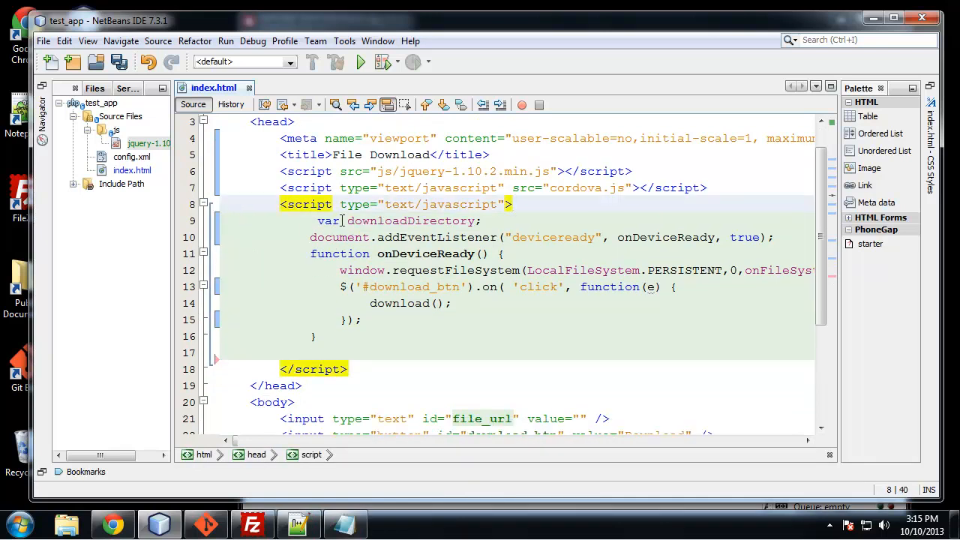
click(363, 220)
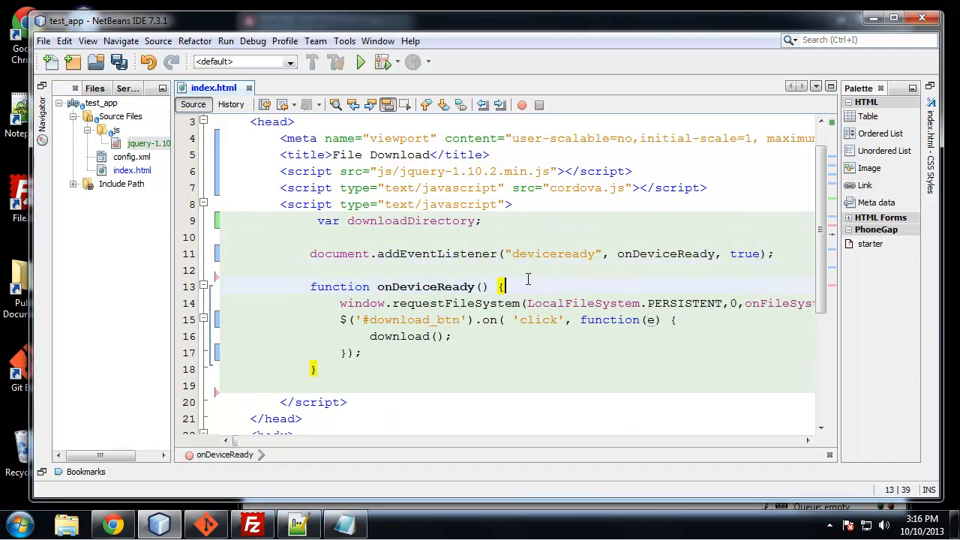
mouse_move(510, 249)
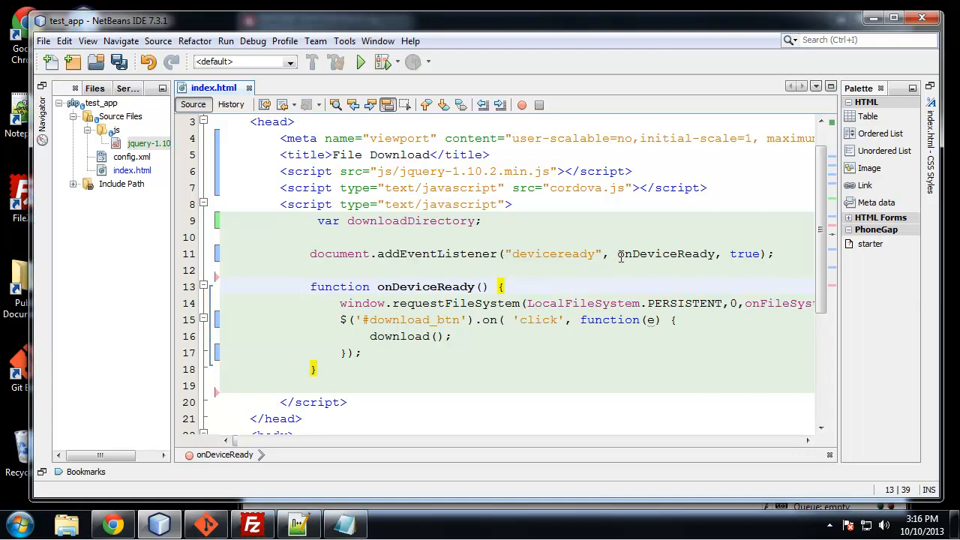
double_click(666, 254)
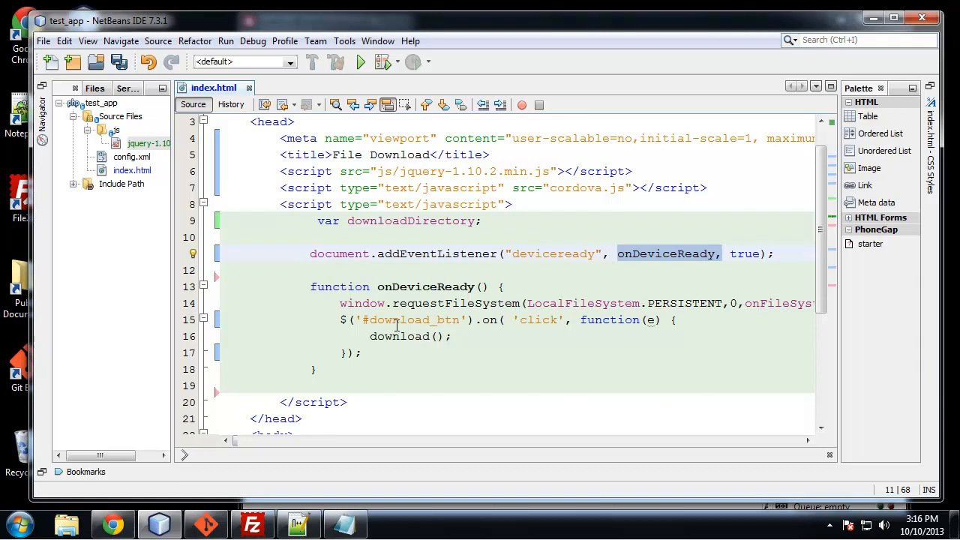
click(425, 287)
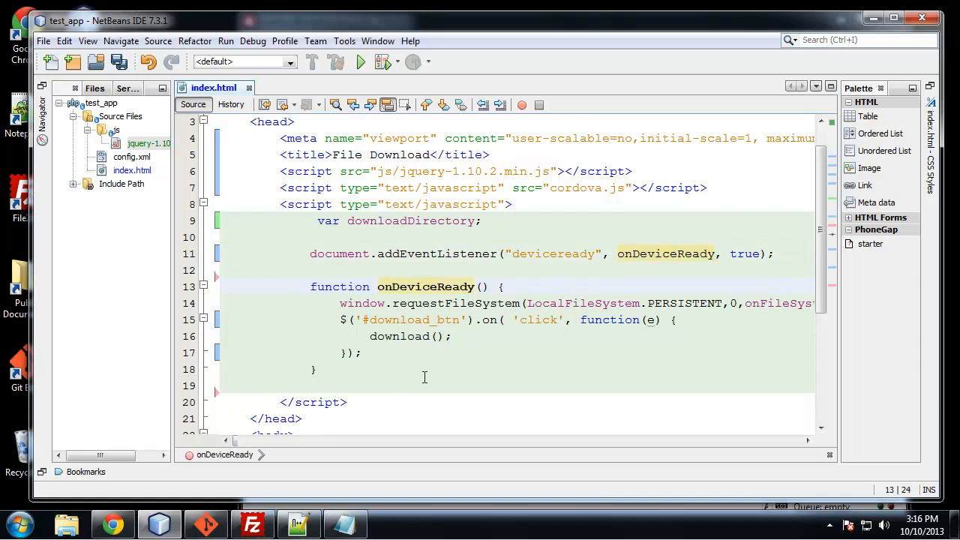
mouse_move(354, 307)
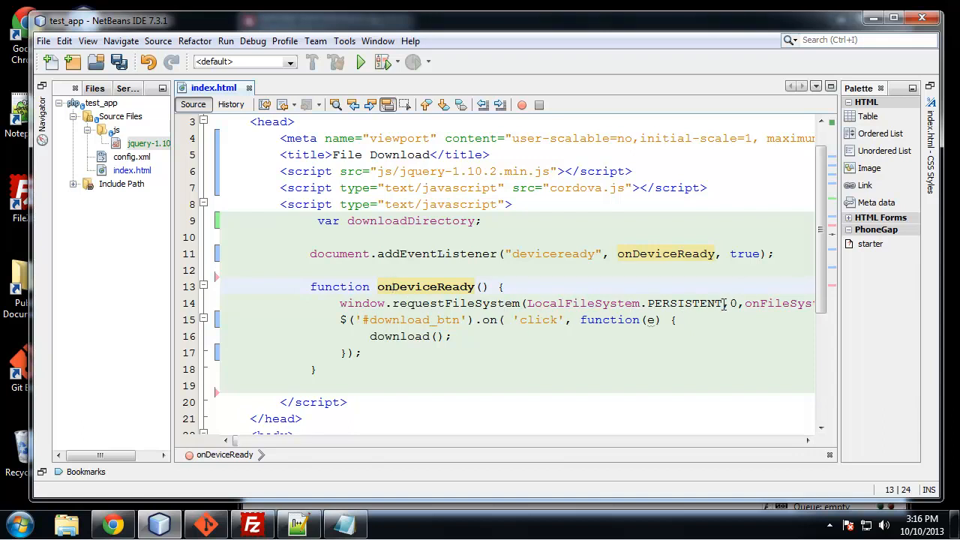
Review the PERSISTENT file system request with its onFileSystemSuccess callback and mark the spot for new code
double_click(684, 303)
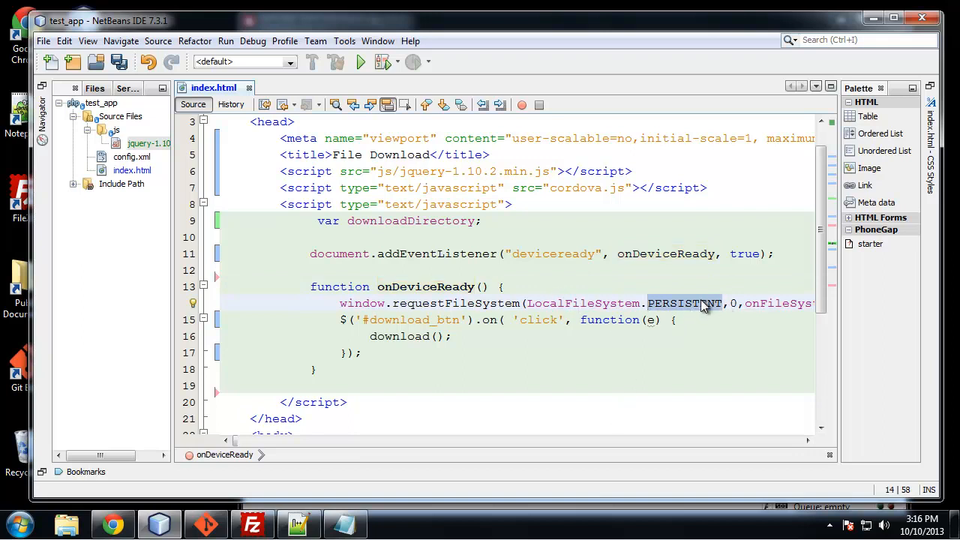
mouse_move(645, 310)
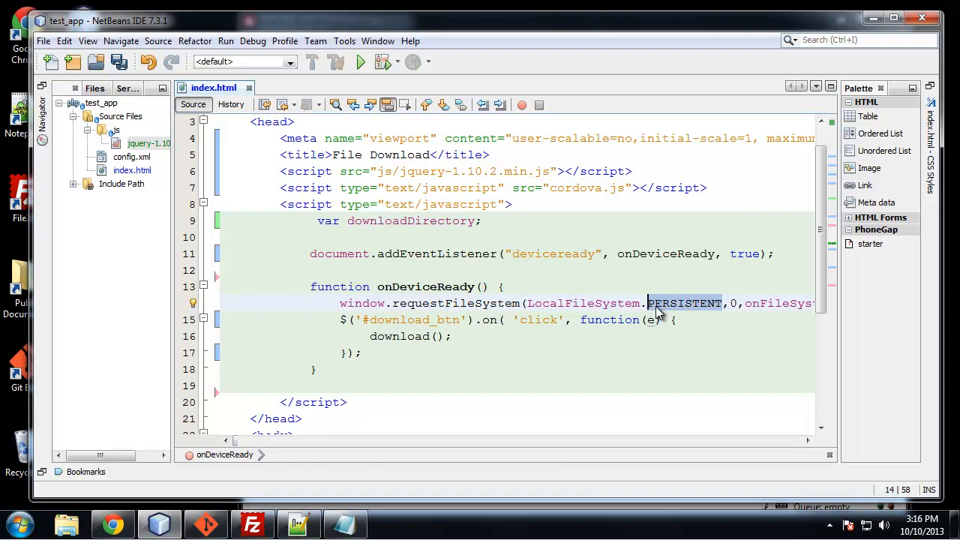
mouse_move(558, 307)
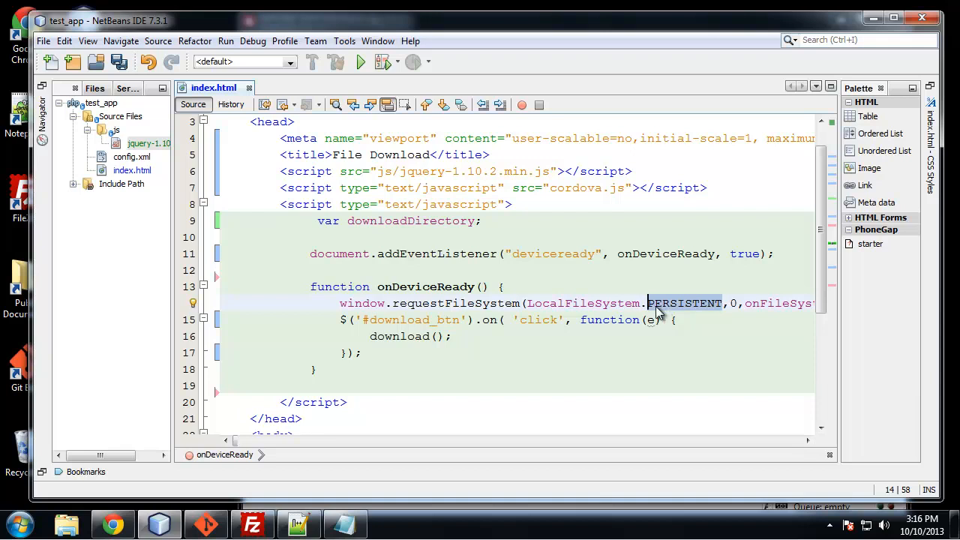
mouse_move(704, 315)
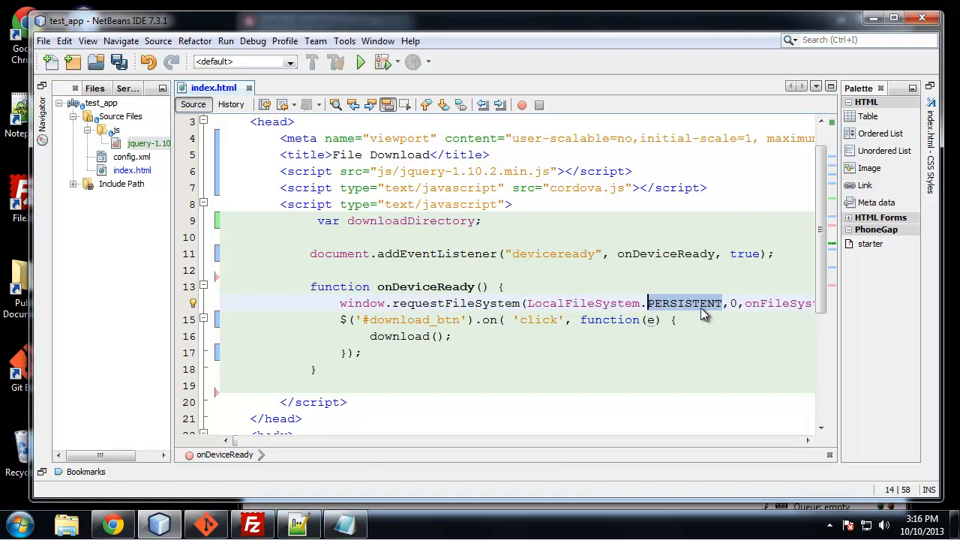
mouse_move(652, 315)
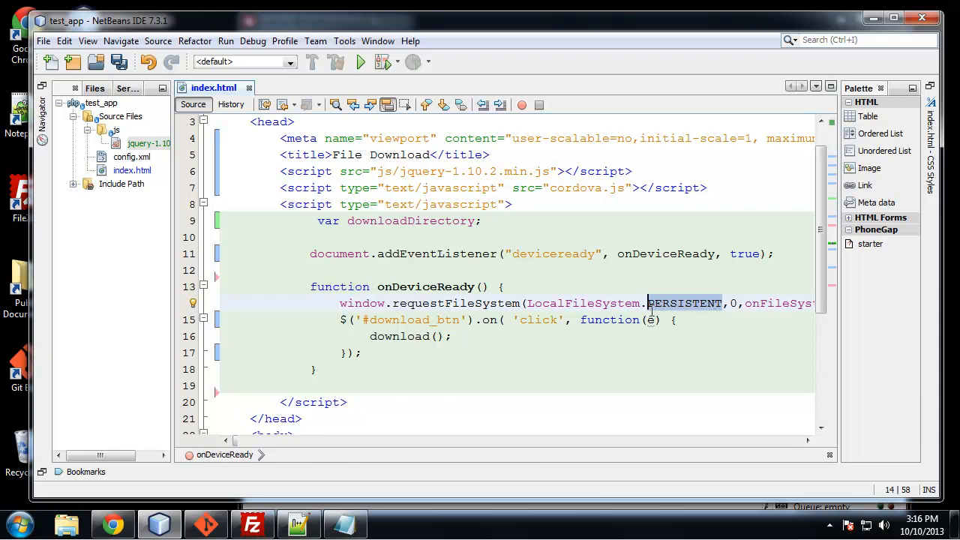
mouse_move(725, 348)
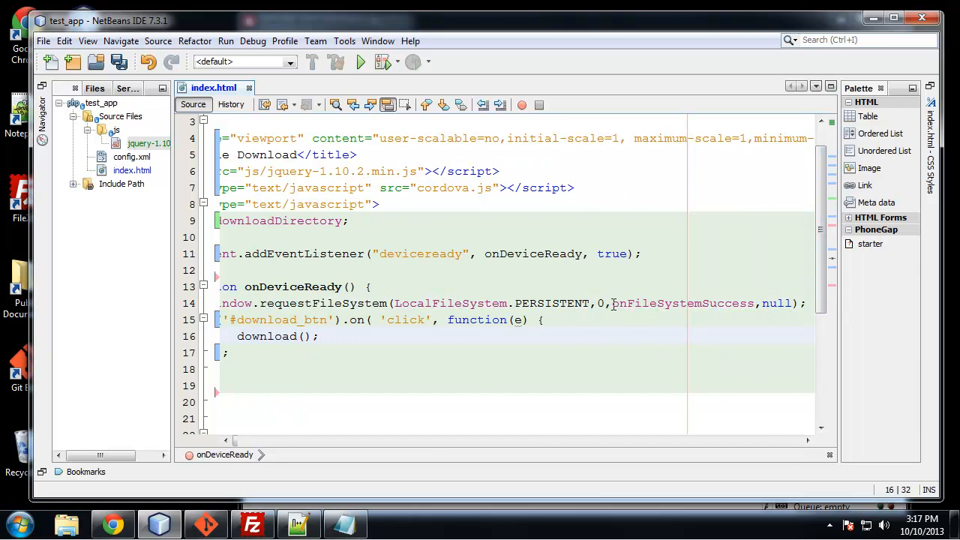
double_click(682, 303)
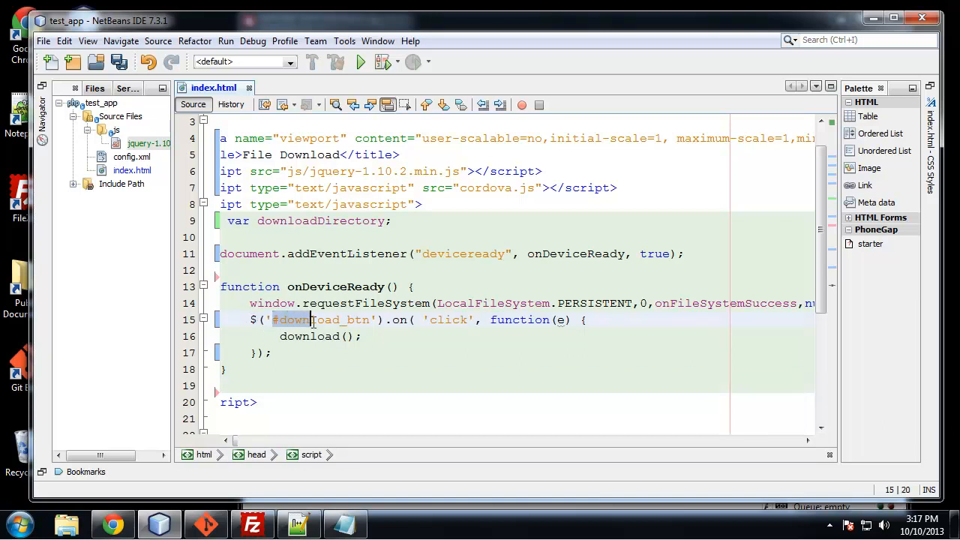
scroll(down, 3)
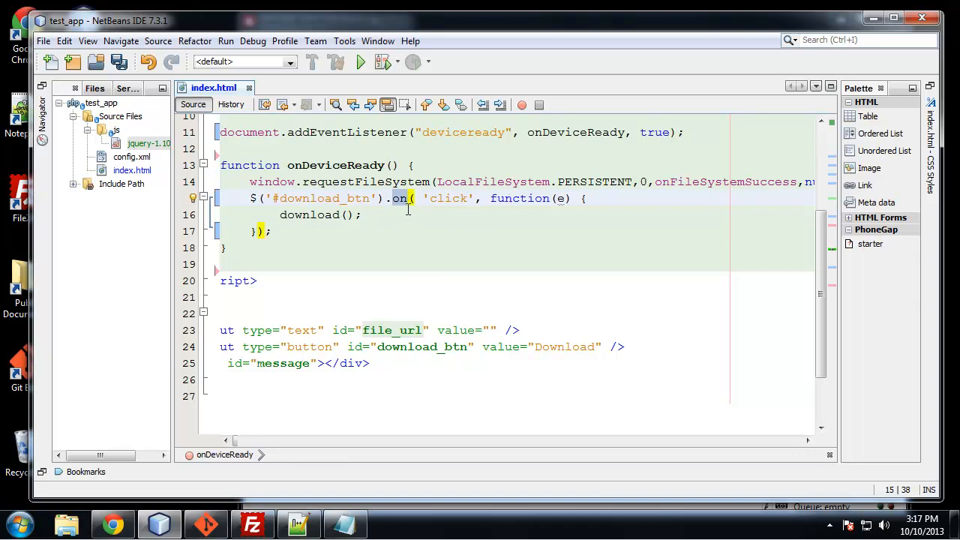
mouse_move(402, 210)
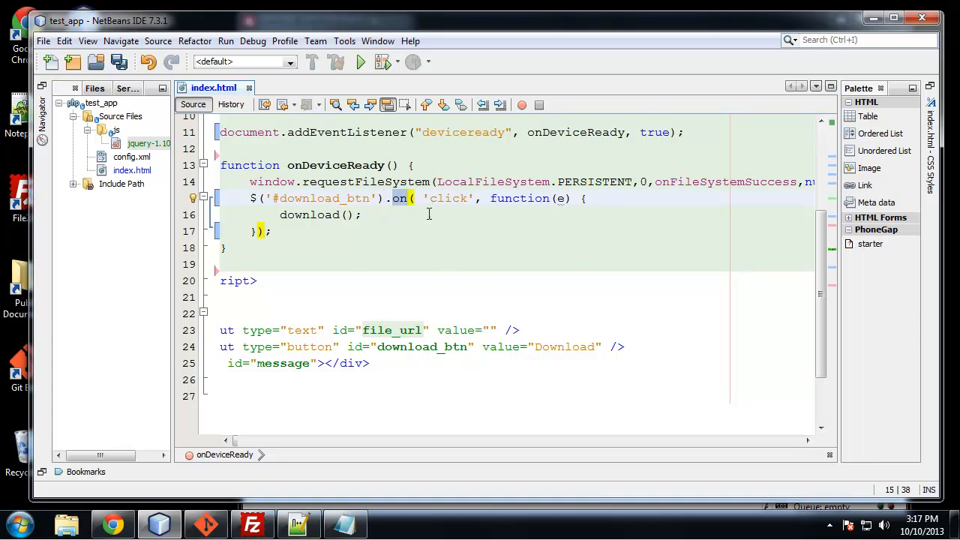
mouse_move(407, 199)
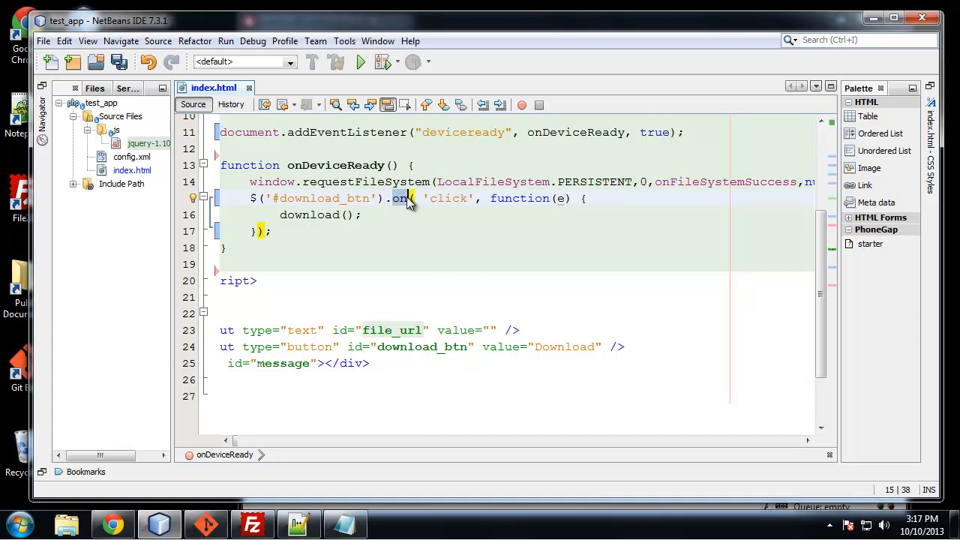
mouse_move(513, 198)
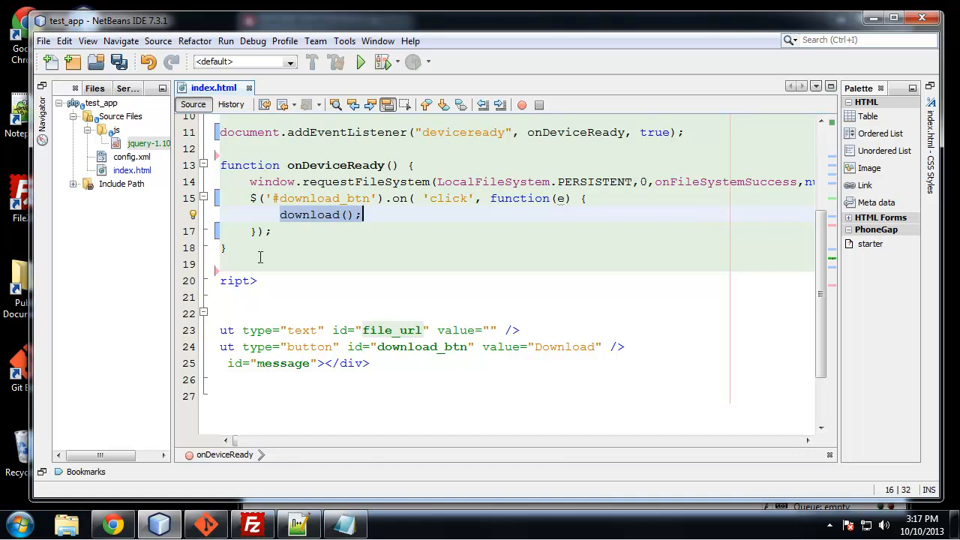
click(294, 261)
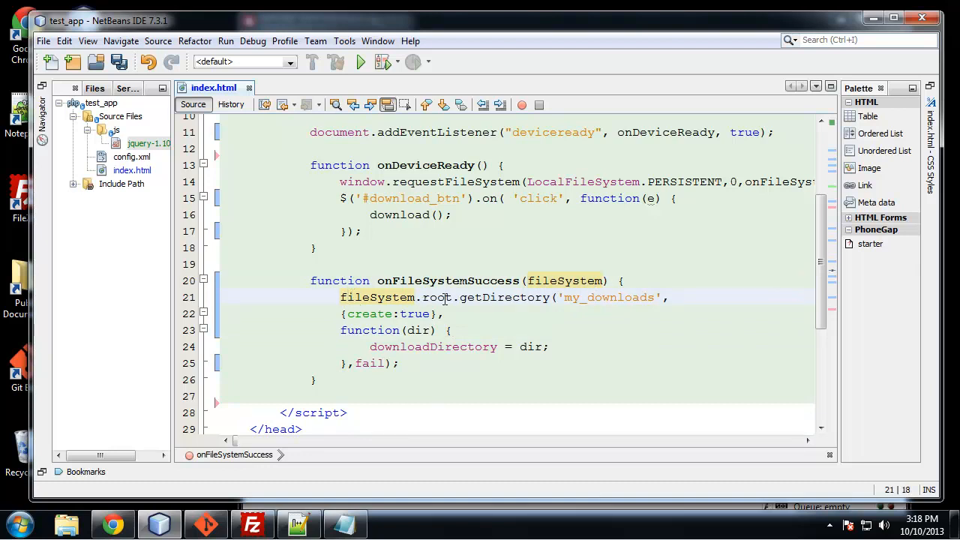
mouse_move(539, 300)
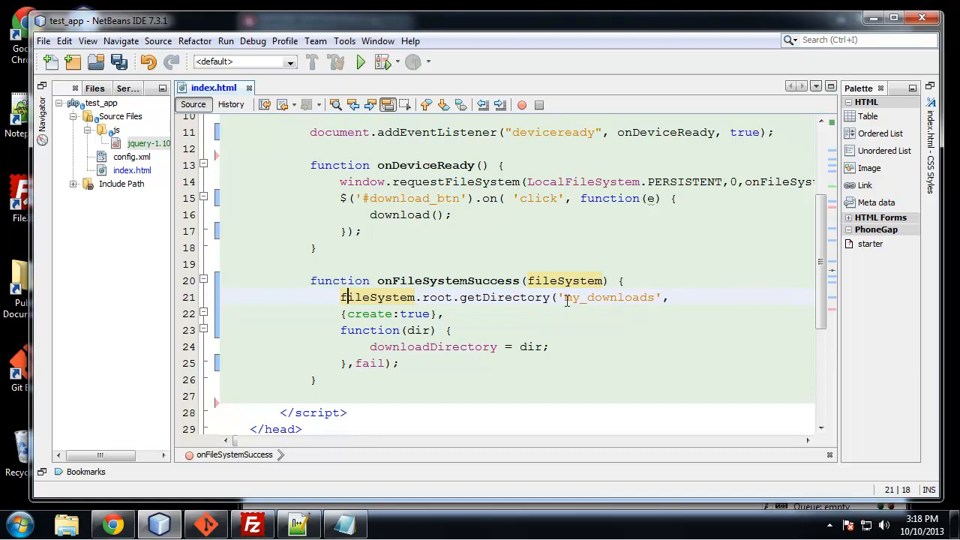
Review the my_downloads getDirectory call and rename its fail callback to onError
double_click(607, 297)
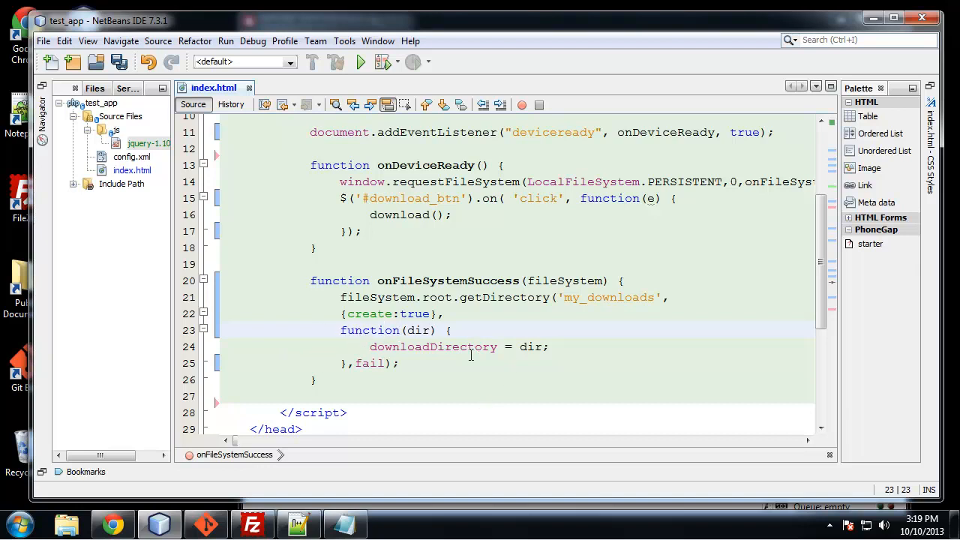
double_click(432, 347)
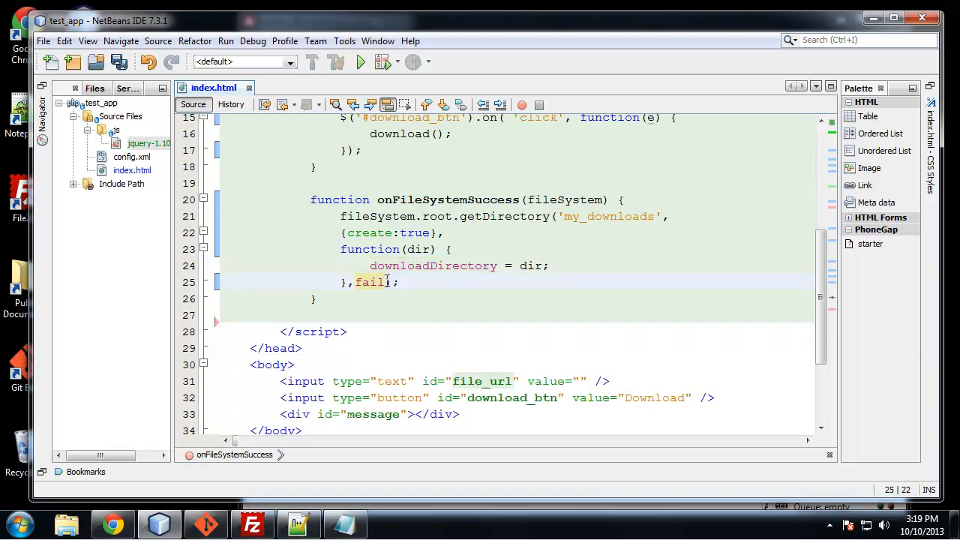
double_click(369, 282)
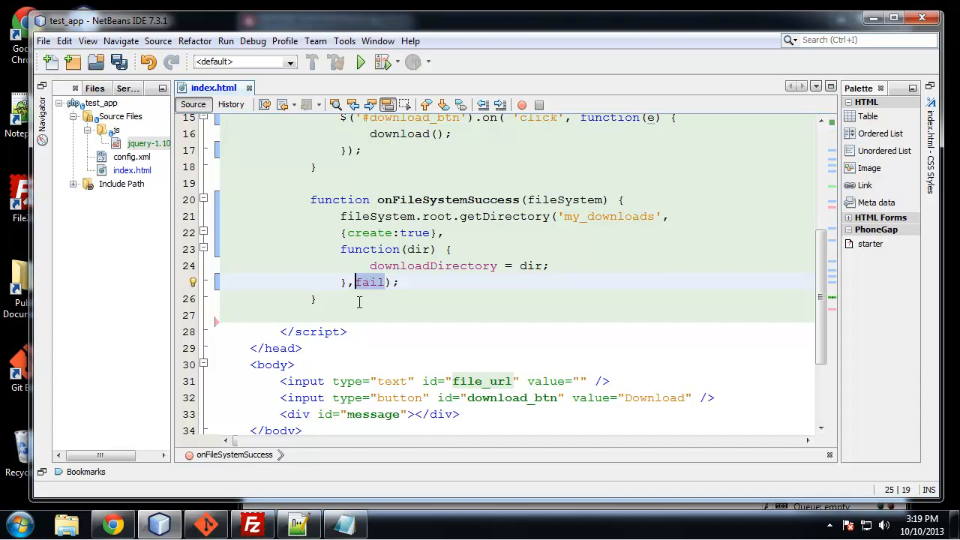
text(onError)
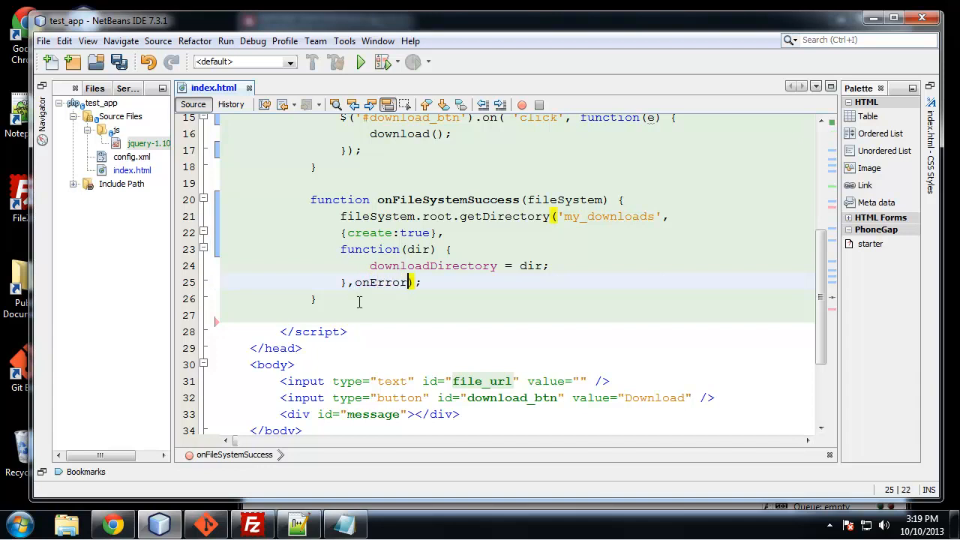
double_click(381, 282)
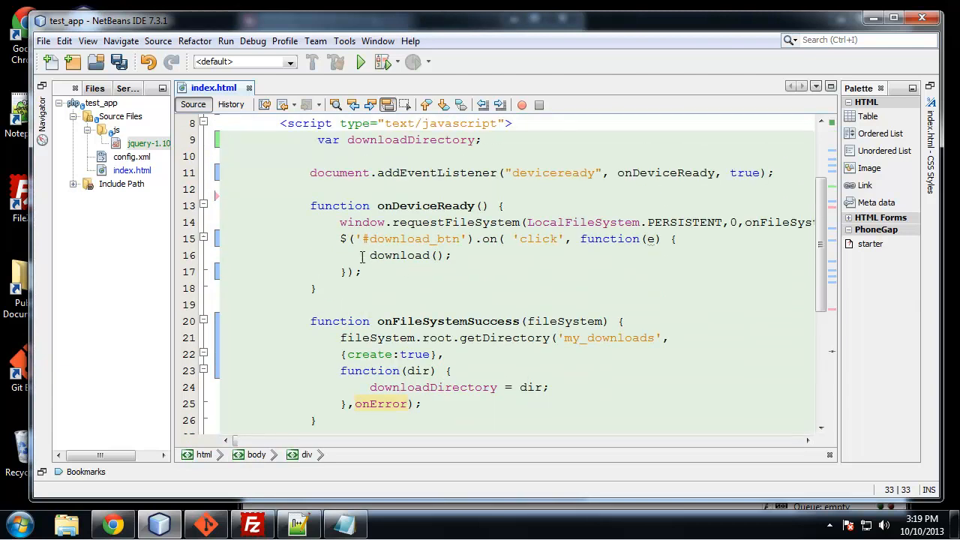
scroll(down, 3)
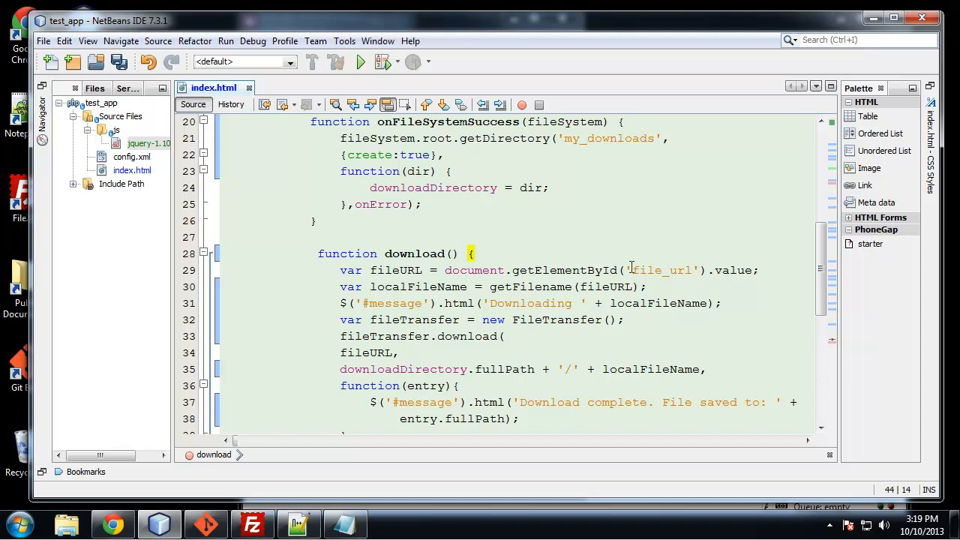
double_click(660, 270)
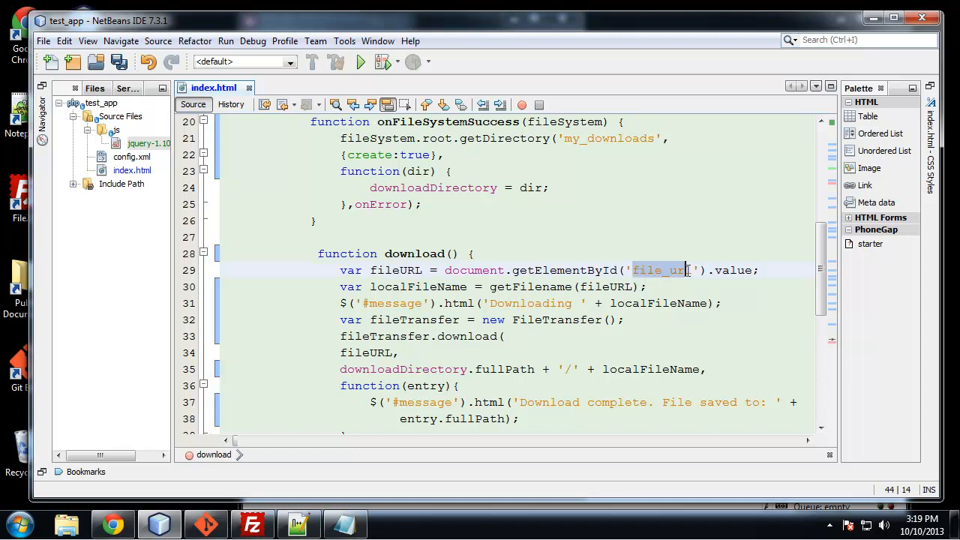
scroll(down, 3)
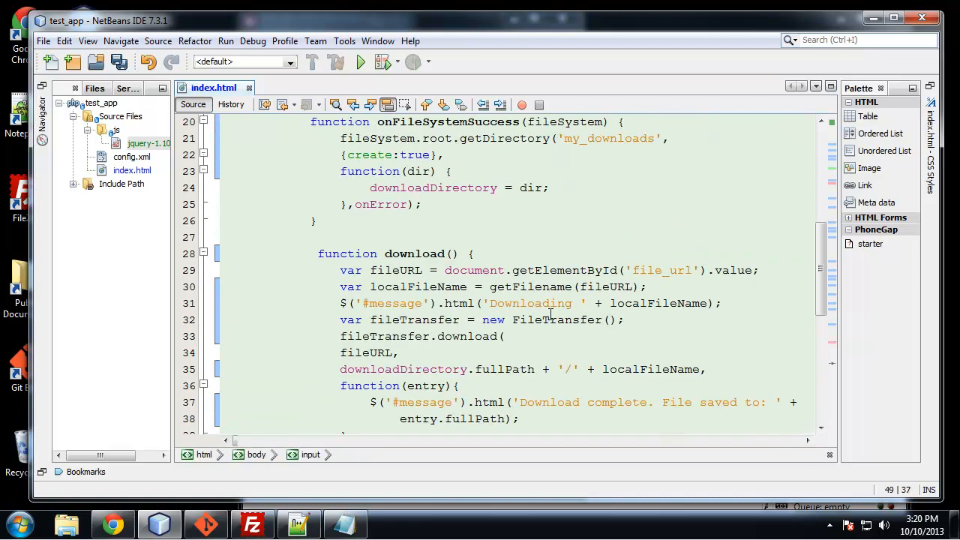
double_click(396, 270)
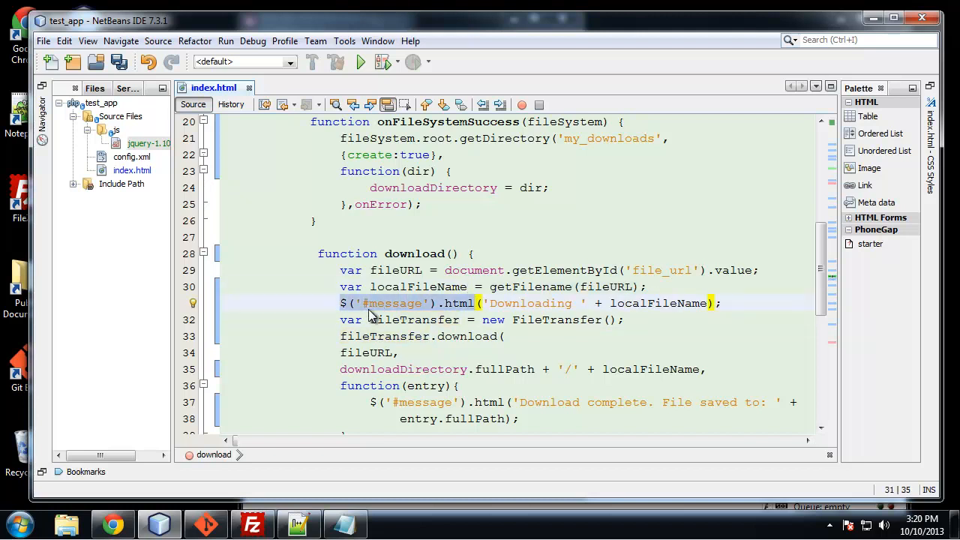
scroll(down, 3)
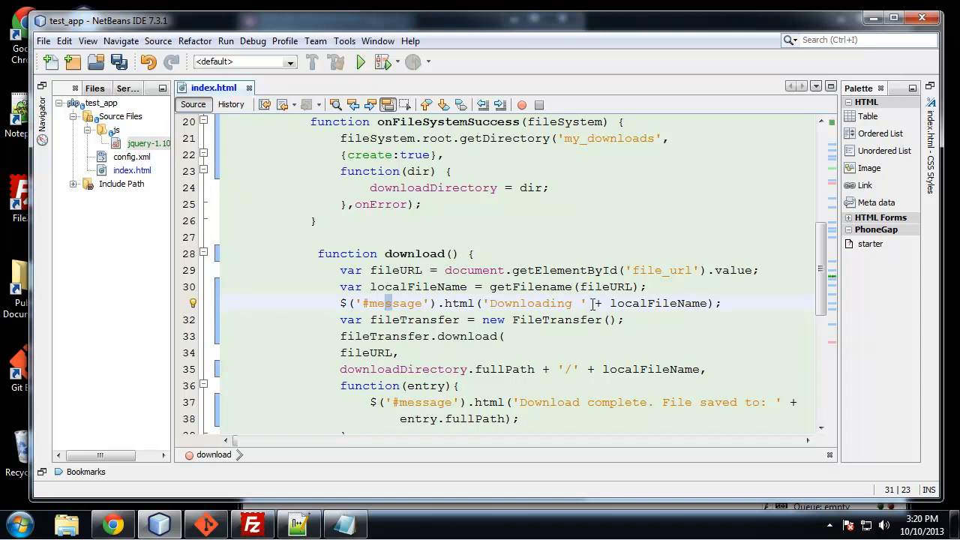
double_click(658, 303)
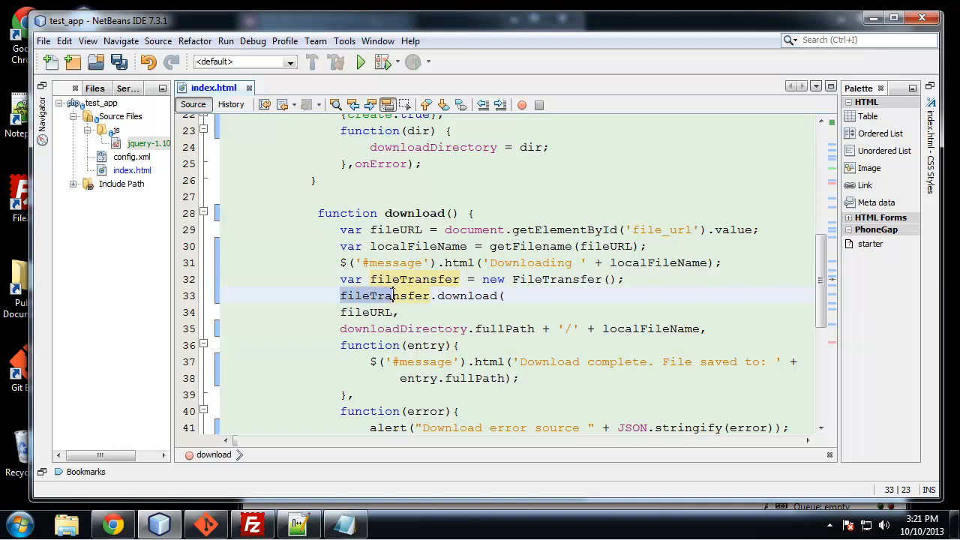
scroll(down, 3)
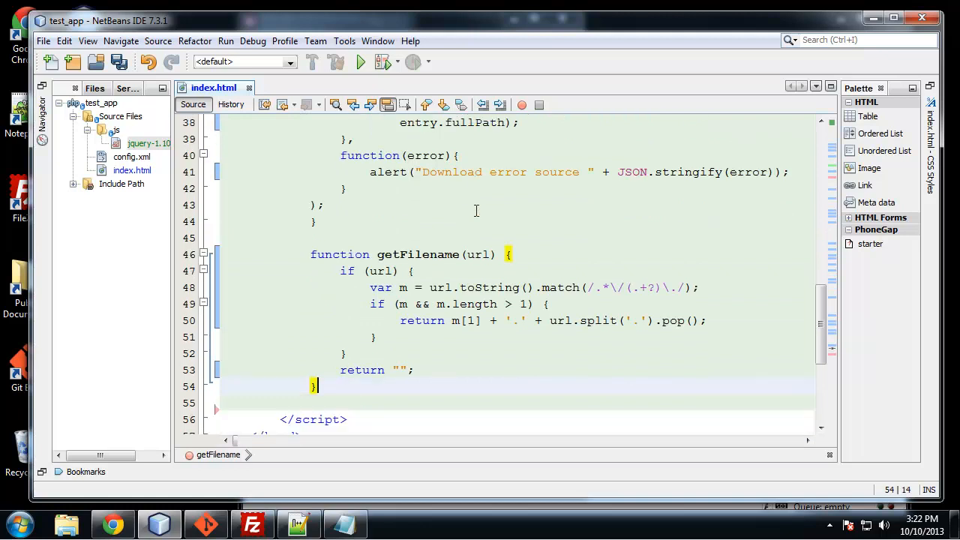
Walk through getFilename's url check, regex match and split-pop extension logic
scroll(down, 3)
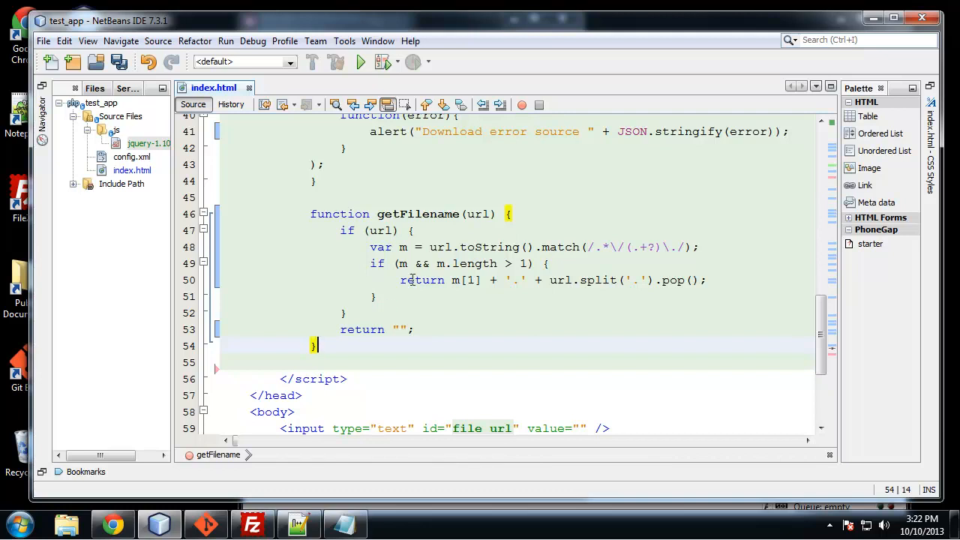
click(411, 231)
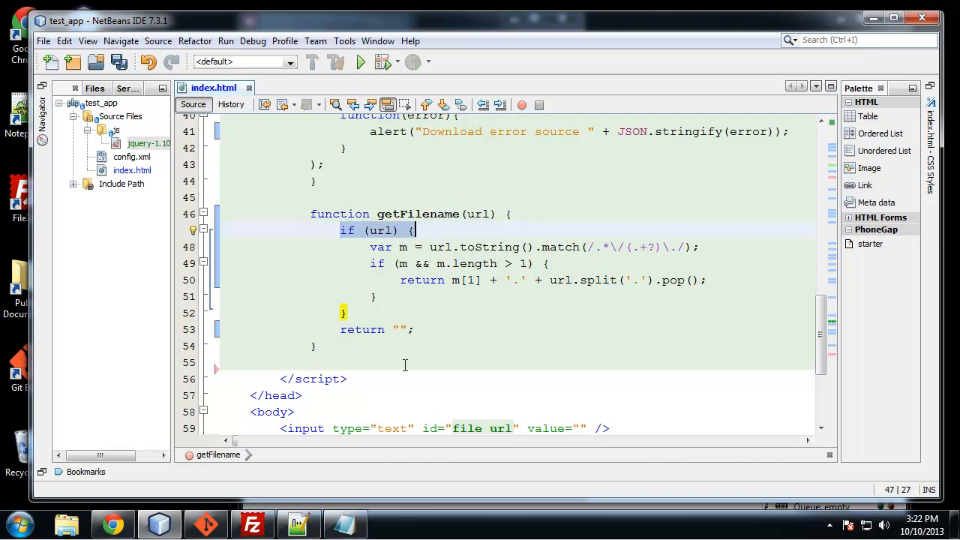
mouse_move(442, 246)
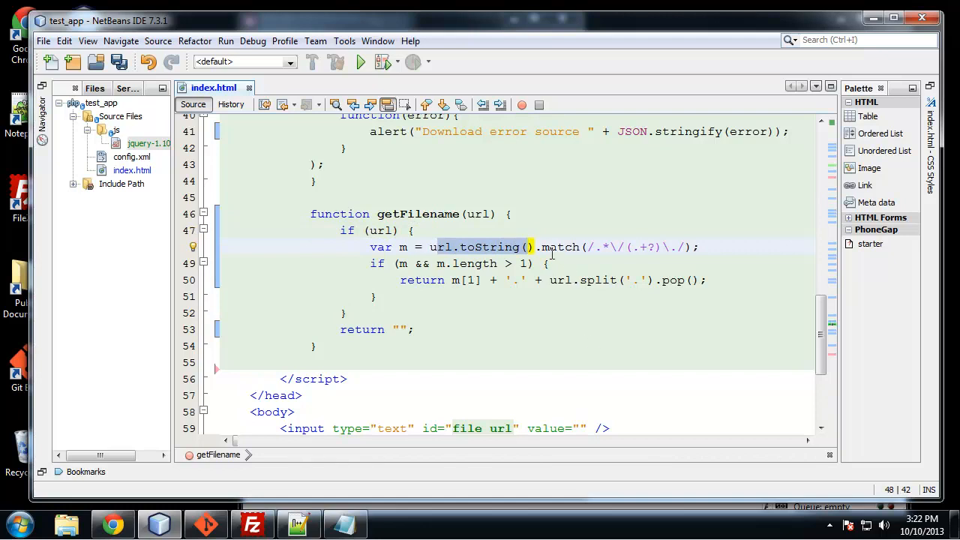
double_click(558, 246)
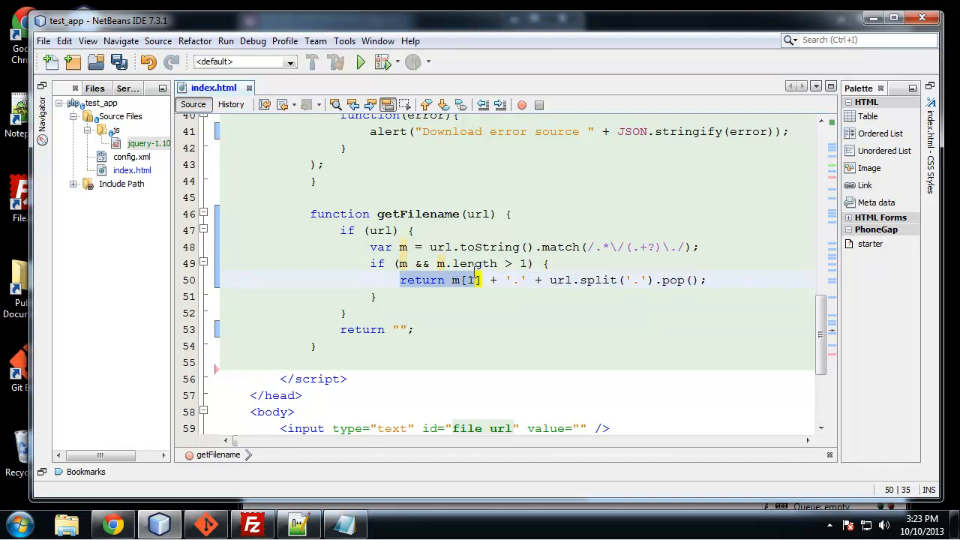
click(479, 297)
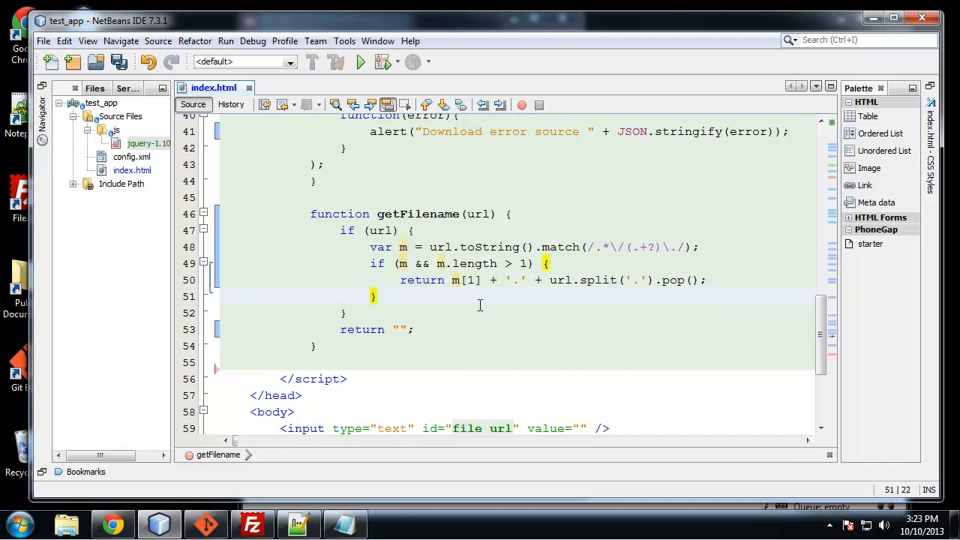
mouse_move(547, 280)
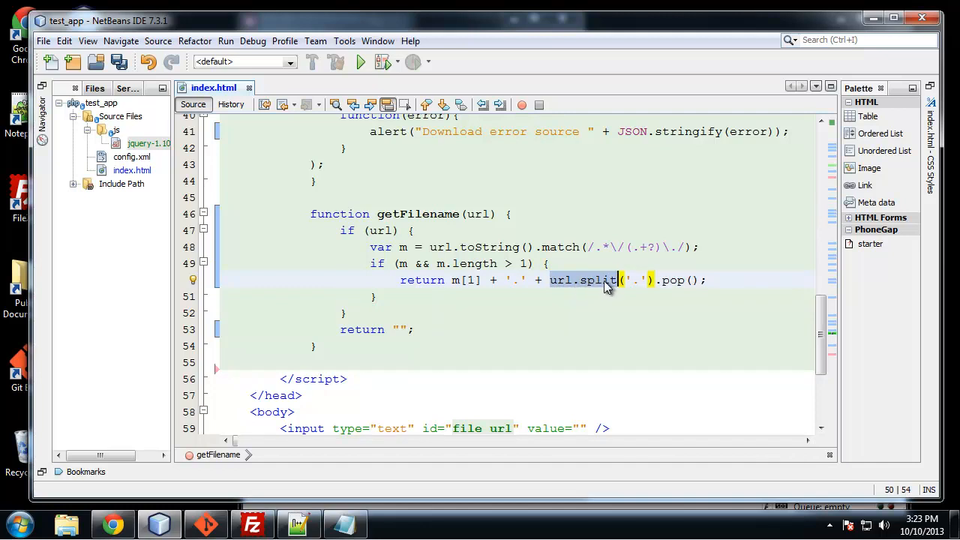
mouse_move(612, 282)
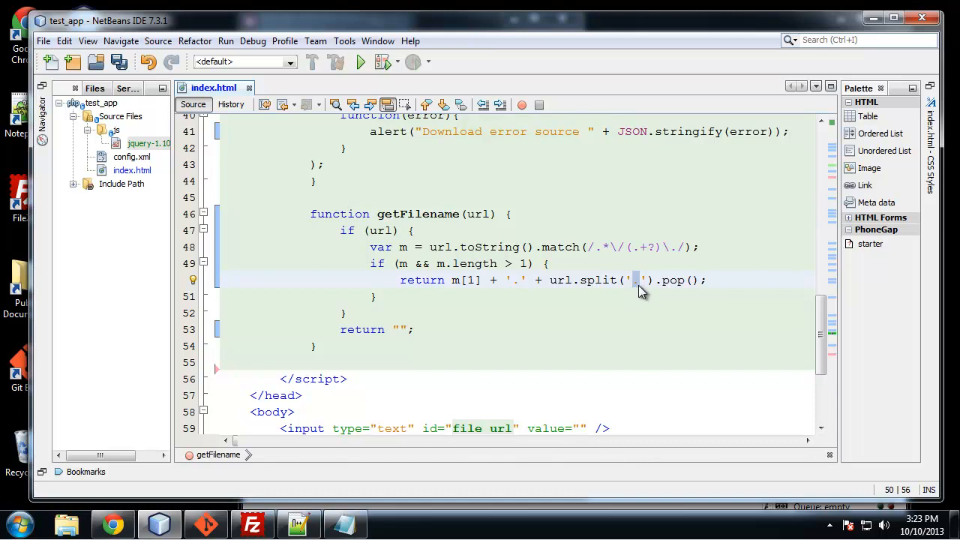
click(636, 280)
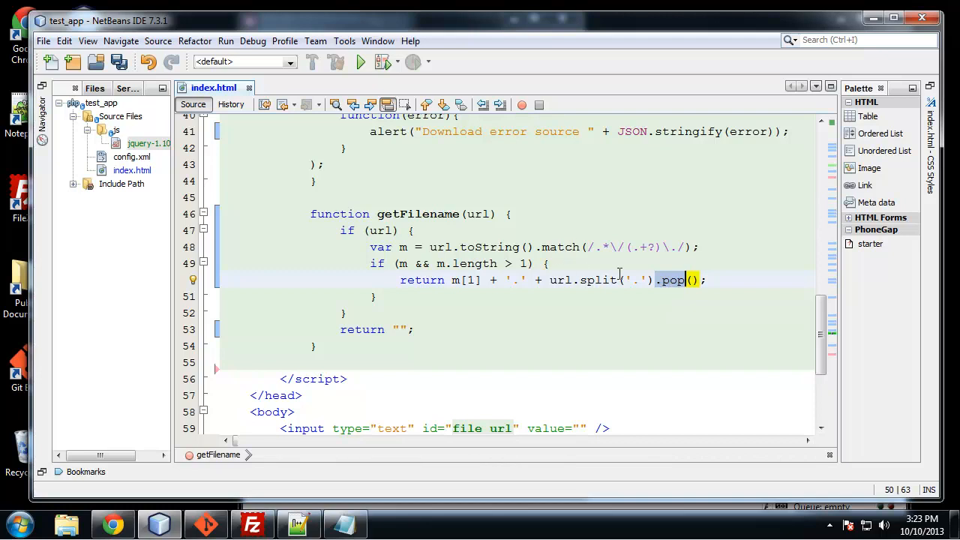
mouse_move(766, 313)
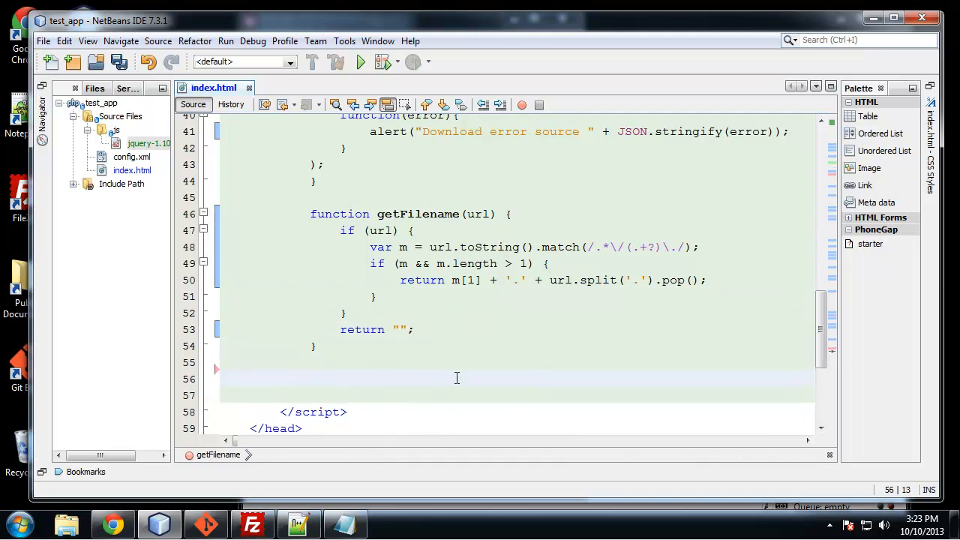
Review the onError 'We encountered a problem' message with its error code and switch to the browser
scroll(down, 3)
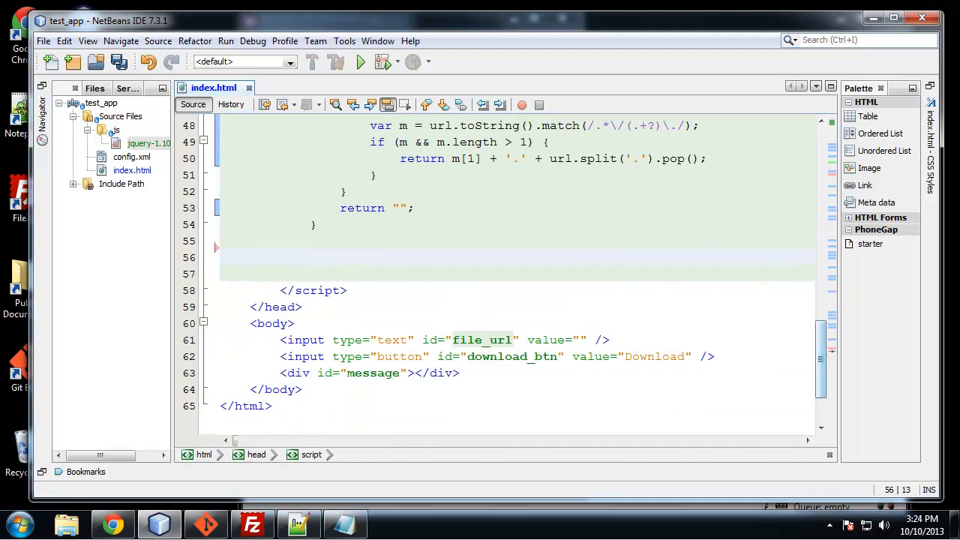
mouse_move(333, 255)
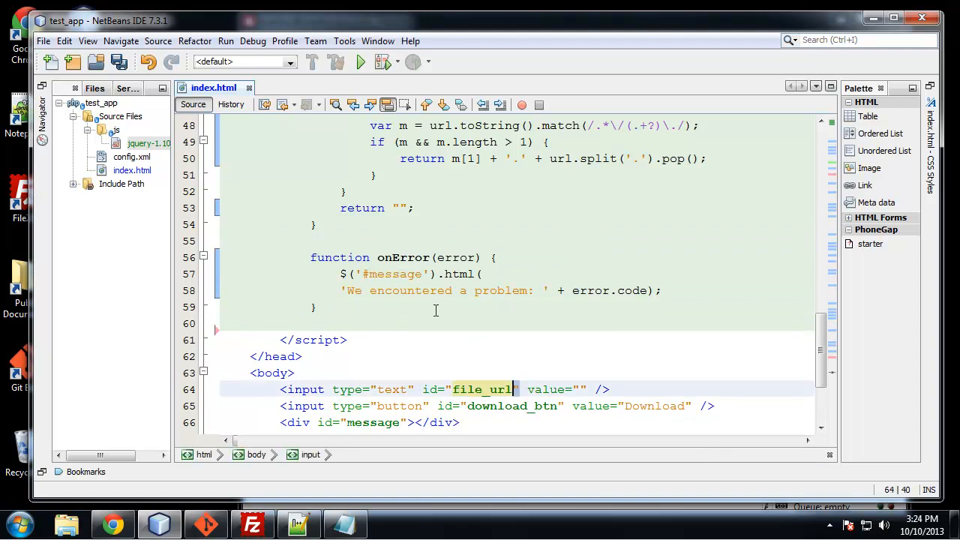
click(390, 272)
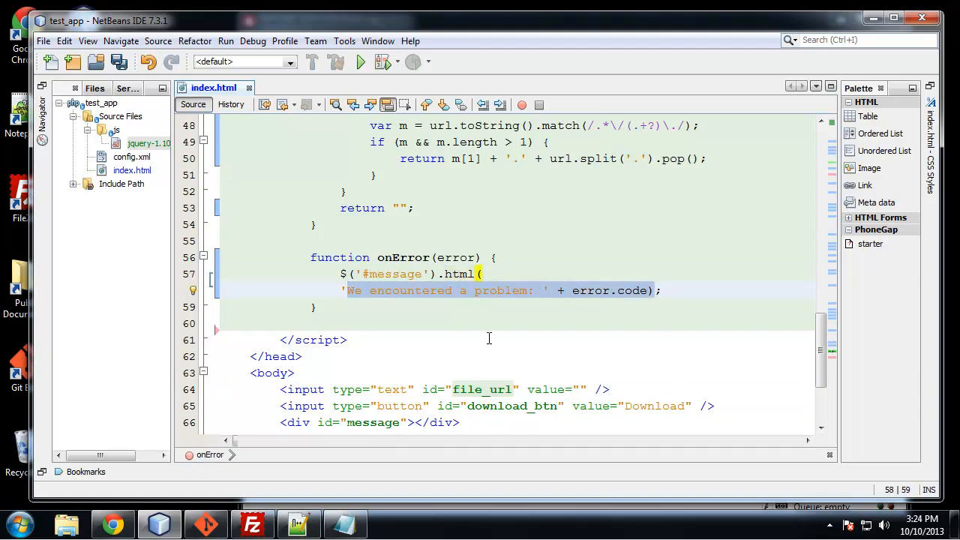
scroll(down, 3)
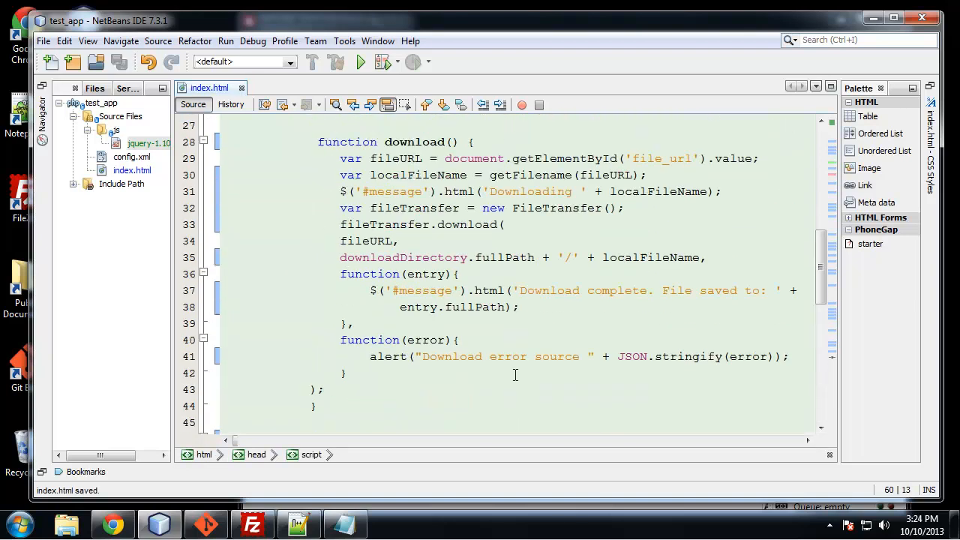
click(112, 522)
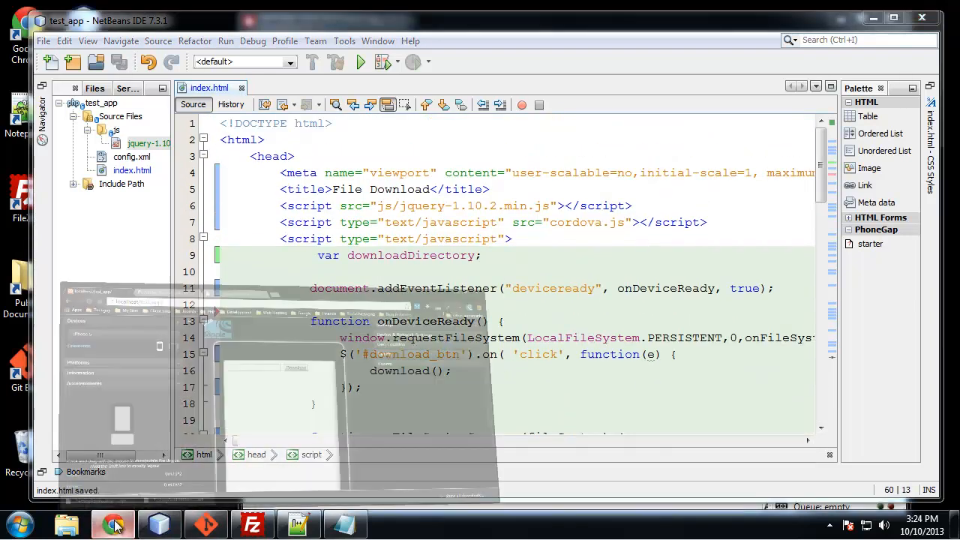
View localhost/test_app in the Ripple emulator as an iPhone 5 with URL field and Download button
click(112, 522)
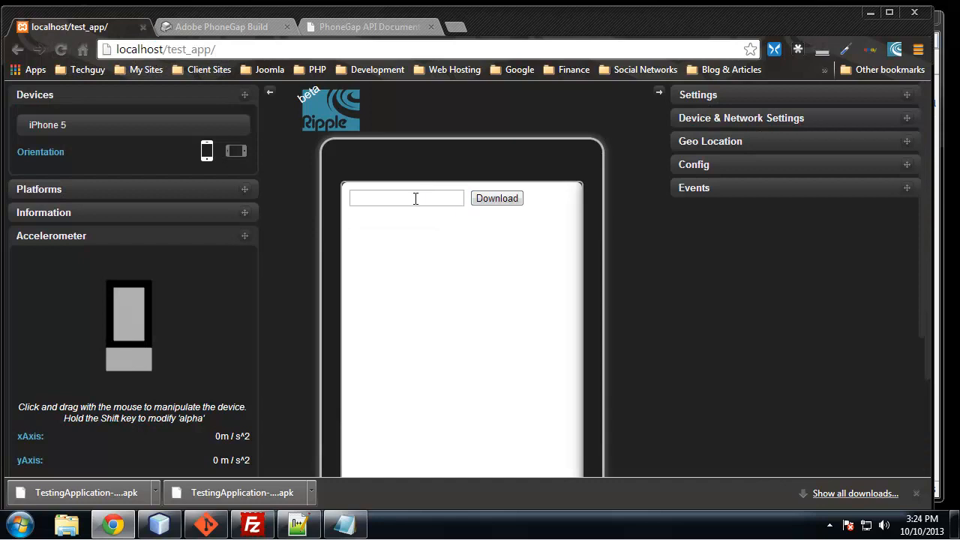
mouse_move(627, 187)
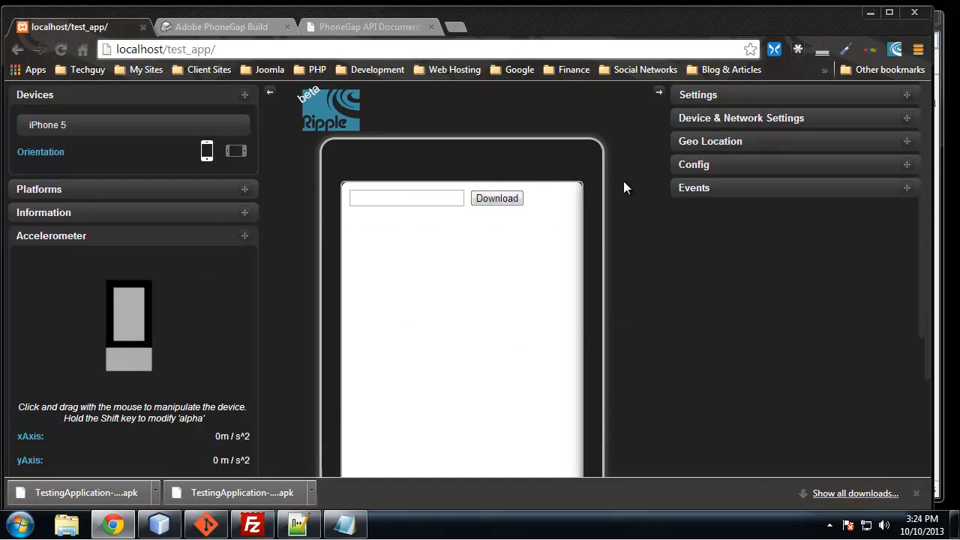
mouse_move(339, 313)
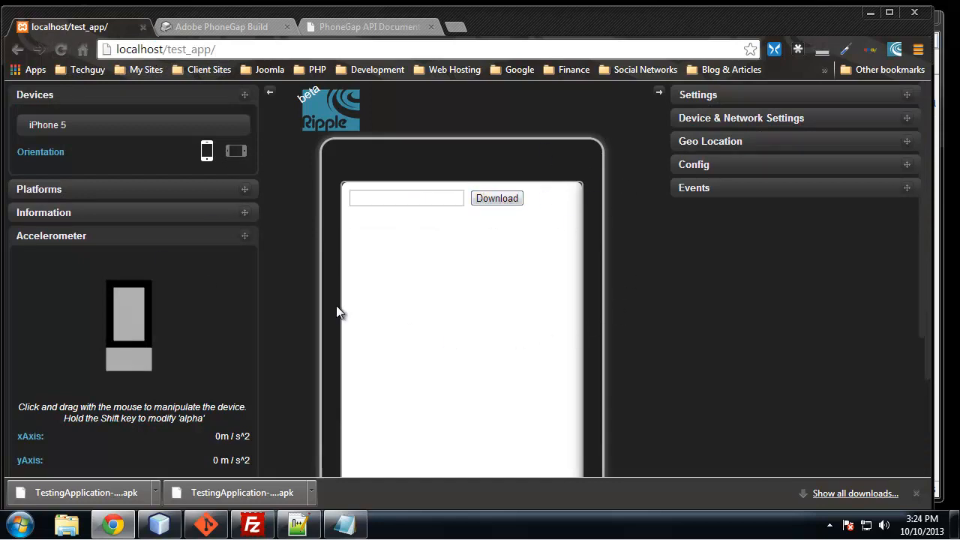
mouse_move(436, 181)
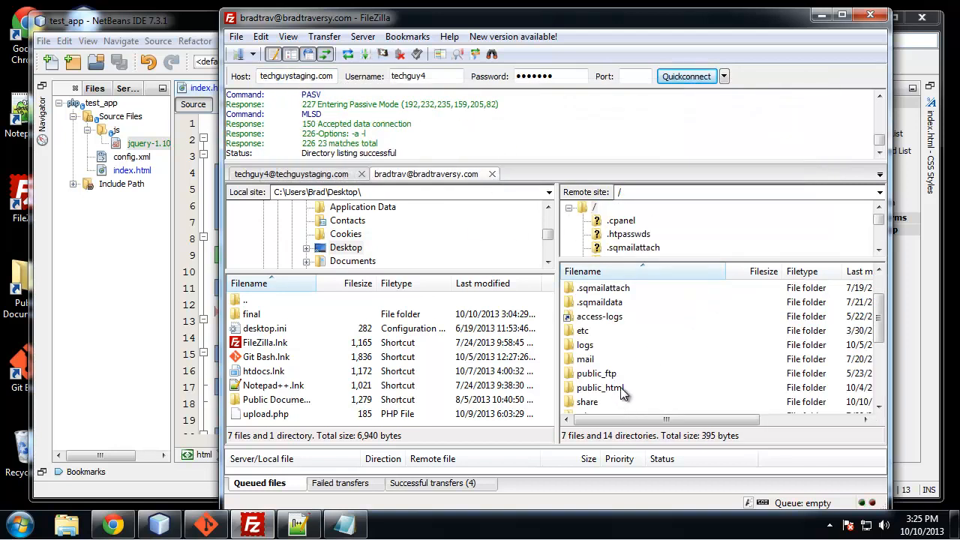
Browse the remote public_html listing and navigate into its test folder with upload.php
double_click(598, 387)
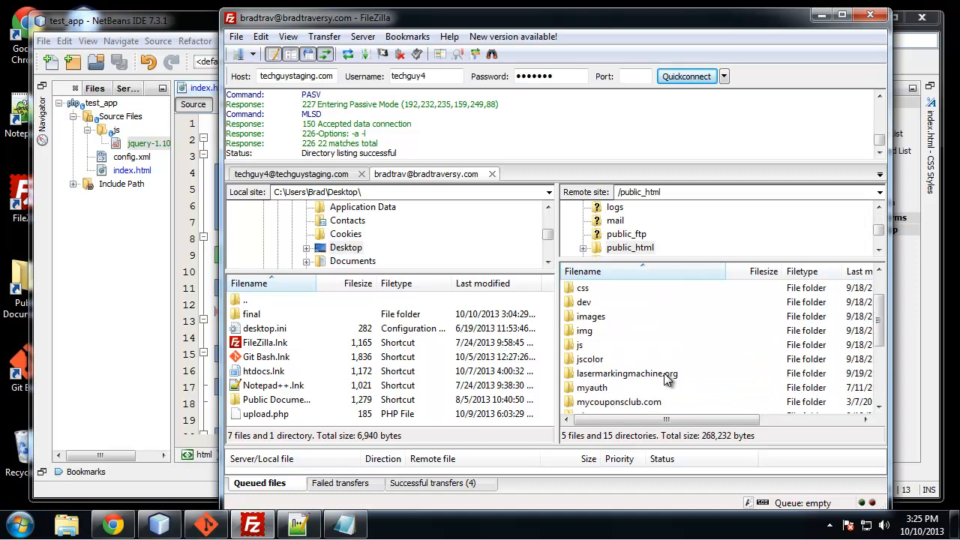
scroll(down, 3)
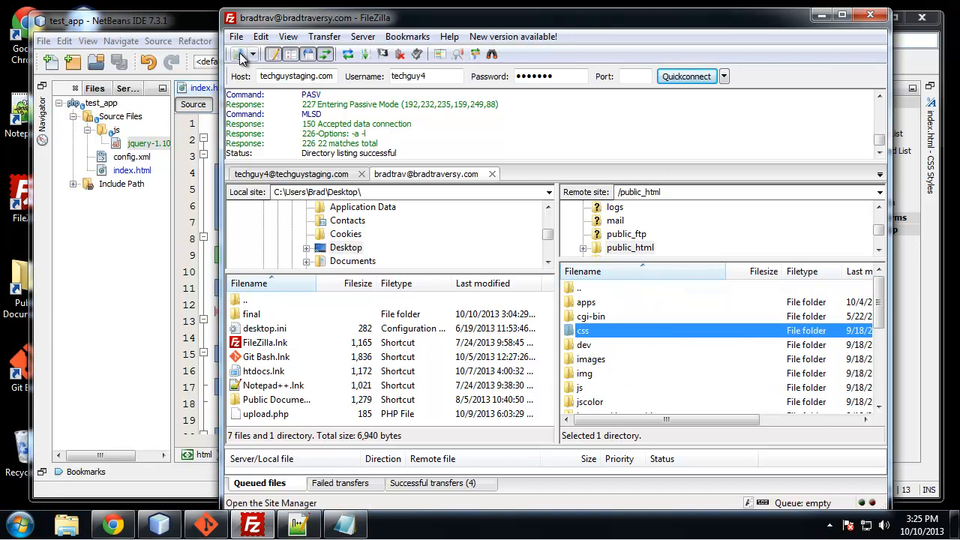
scroll(down, 3)
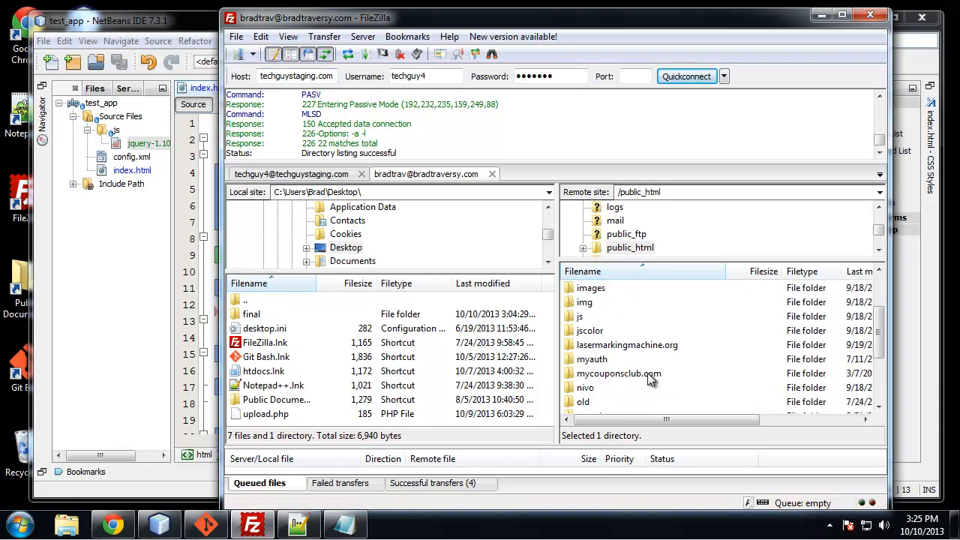
scroll(down, 3)
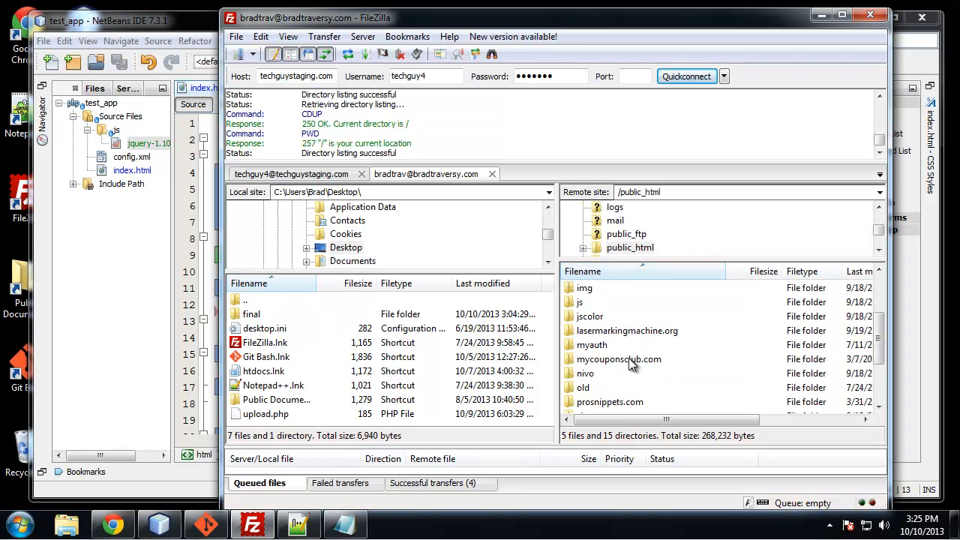
scroll(down, 3)
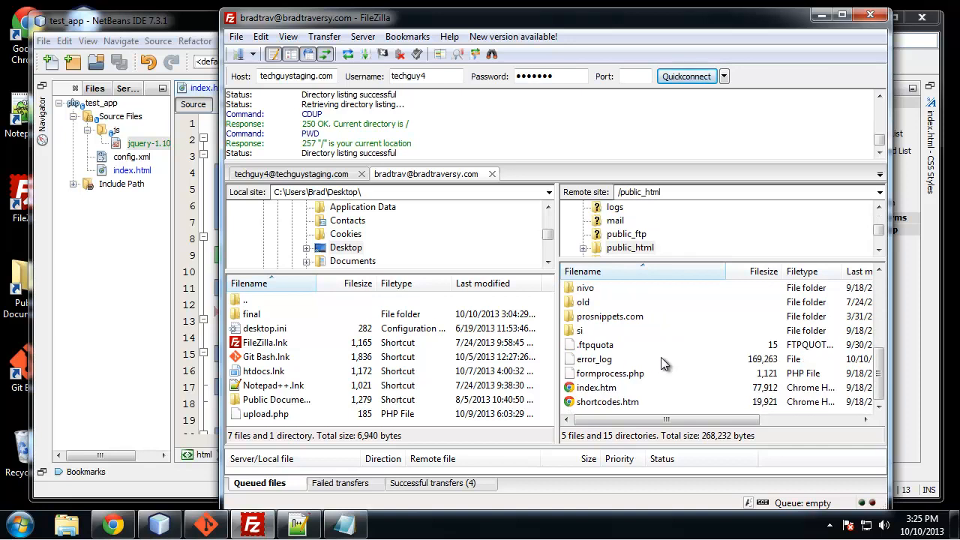
mouse_move(644, 342)
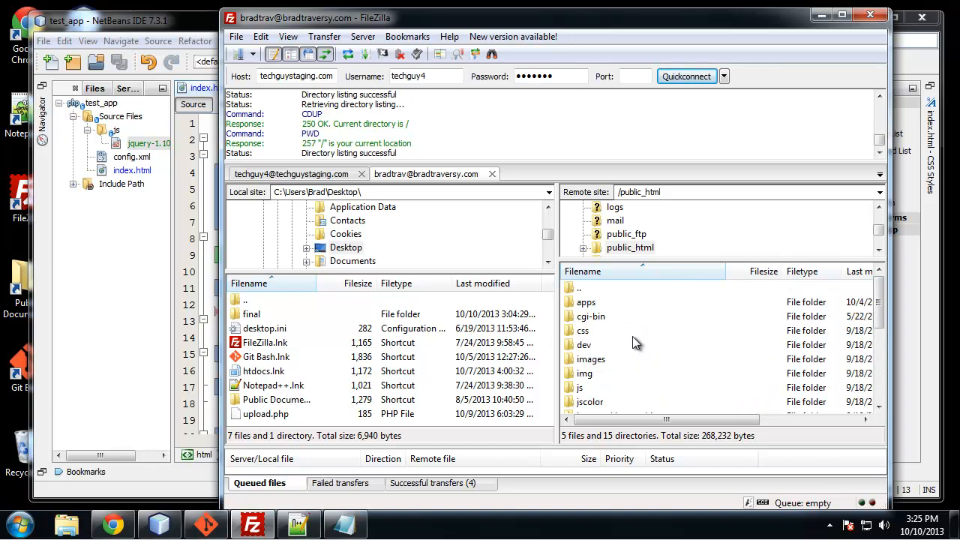
right_click(610, 372)
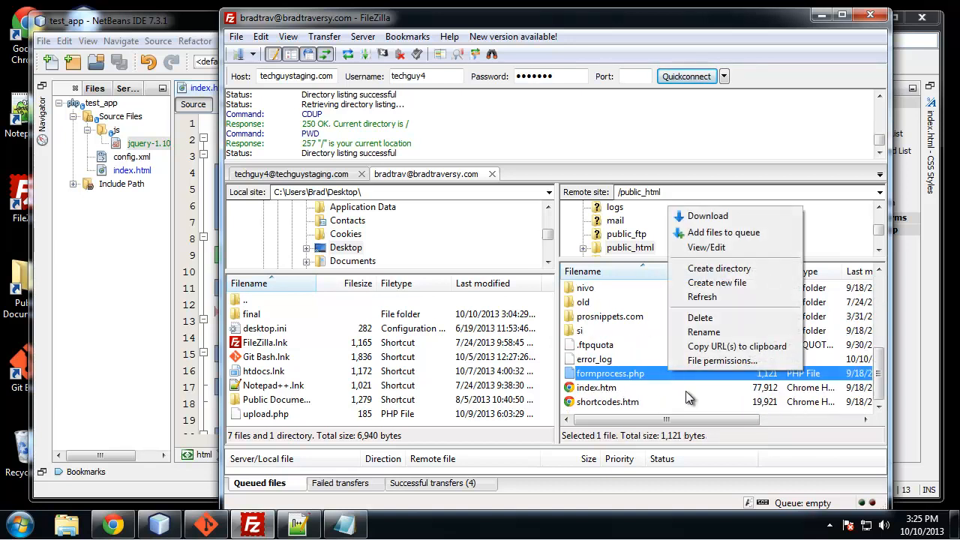
click(718, 267)
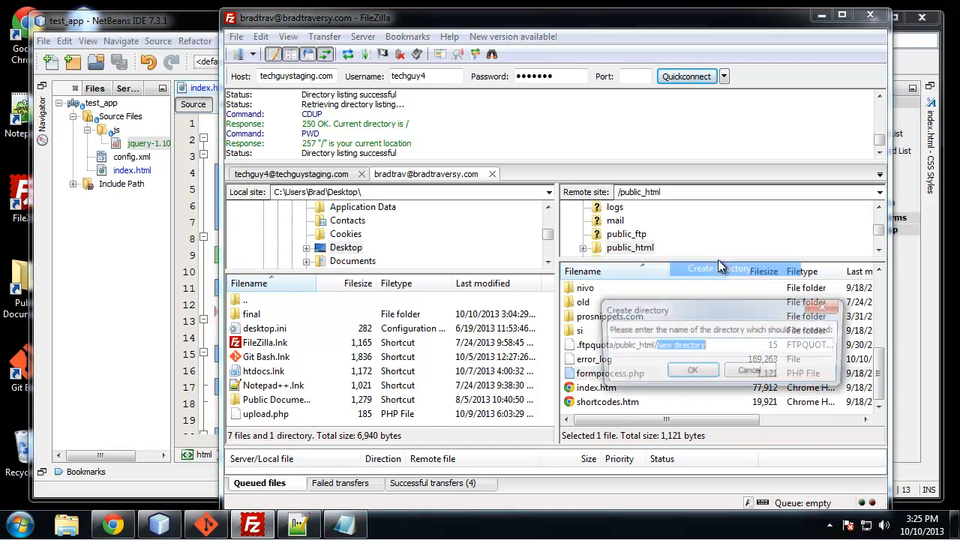
click(747, 369)
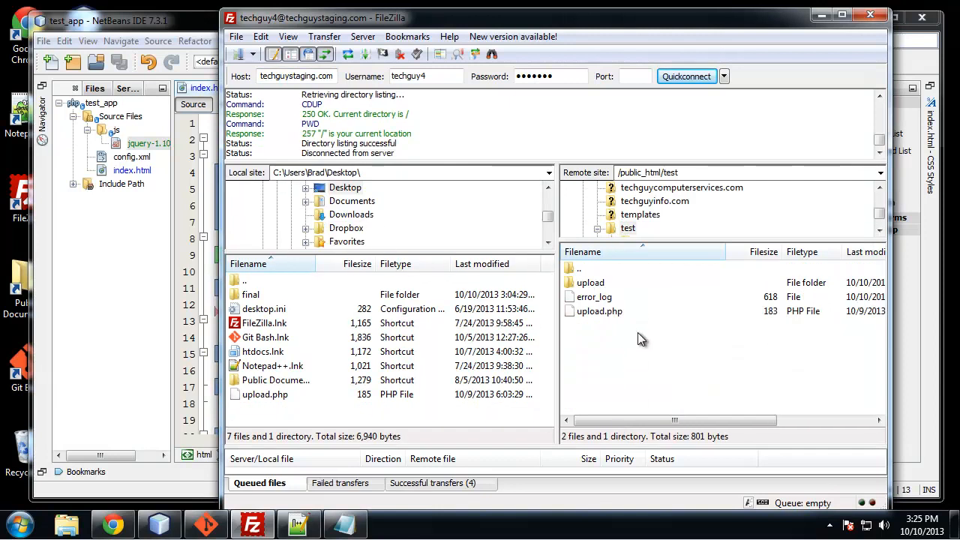
Create a new empty file named pgtest.txt in the remote test folder
click(588, 267)
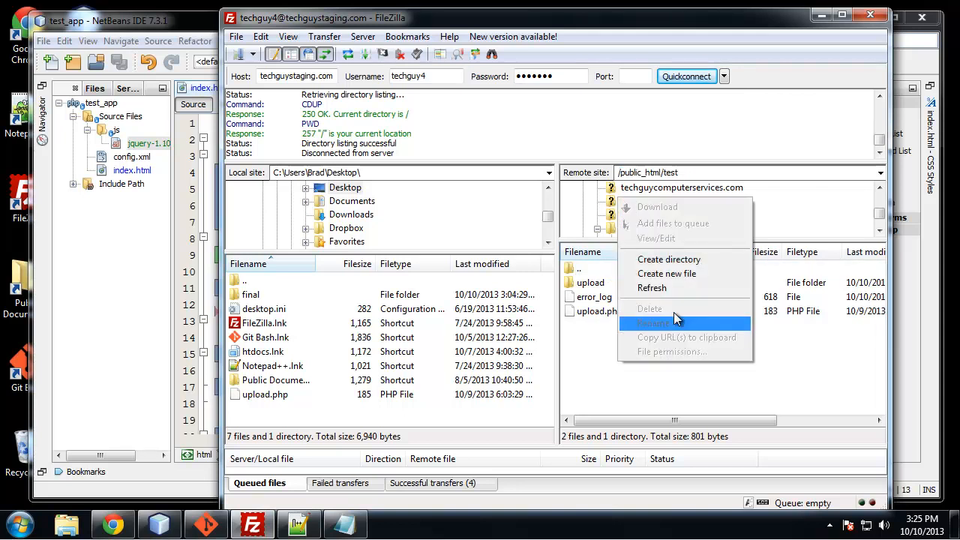
click(666, 273)
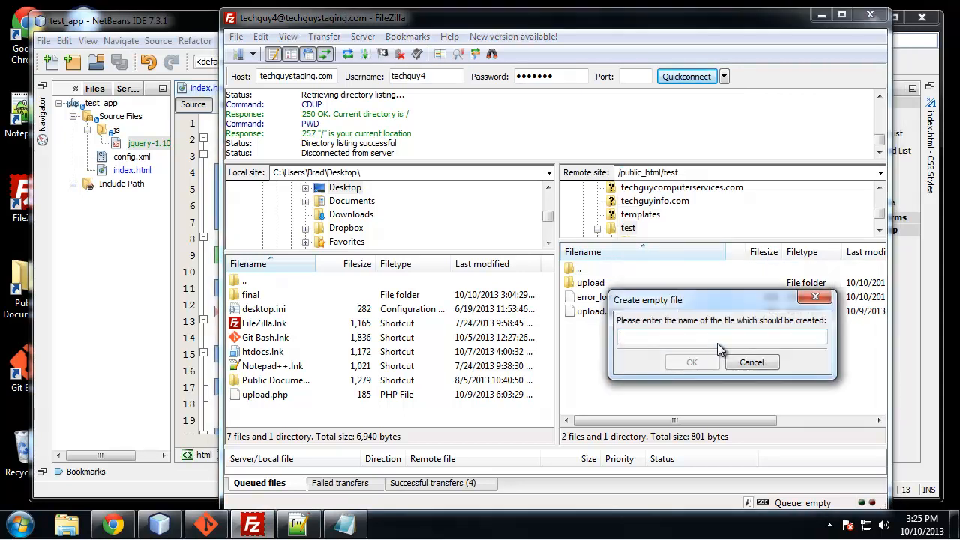
text(pl)
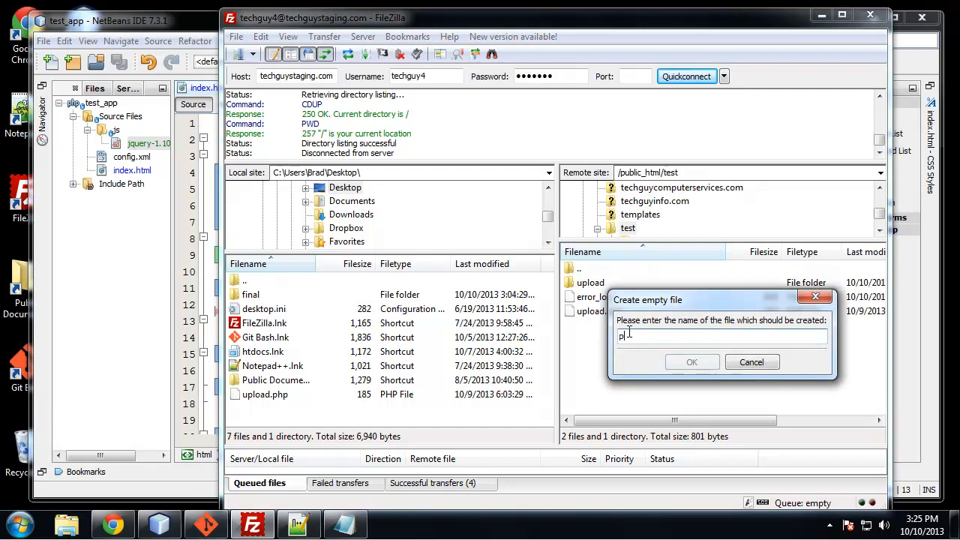
text(gtest)
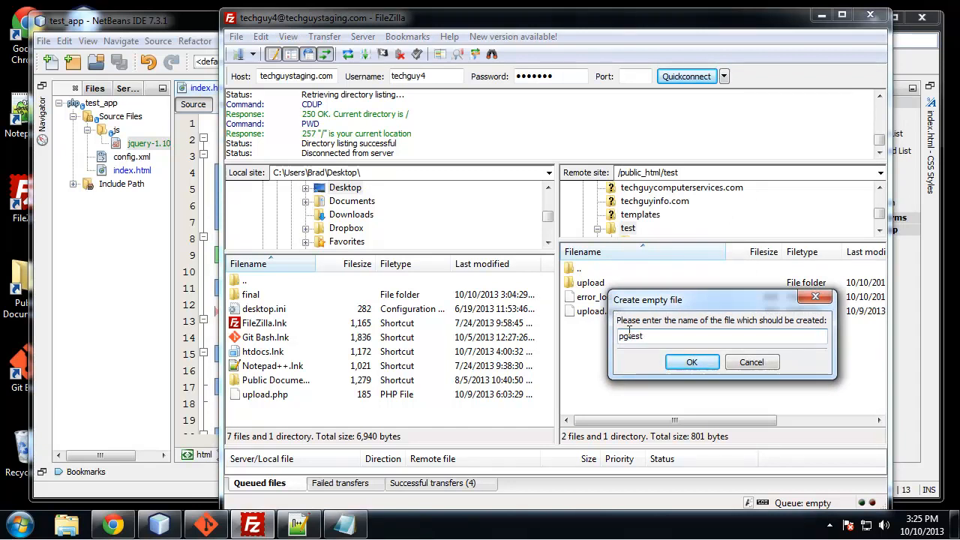
text(.txt)
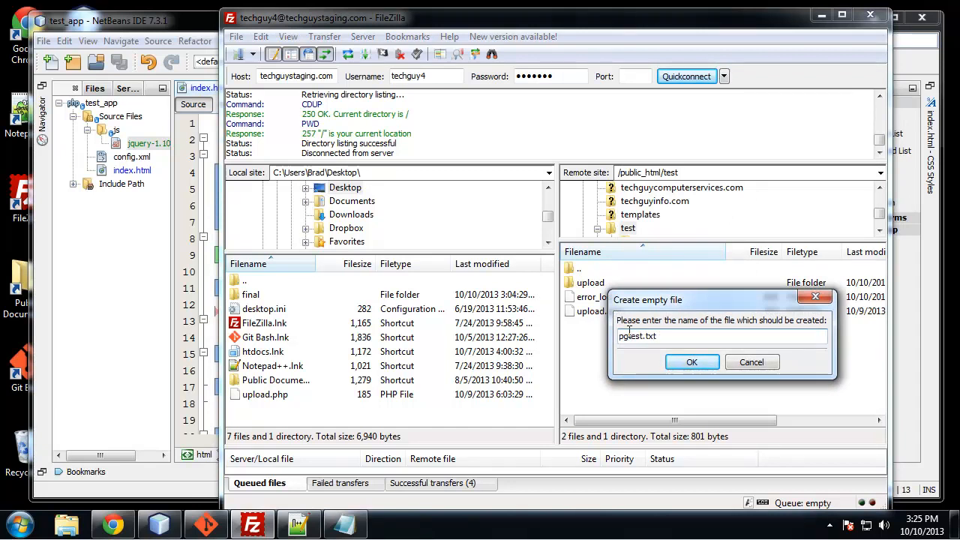
click(690, 362)
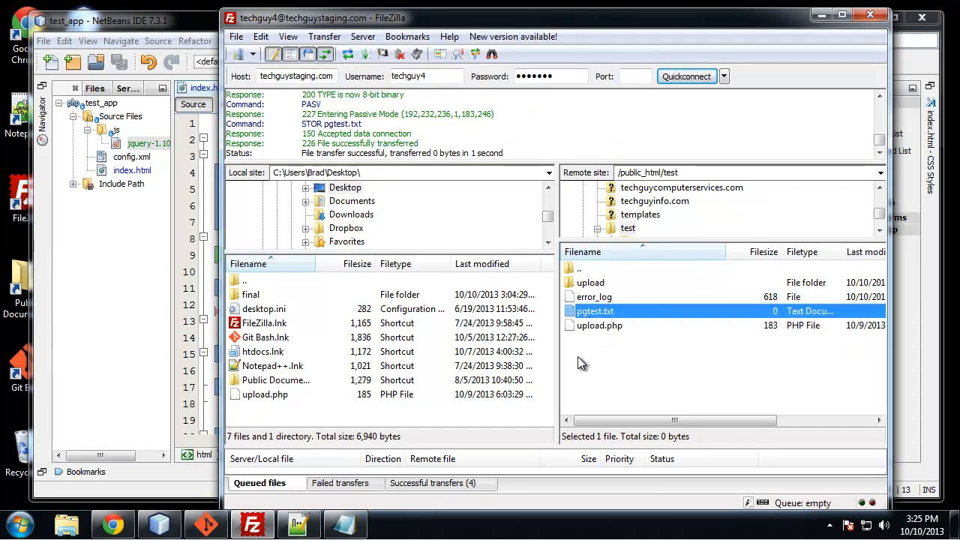
mouse_move(635, 504)
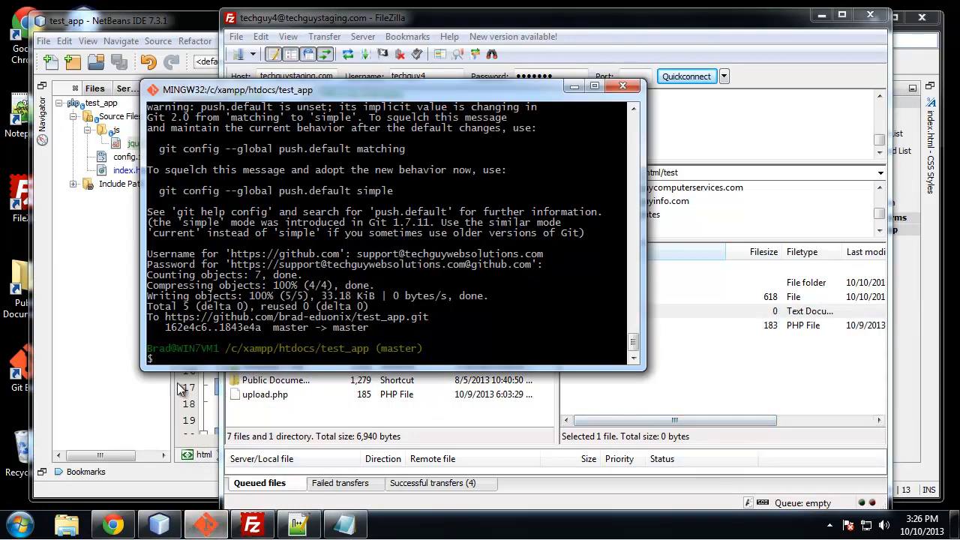
mouse_move(519, 345)
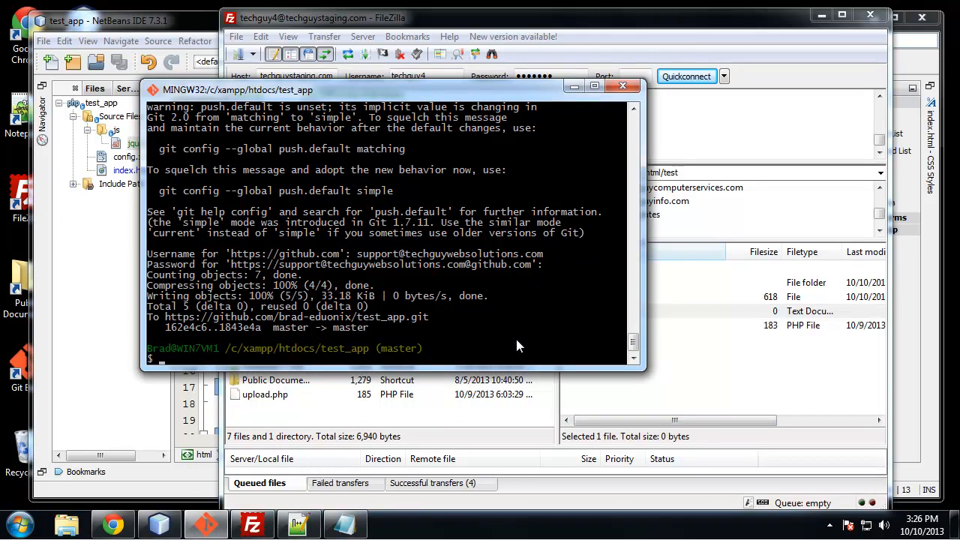
Stage all changes with git add . and commit them with a commit message
text(git add)
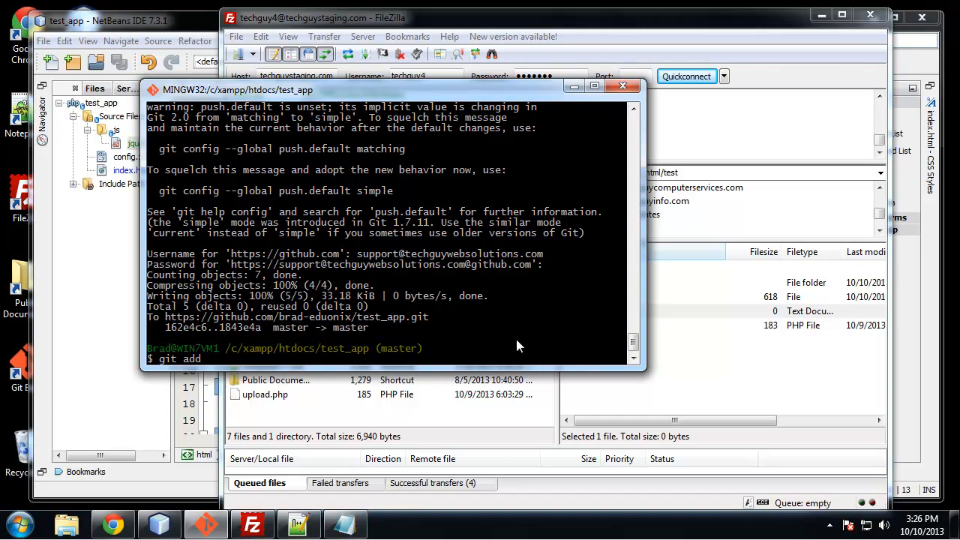
text(git add .)
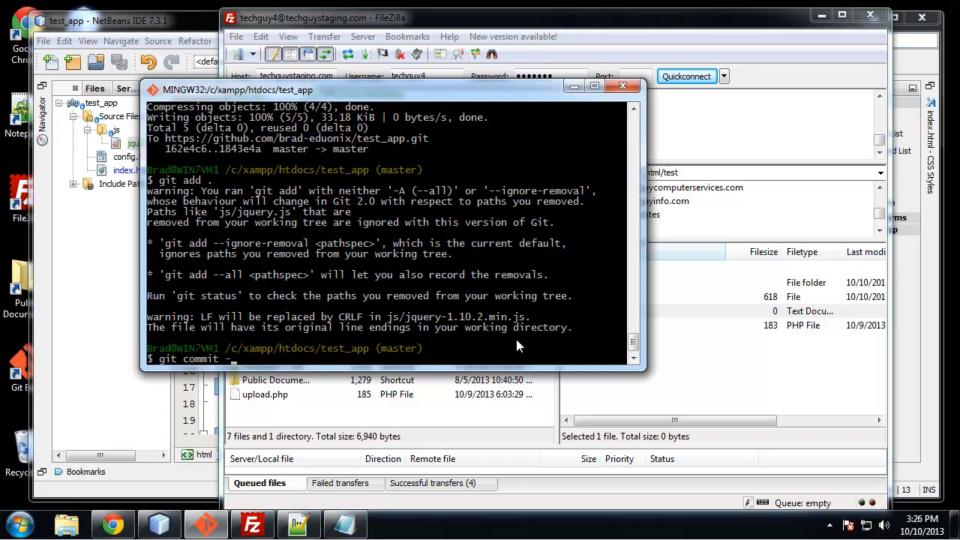
text(am 'commi)
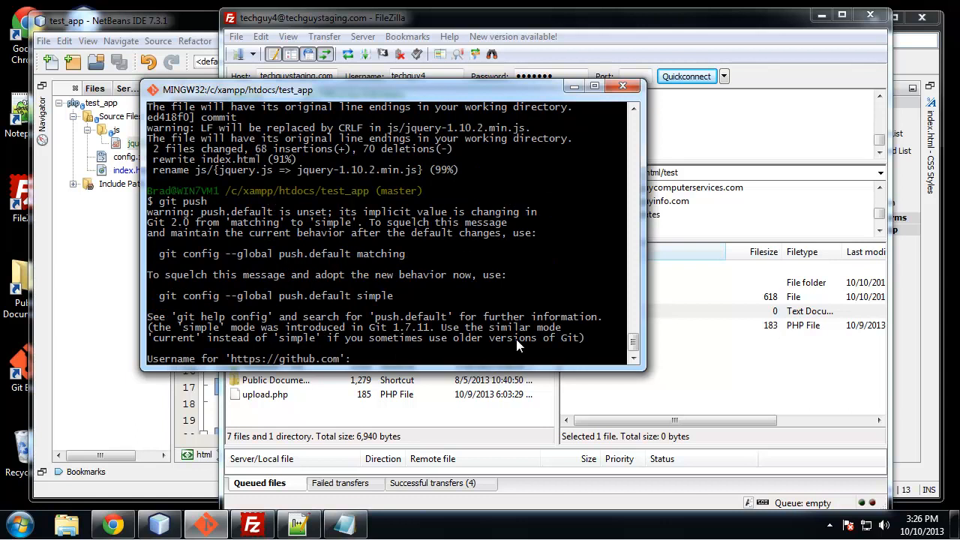
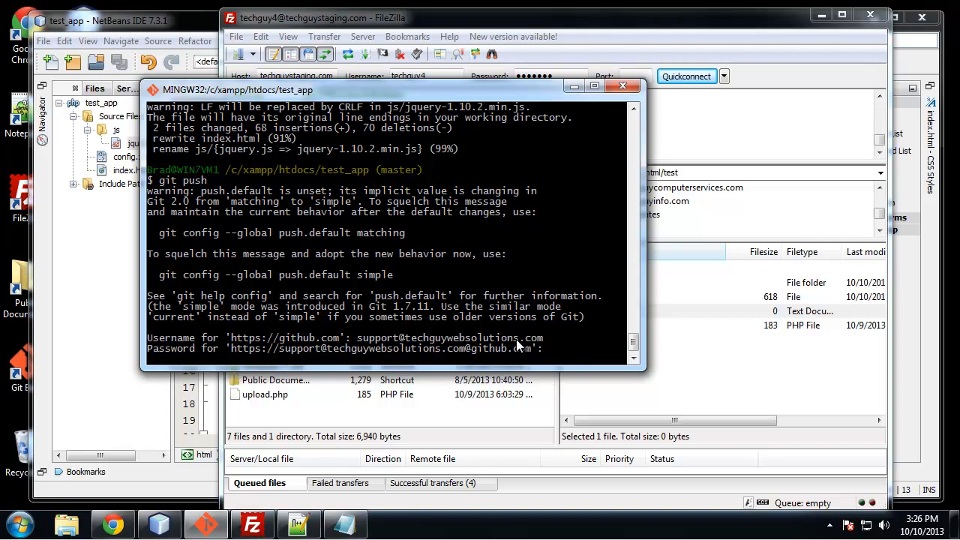
key(Enter)
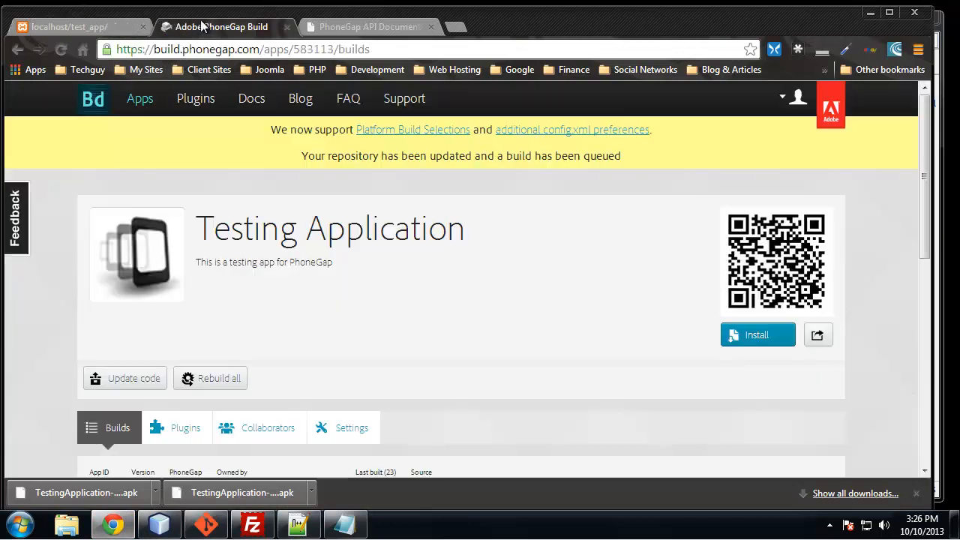
mouse_move(300, 330)
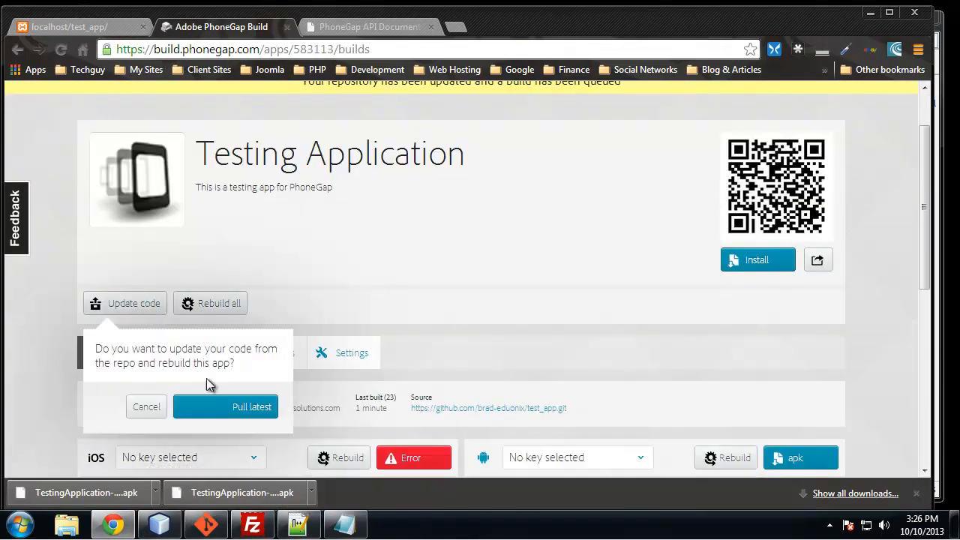
Pull the latest code to rebuild the app, then glance at the Downloads folder
click(252, 406)
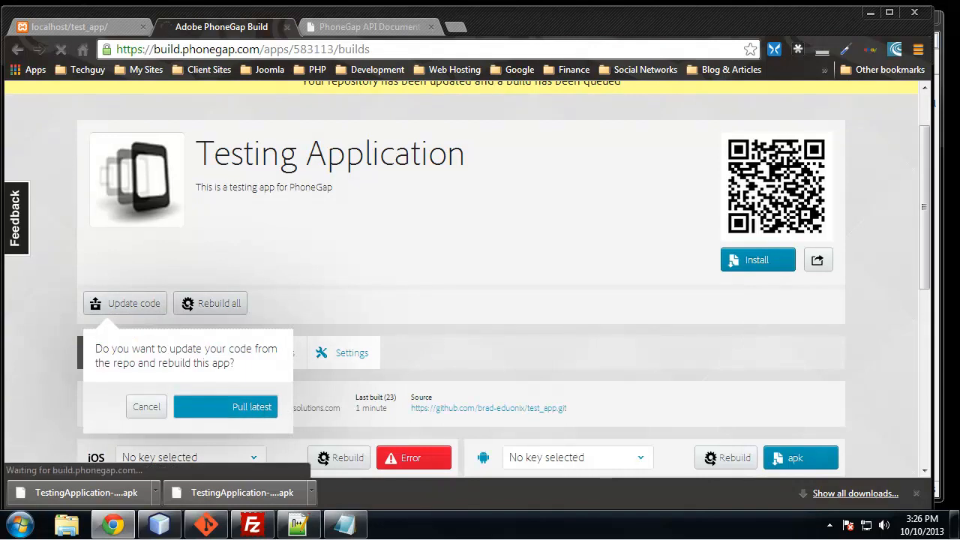
scroll(down, 3)
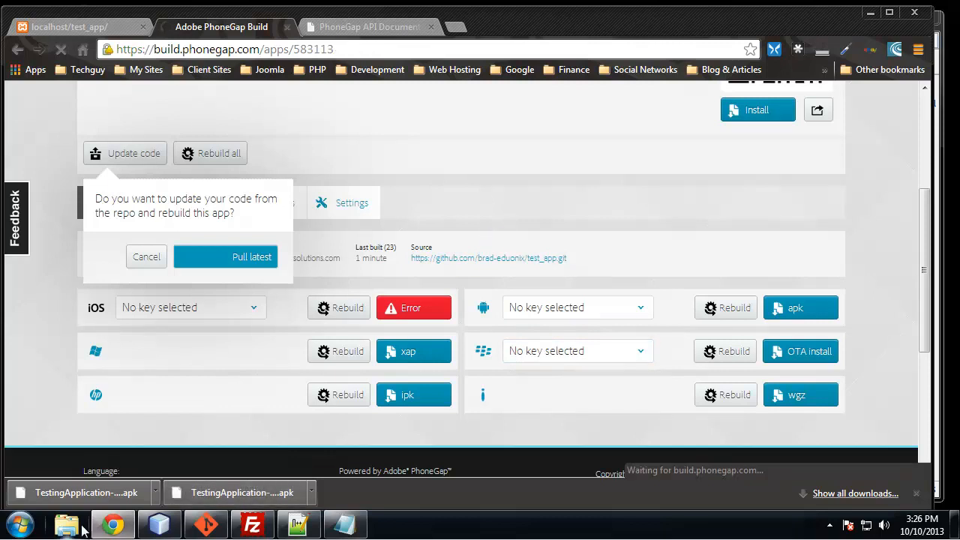
click(66, 523)
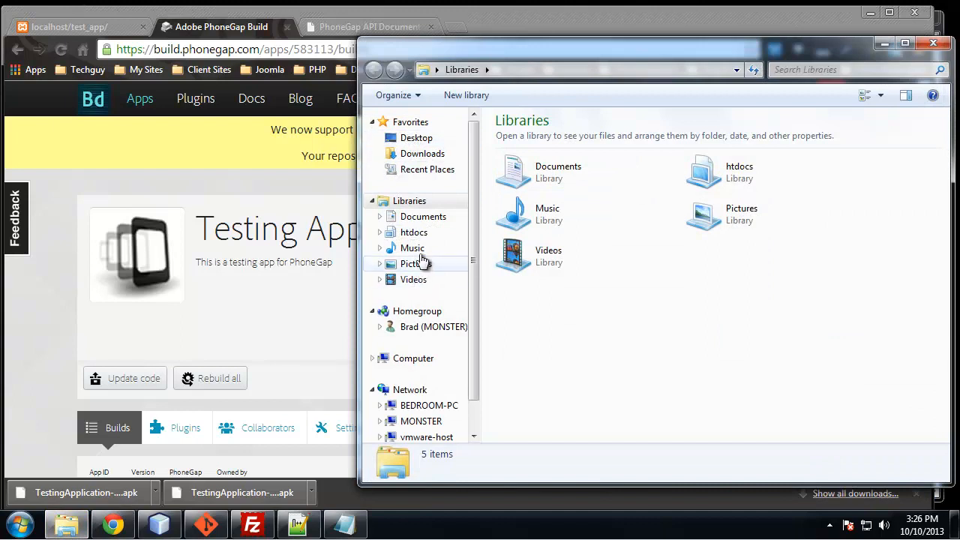
click(422, 153)
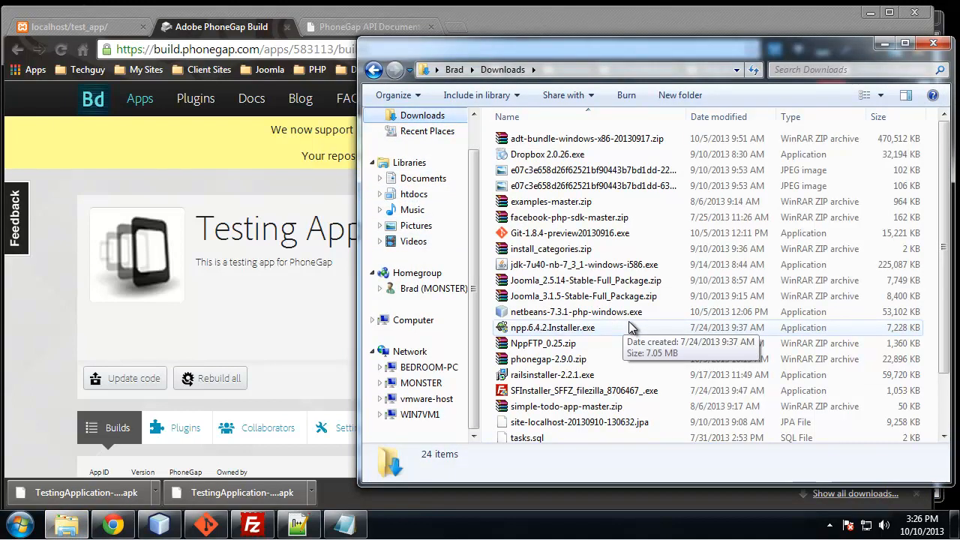
Return to the build page showing platforms pending and bring up the Start menu
click(552, 326)
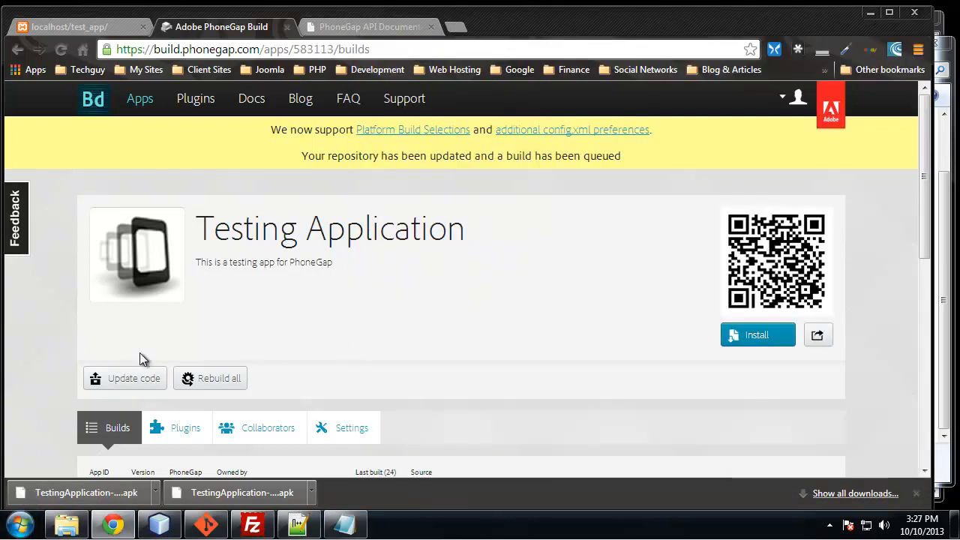
scroll(down, 3)
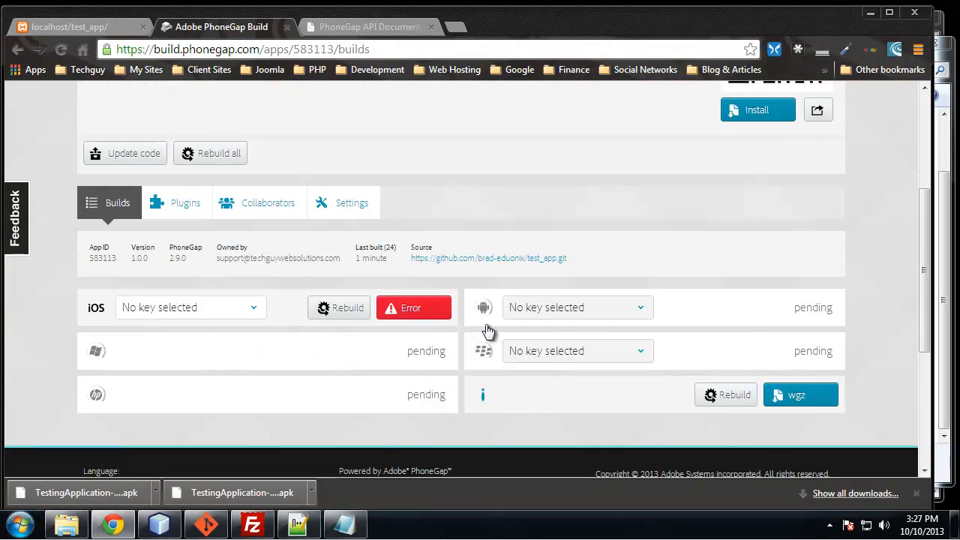
mouse_move(270, 382)
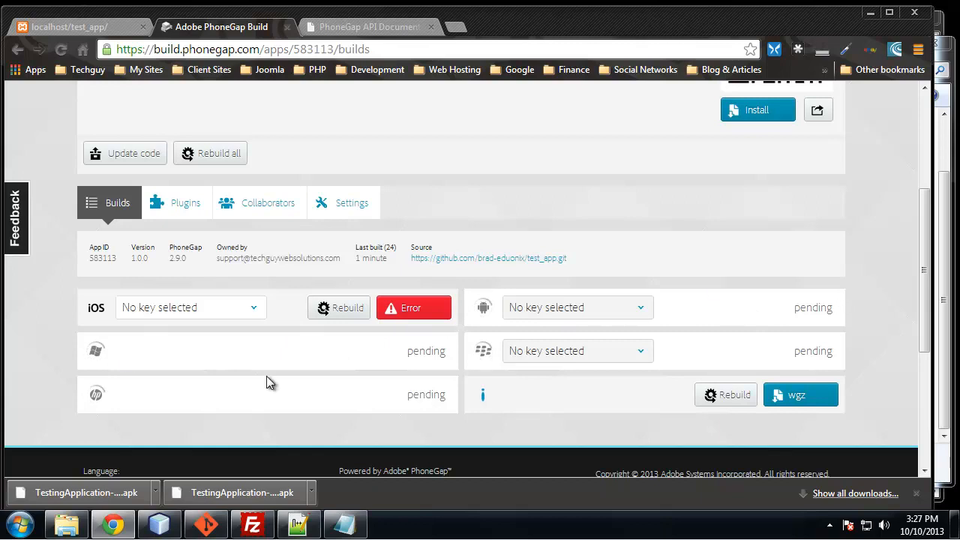
click(18, 524)
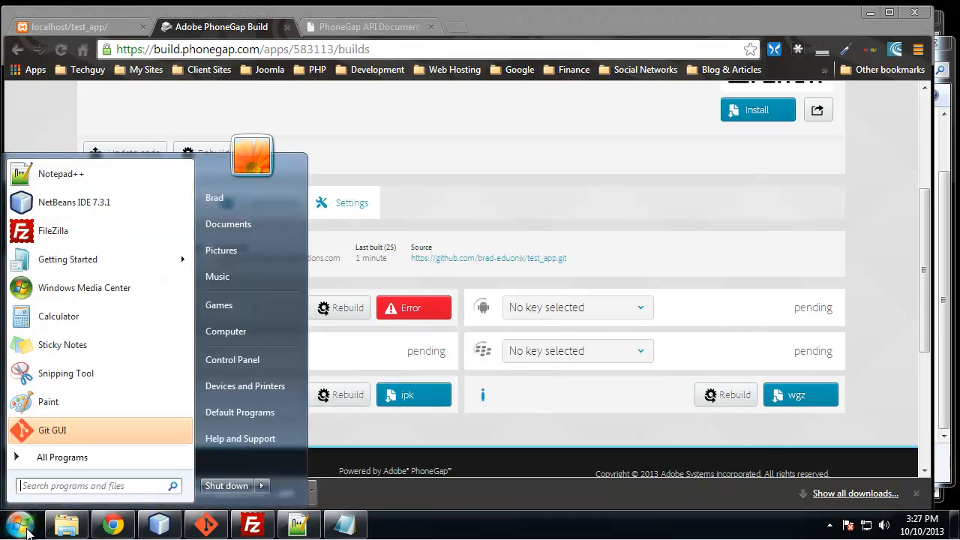
From Computer, enter the DROID RAZR HD phone's Internal storage
click(225, 331)
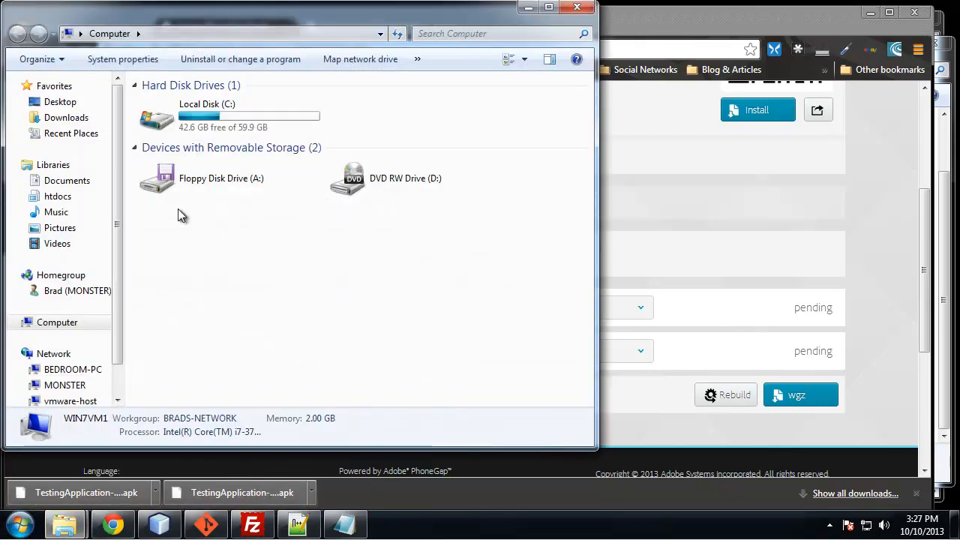
mouse_move(186, 228)
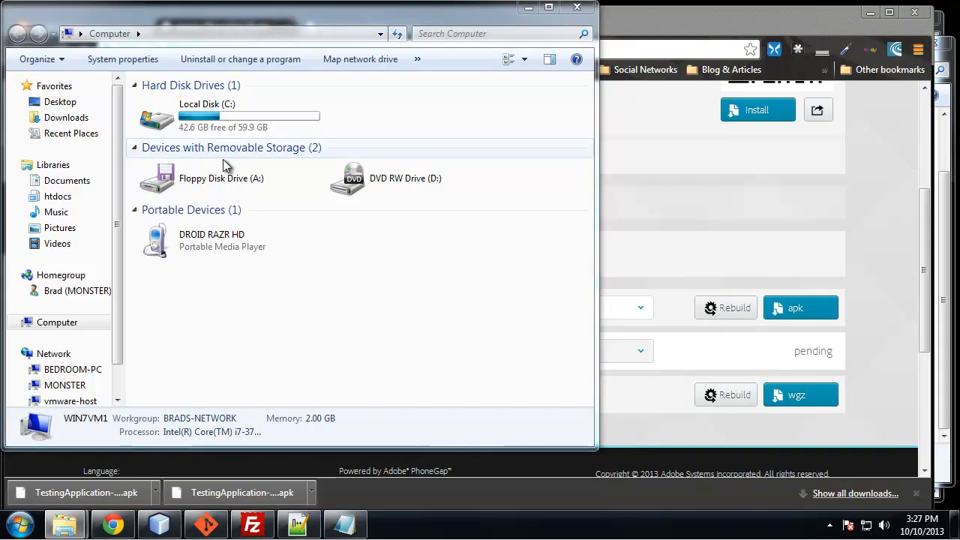
double_click(212, 238)
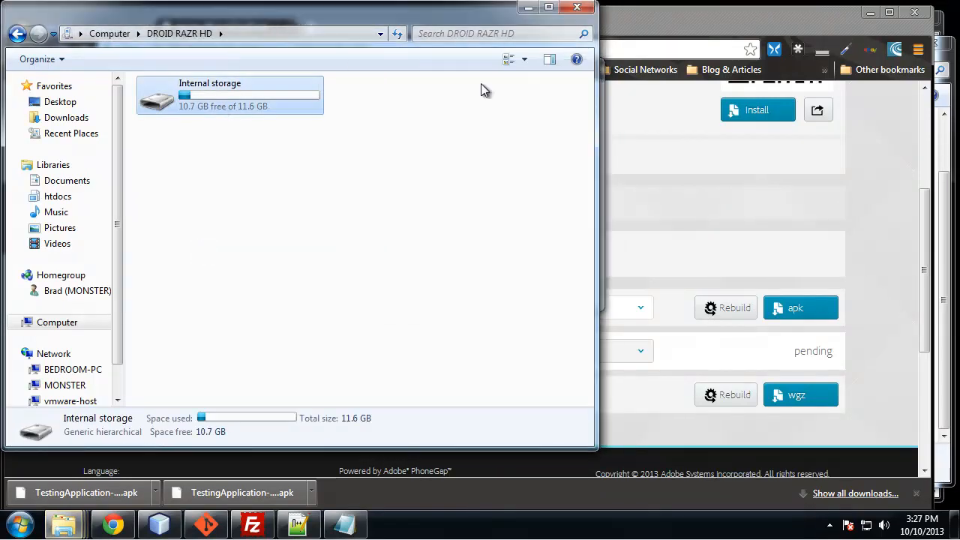
double_click(230, 96)
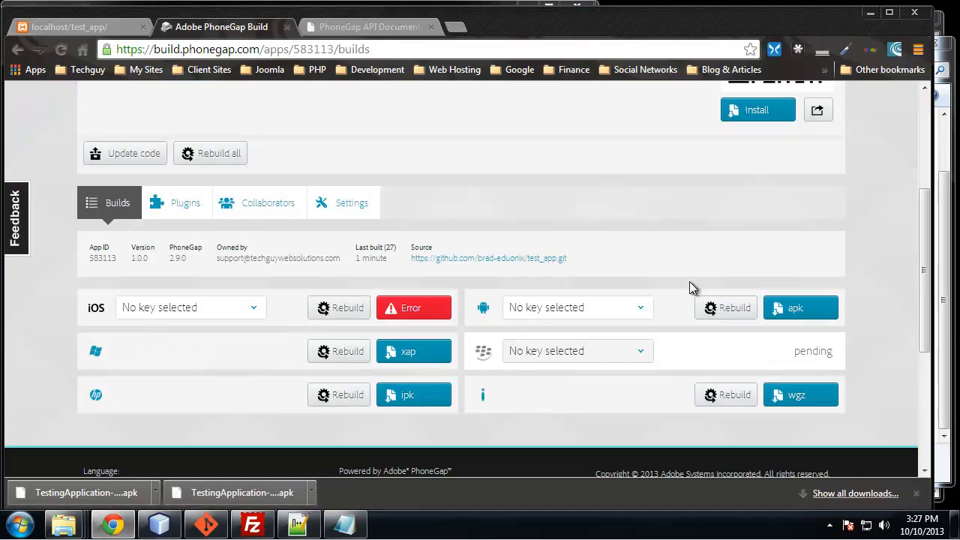
Download the Android apk build and delete the old apk from the phone's Android folder
click(801, 307)
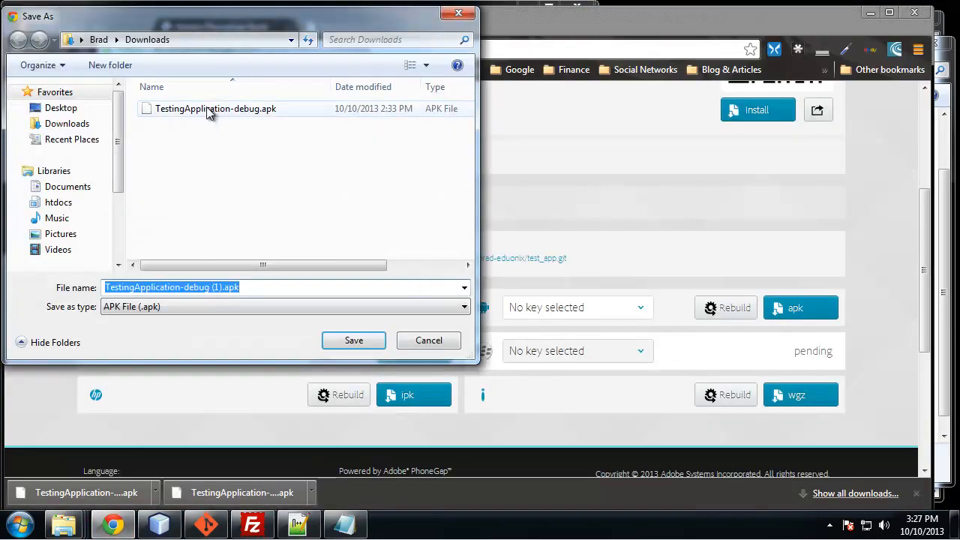
click(354, 338)
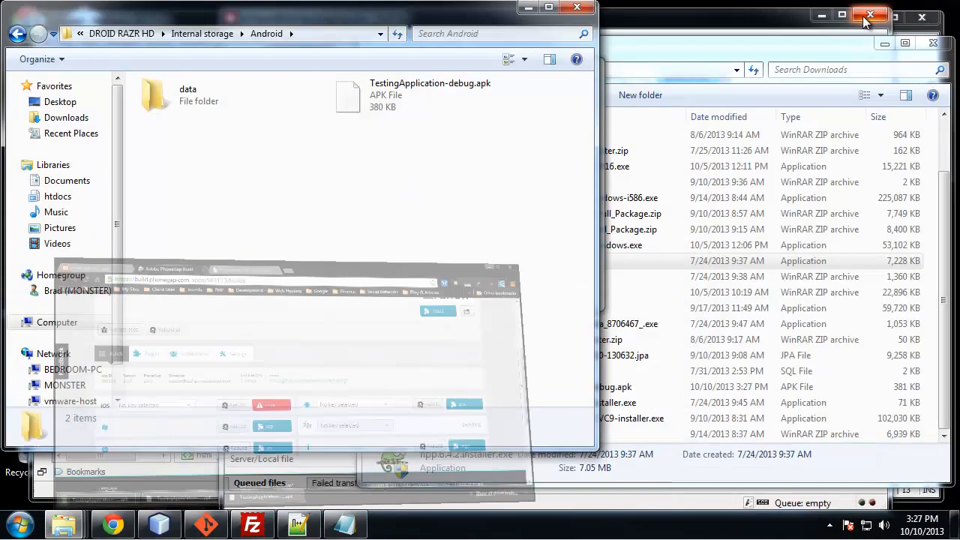
right_click(420, 93)
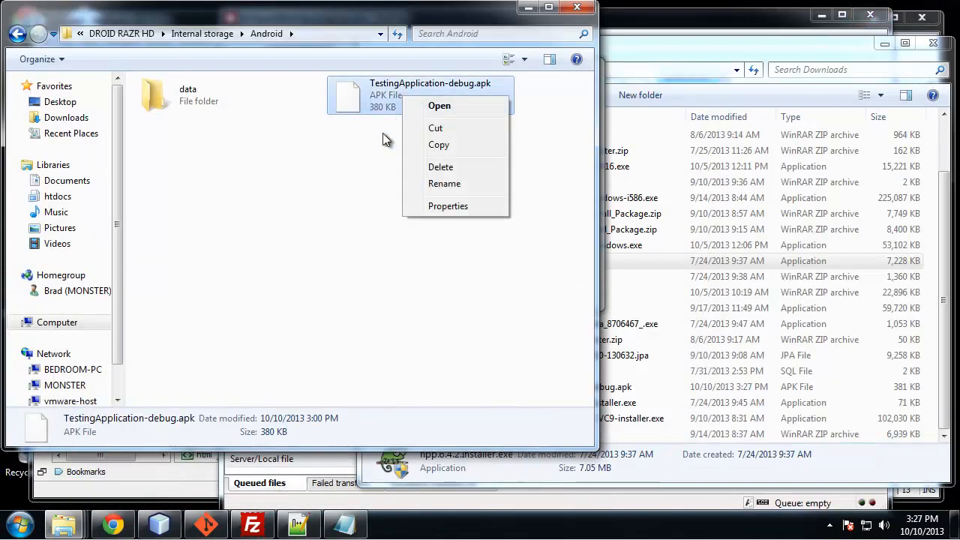
click(441, 167)
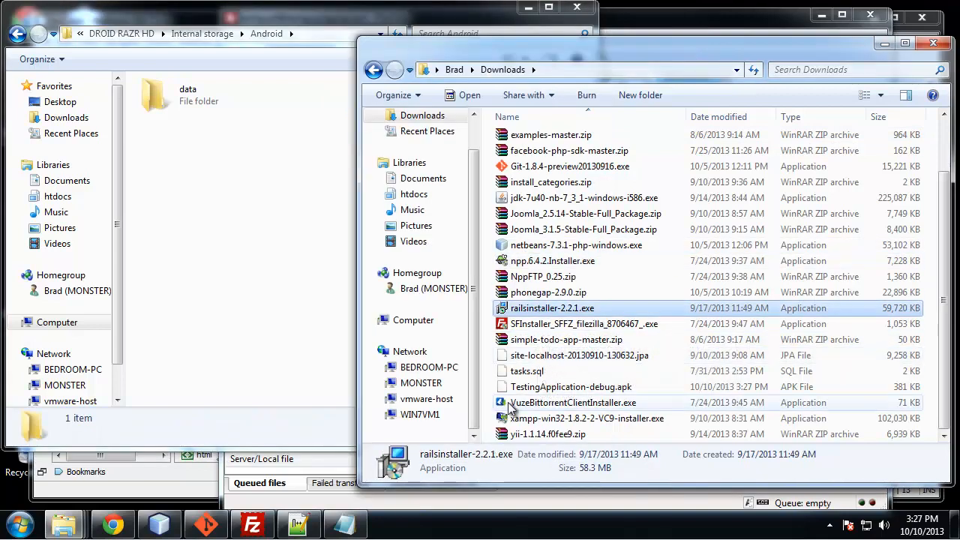
Copy the downloaded TestingApplication-debug.apk into the phone's Android folder
click(572, 387)
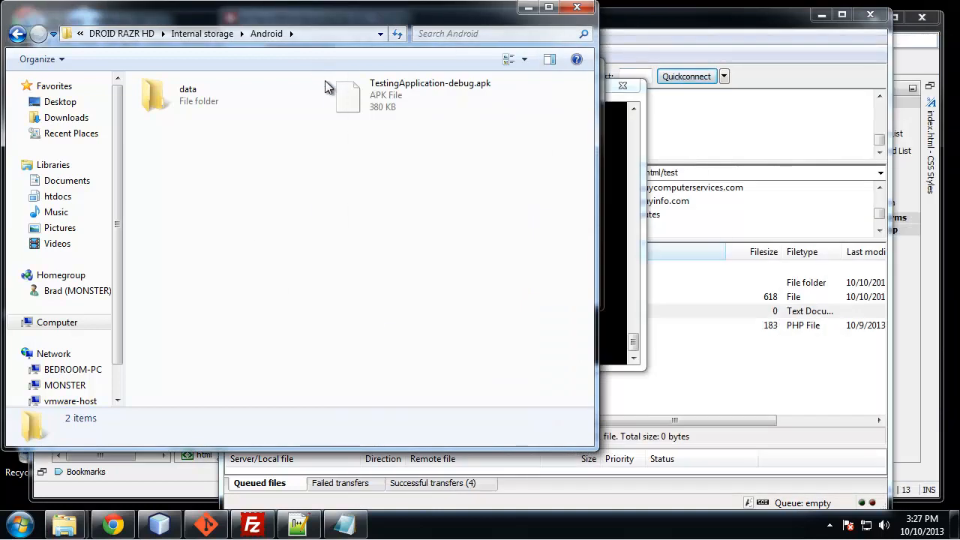
mouse_move(315, 67)
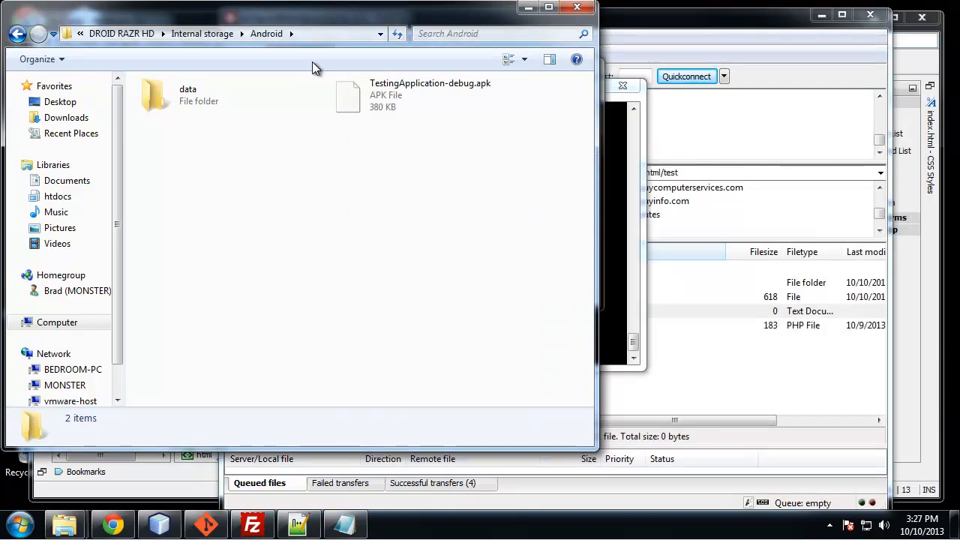
click(420, 96)
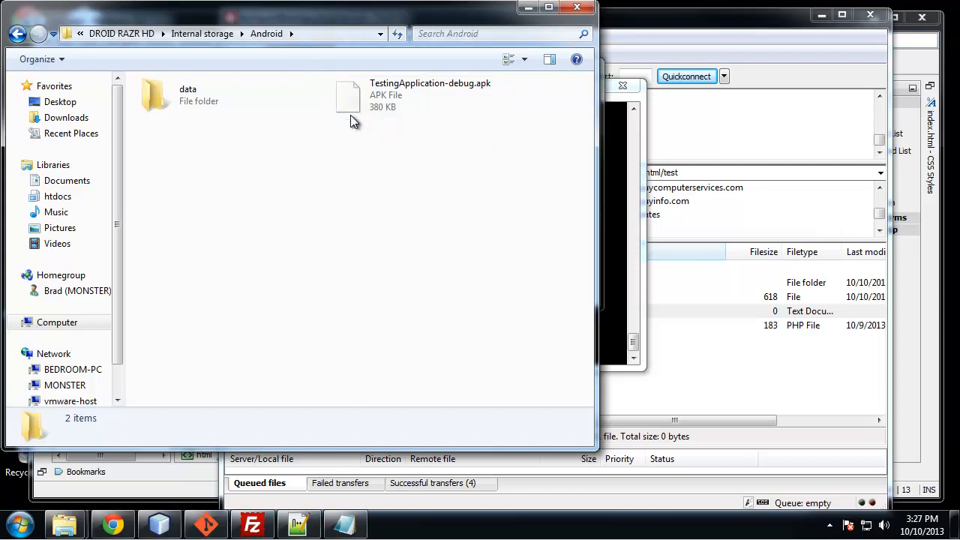
mouse_move(353, 126)
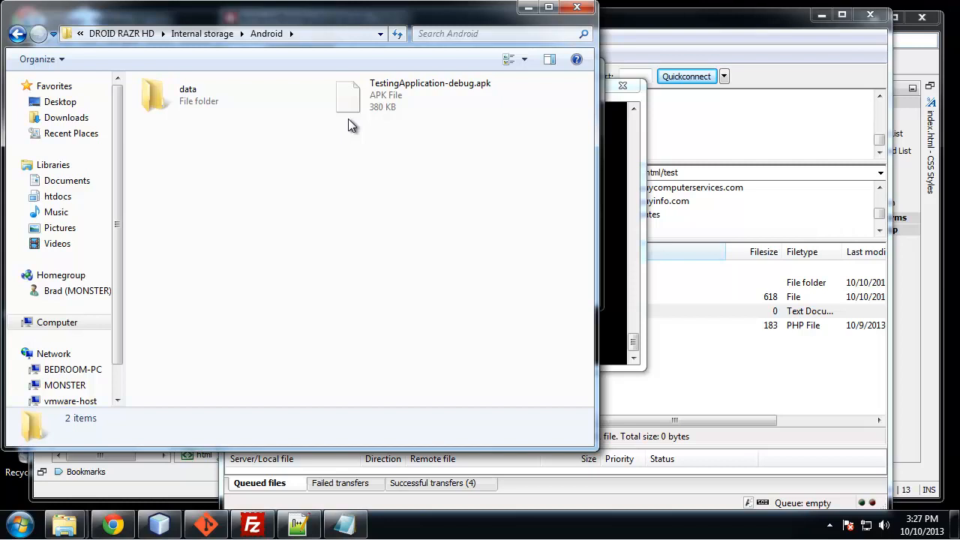
mouse_move(300, 141)
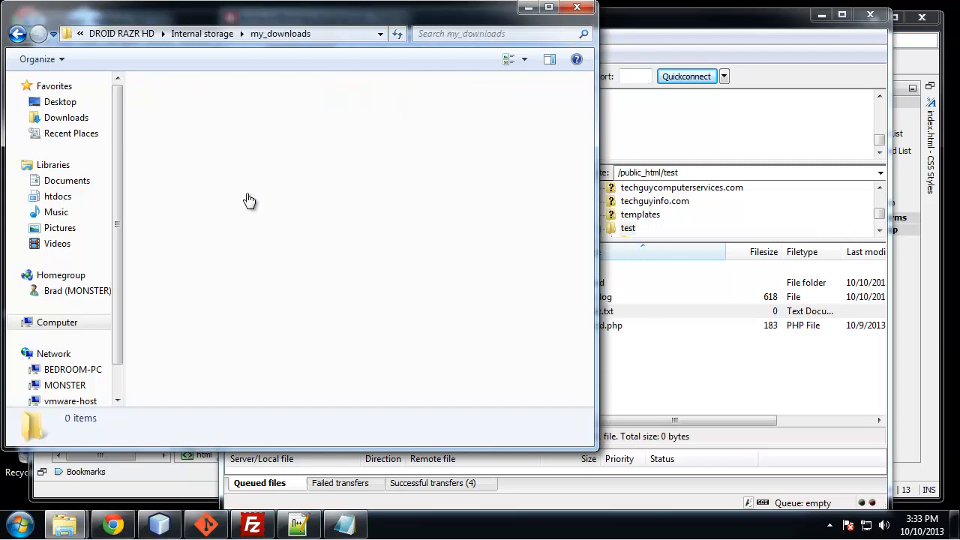
mouse_move(306, 186)
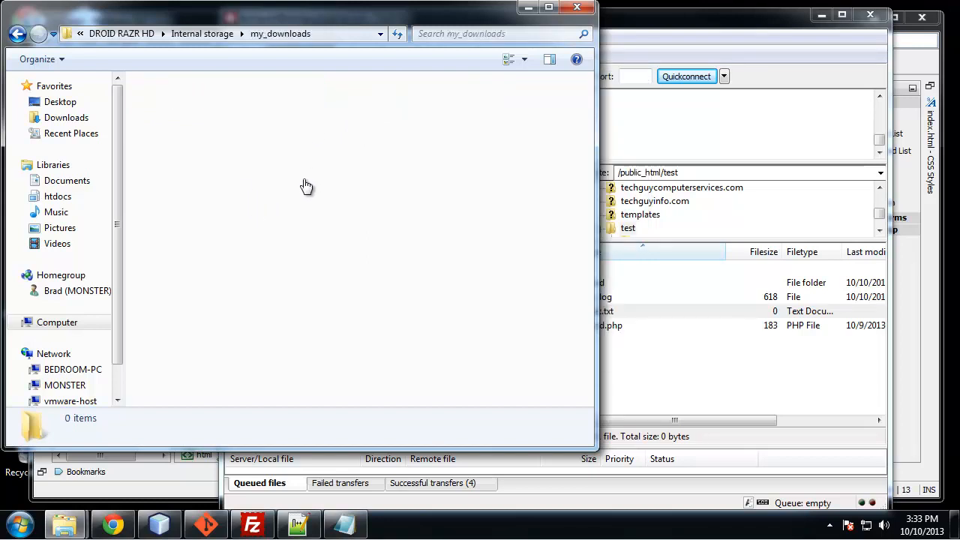
mouse_move(314, 183)
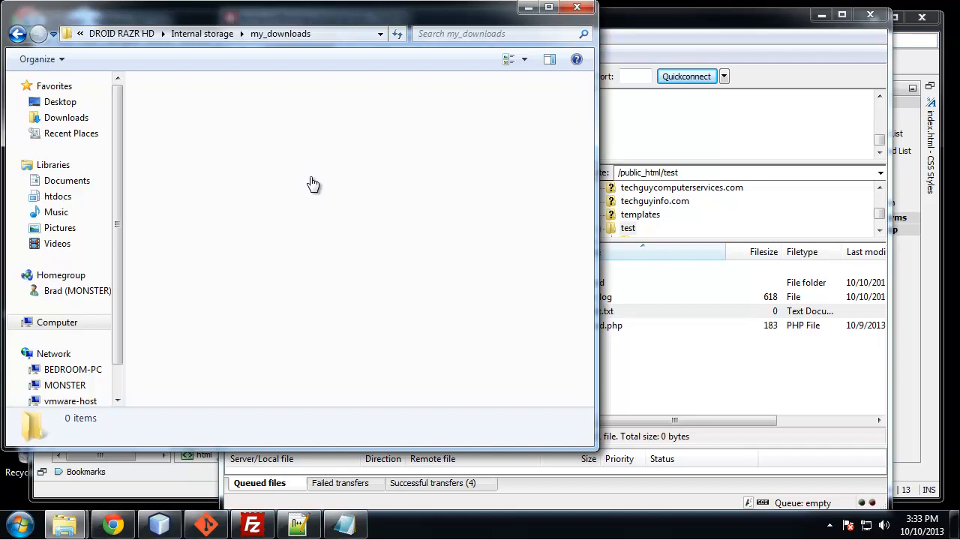
mouse_move(273, 180)
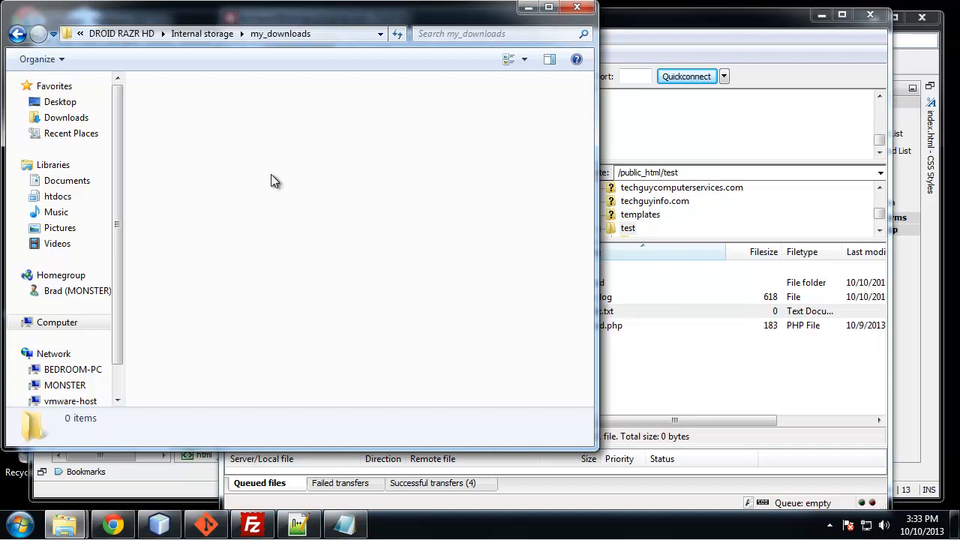
mouse_move(173, 183)
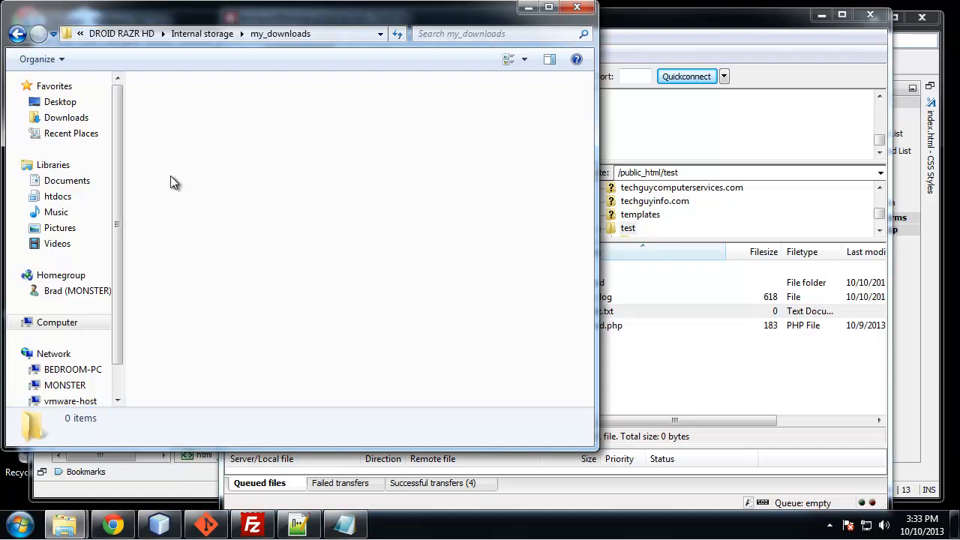
mouse_move(402, 51)
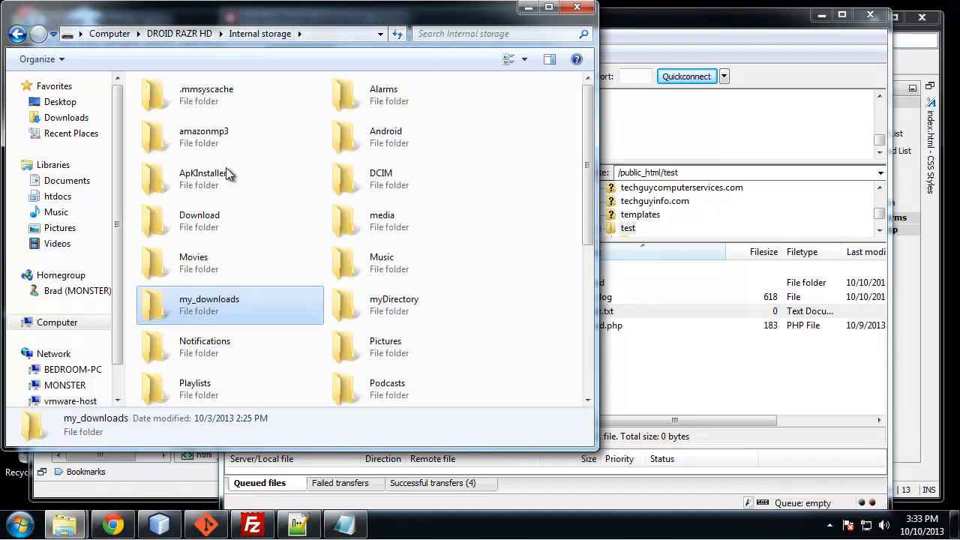
Look inside the phone's empty my_downloads folder, go back, and close the window
double_click(208, 303)
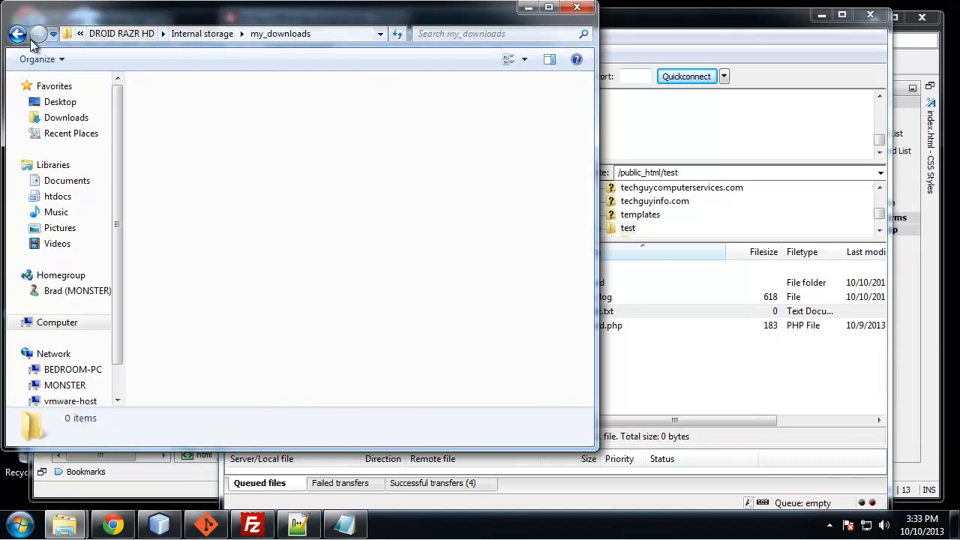
click(18, 33)
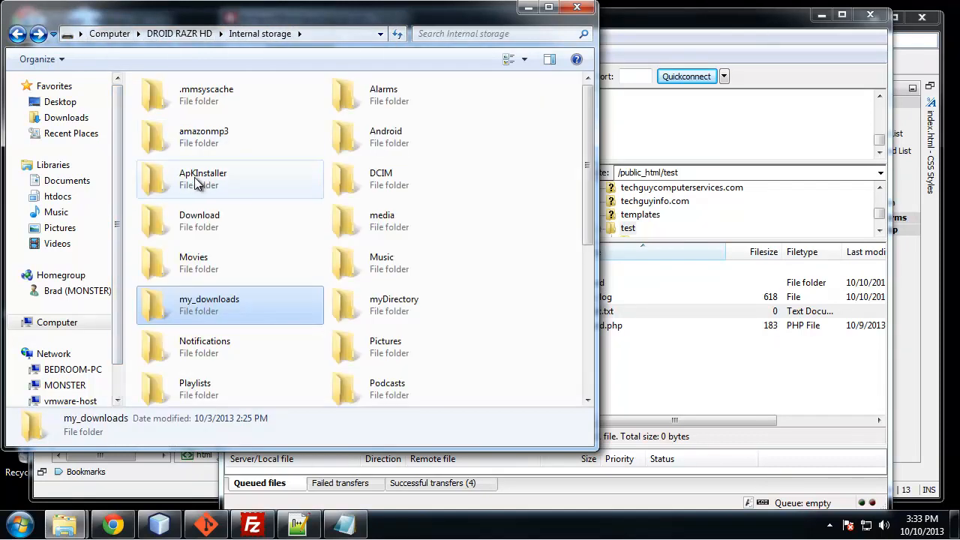
mouse_move(198, 180)
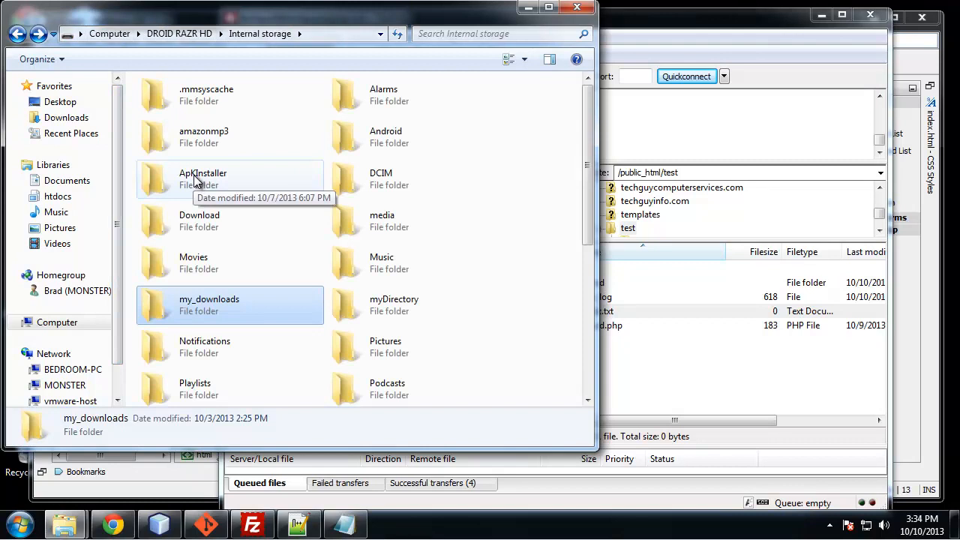
mouse_move(189, 201)
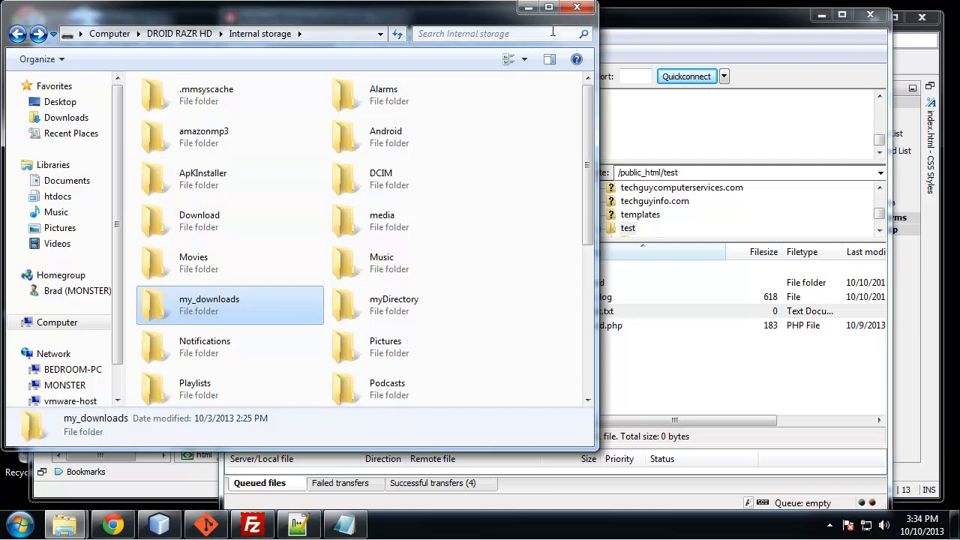
mouse_move(577, 9)
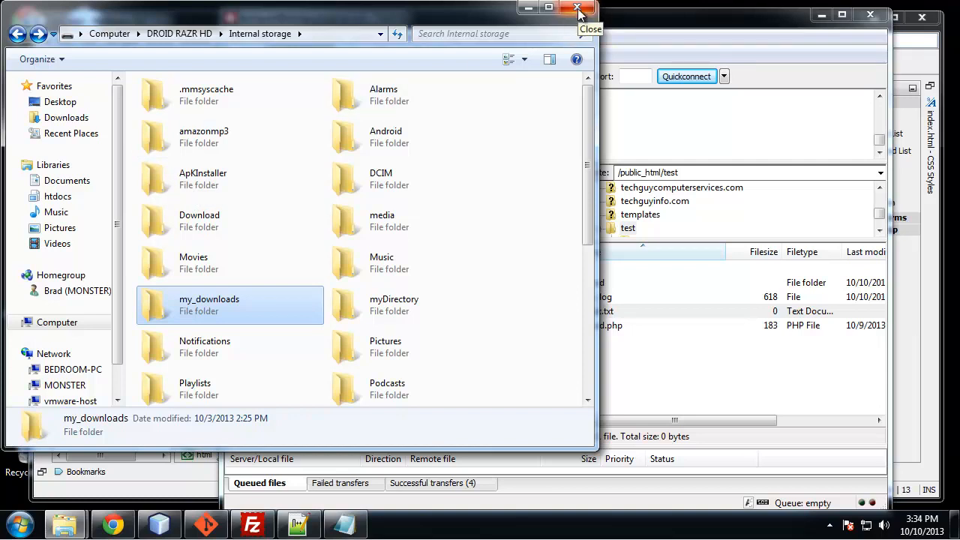
click(577, 6)
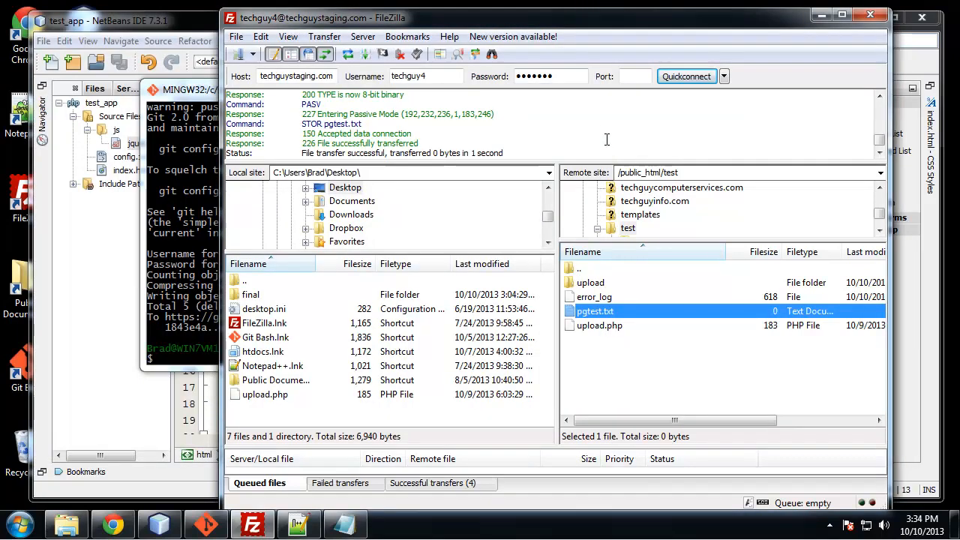